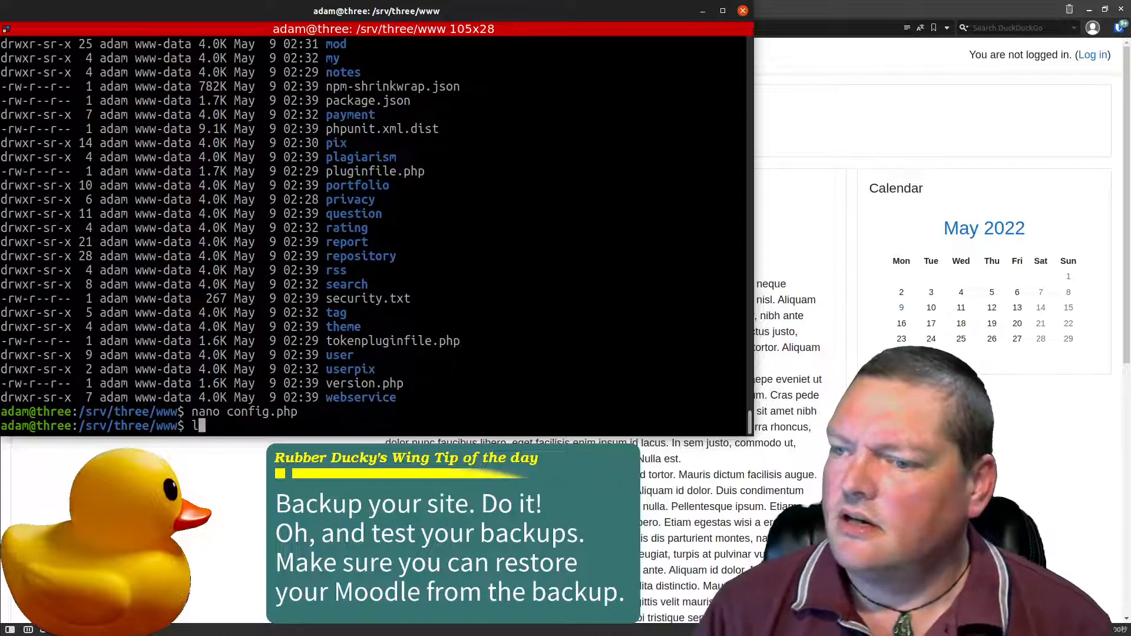
Step: Clear the web folder listing from the terminal screen with clear
type("cle")
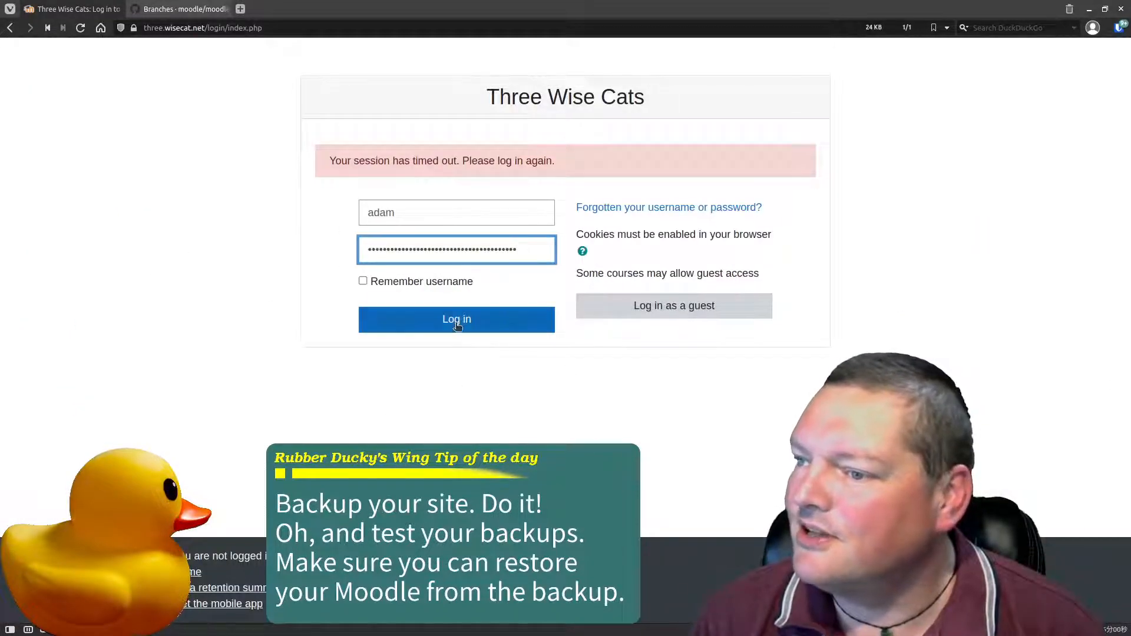
Step: Log in as admin and browse Site administration to the Server category pages
left_click(456, 319)
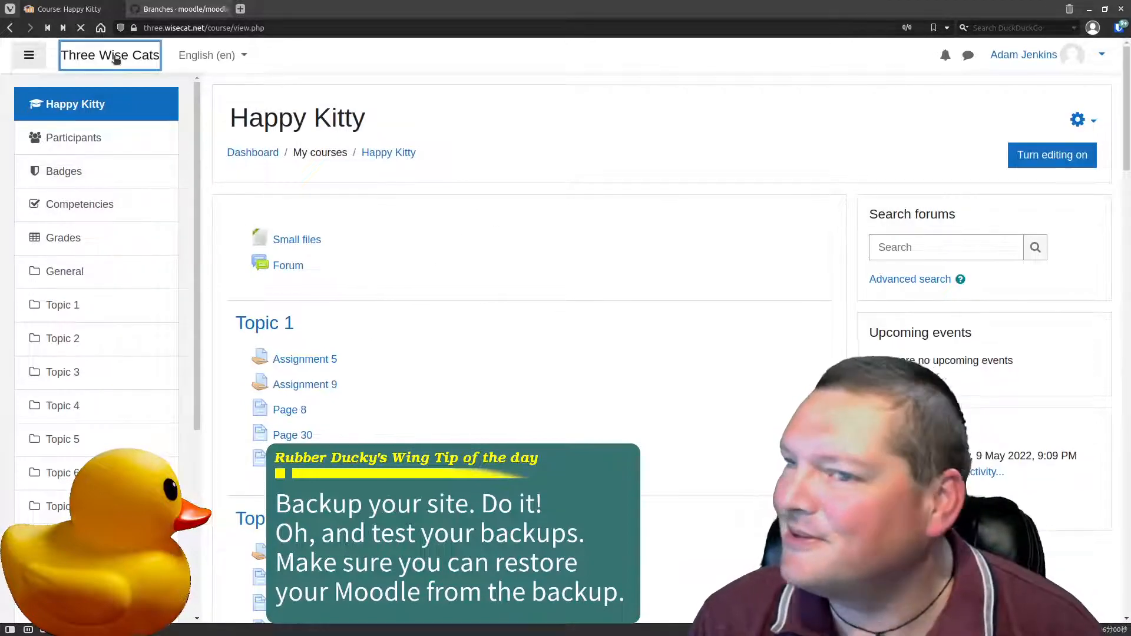
left_click(110, 55)
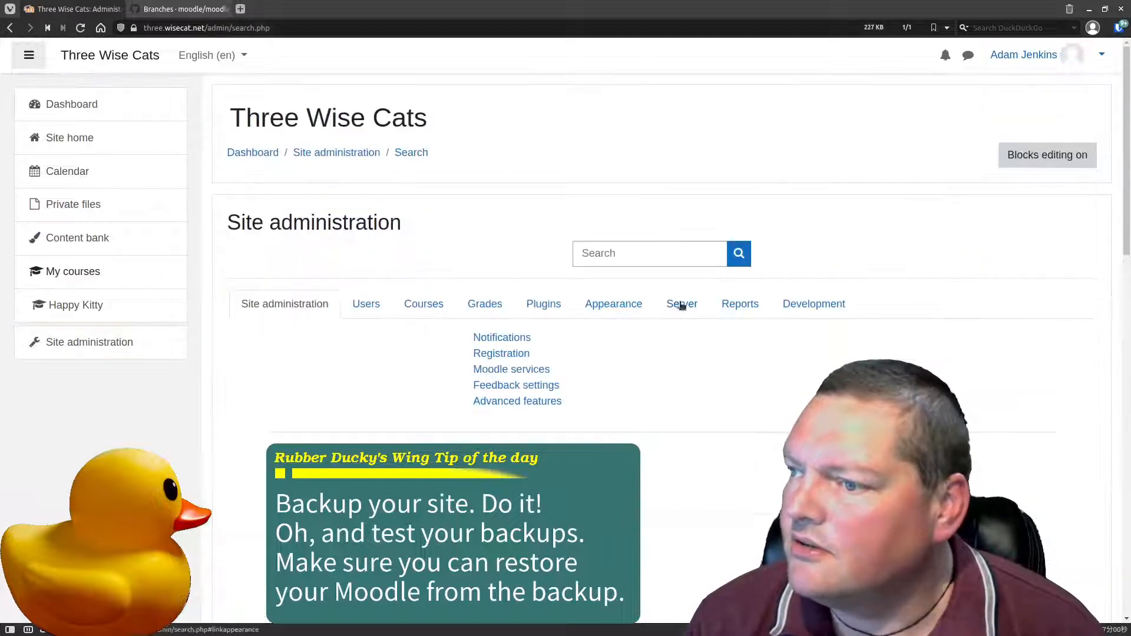
left_click(739, 304)
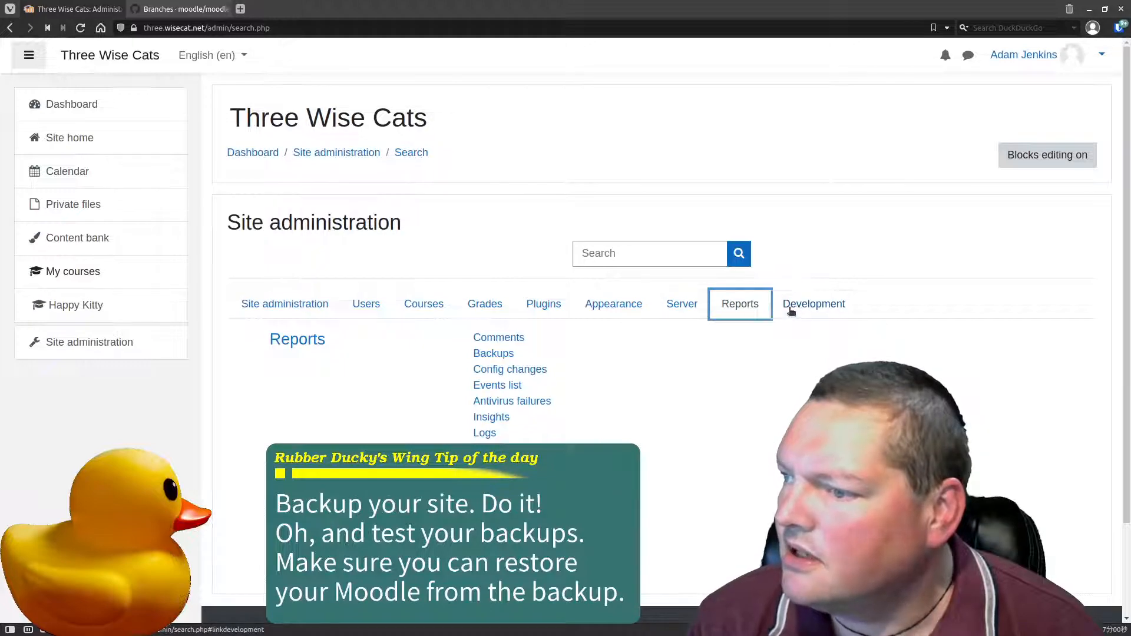
left_click(681, 304)
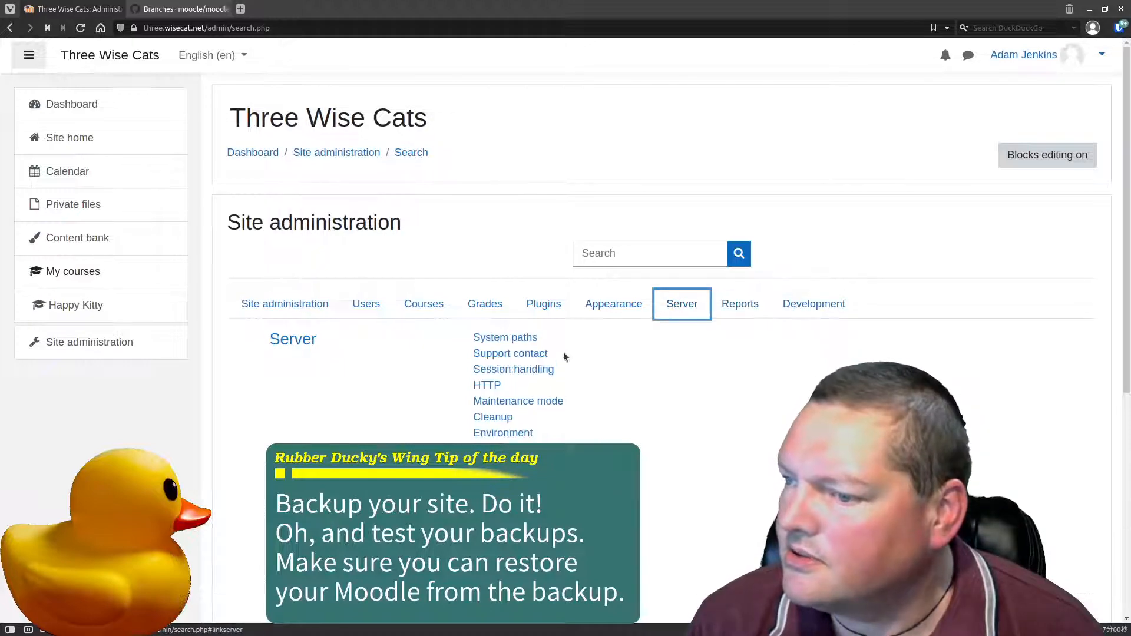
Step: Open the Server Environment checks page and scroll through the results
left_click(502, 432)
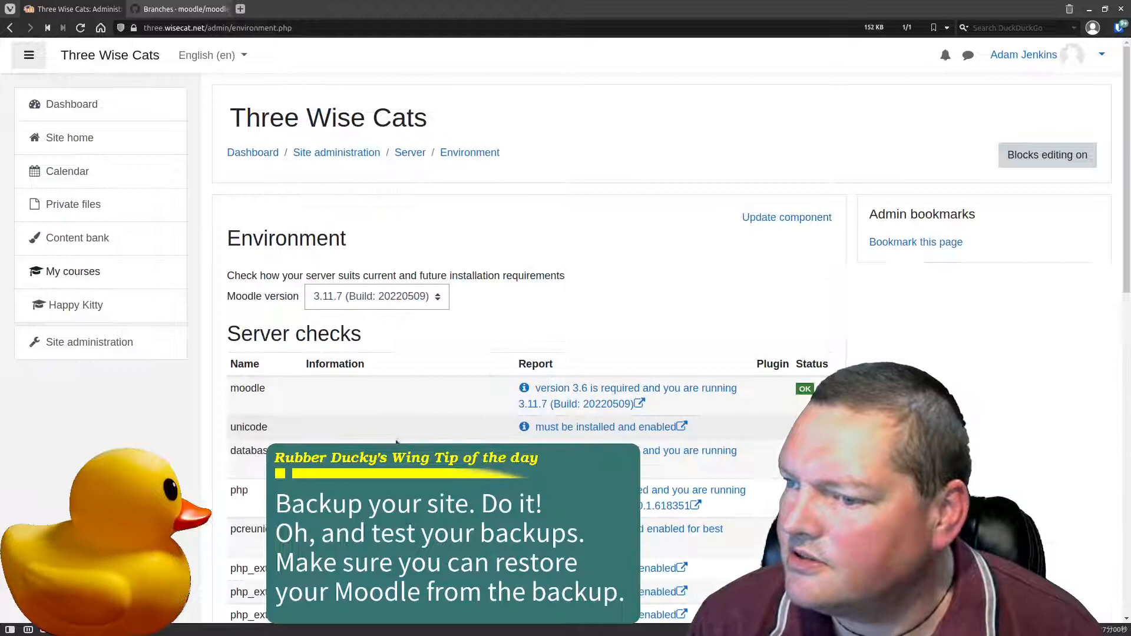
scroll("down", 3)
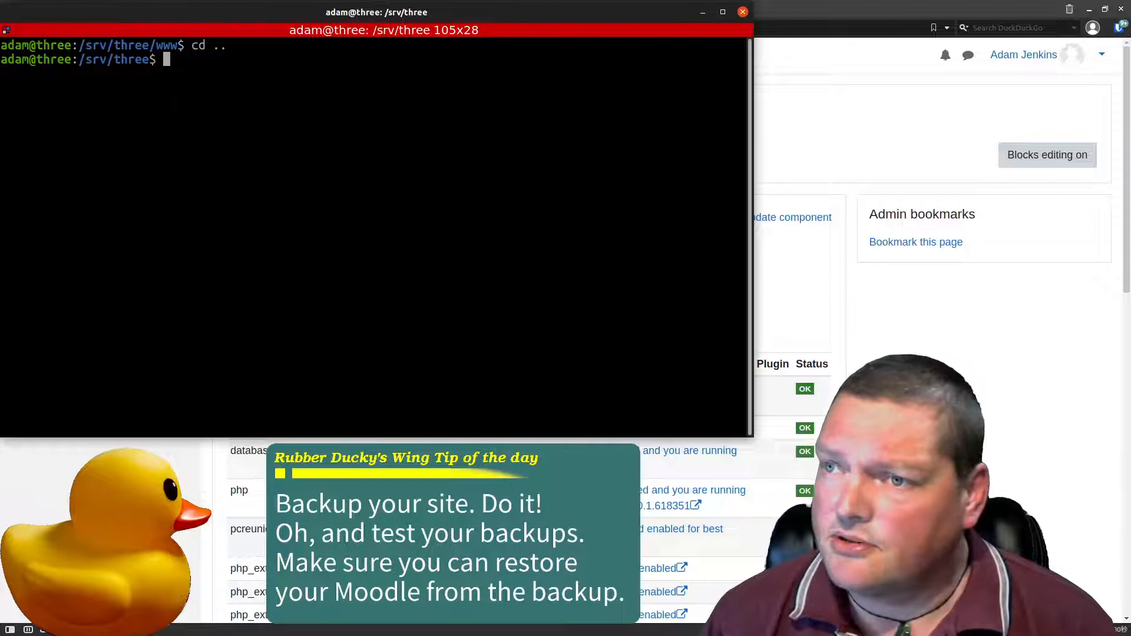
Step: Start psql via sudo -u postgres psql, list databases with \l, and highlight moodle
type("sudo -")
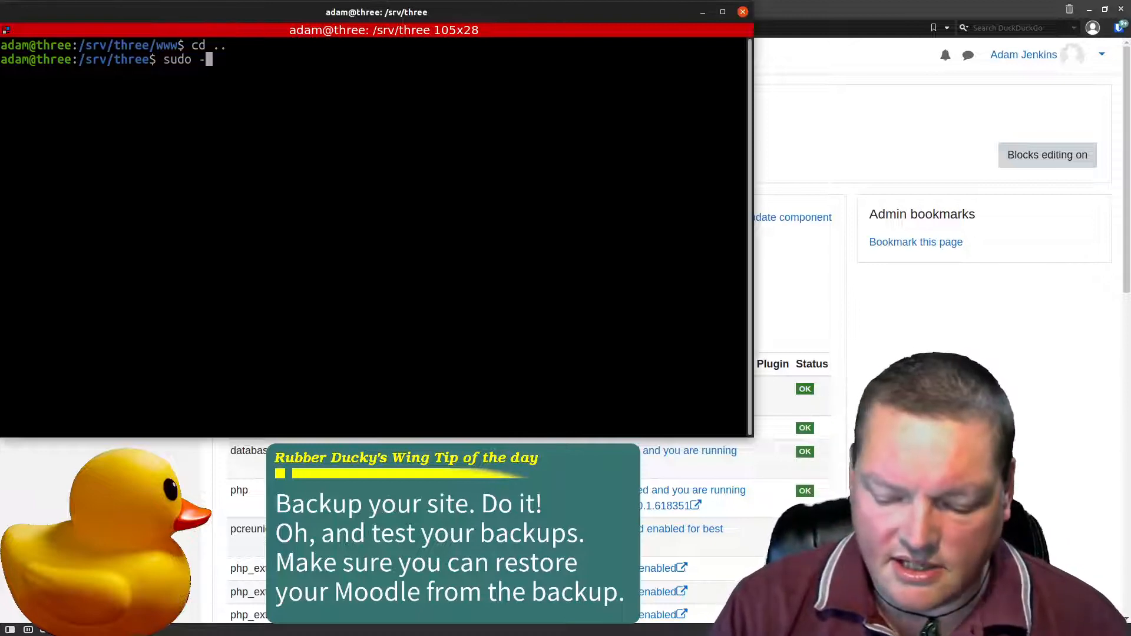
type("u postg")
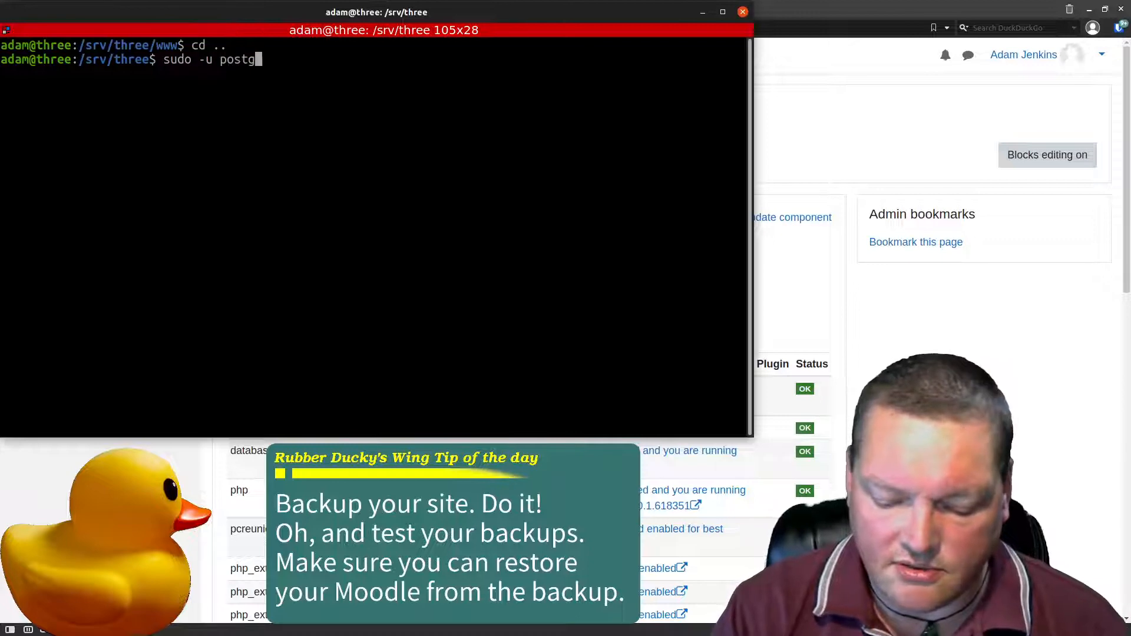
type("res")
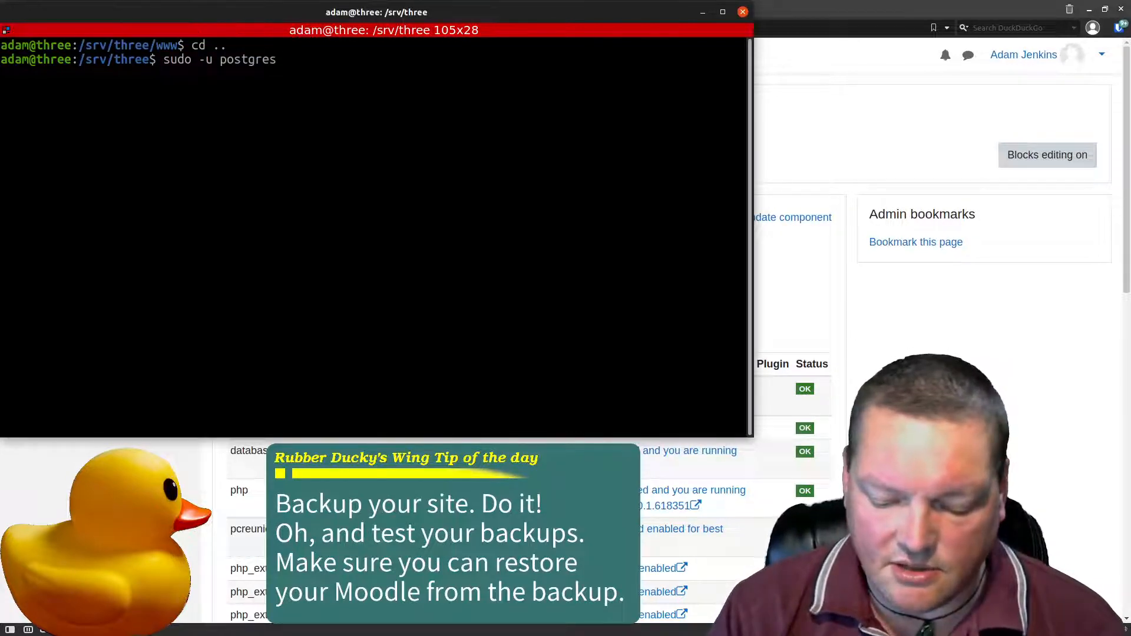
type("psql")
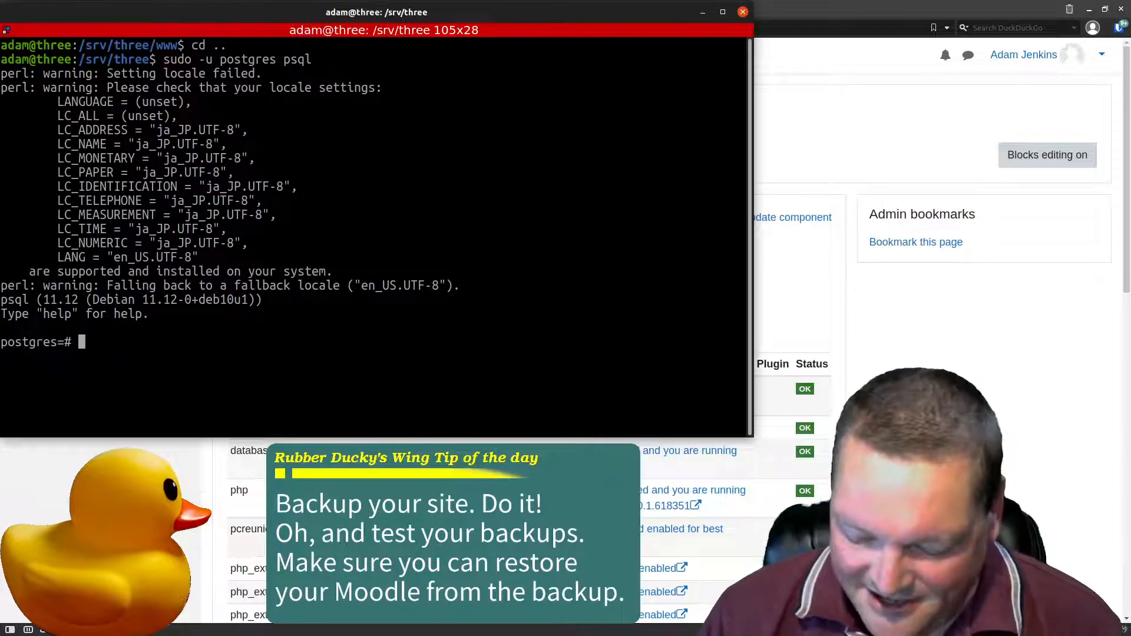
type("\\l")
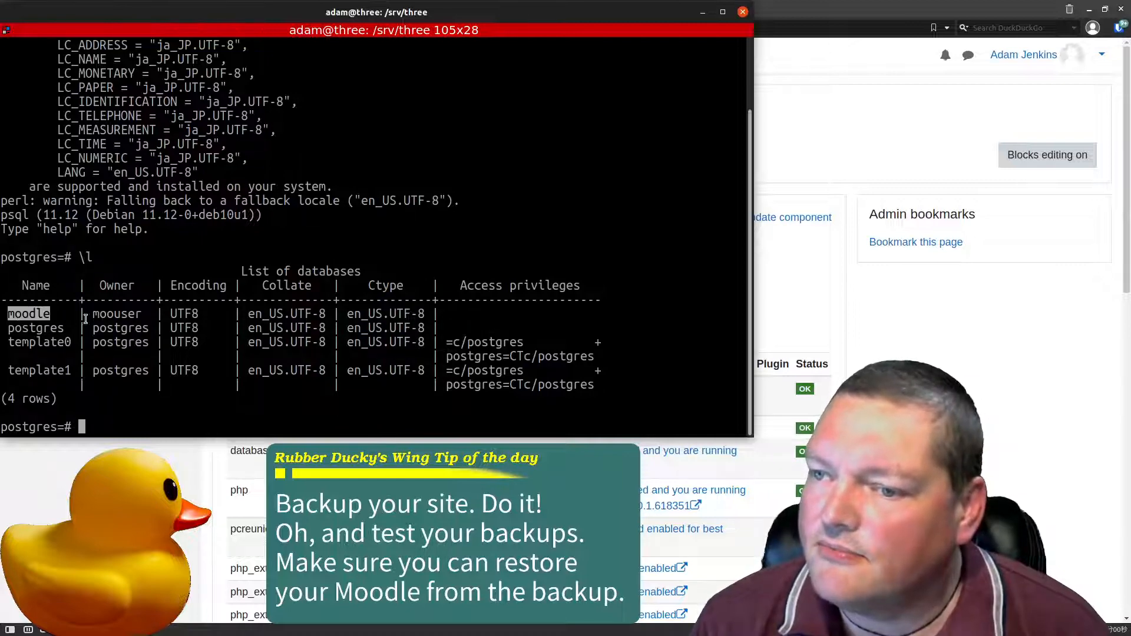
double_click(116, 312)
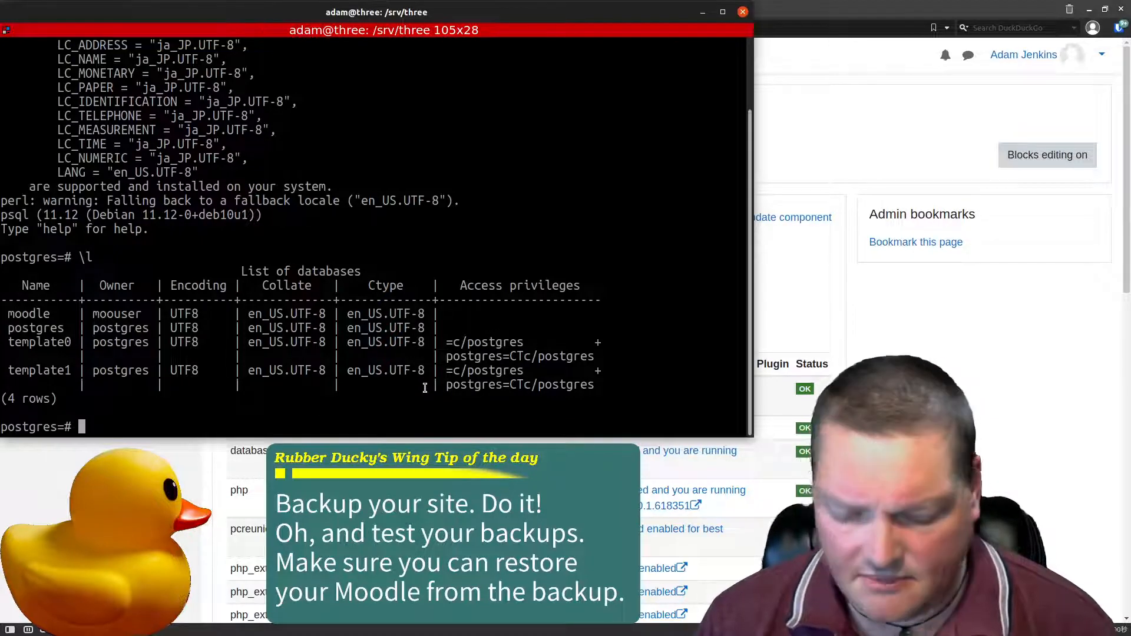
Step: Quit psql and create a SQLBackups folder in /srv/three, checking it with ll
type("\\q")
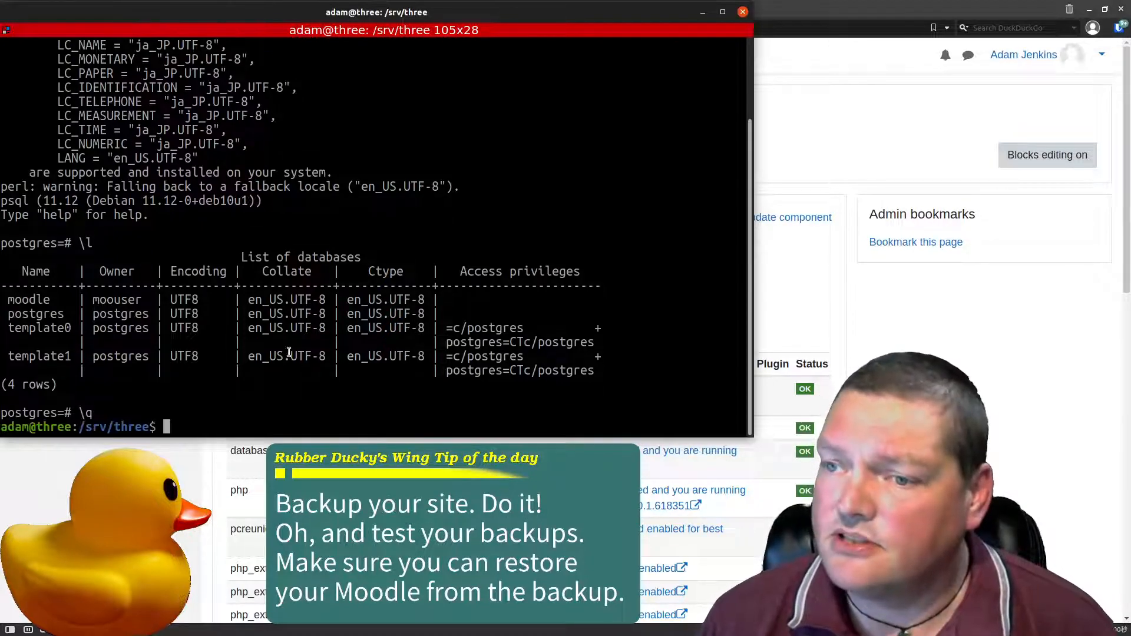
double_click(28, 300)
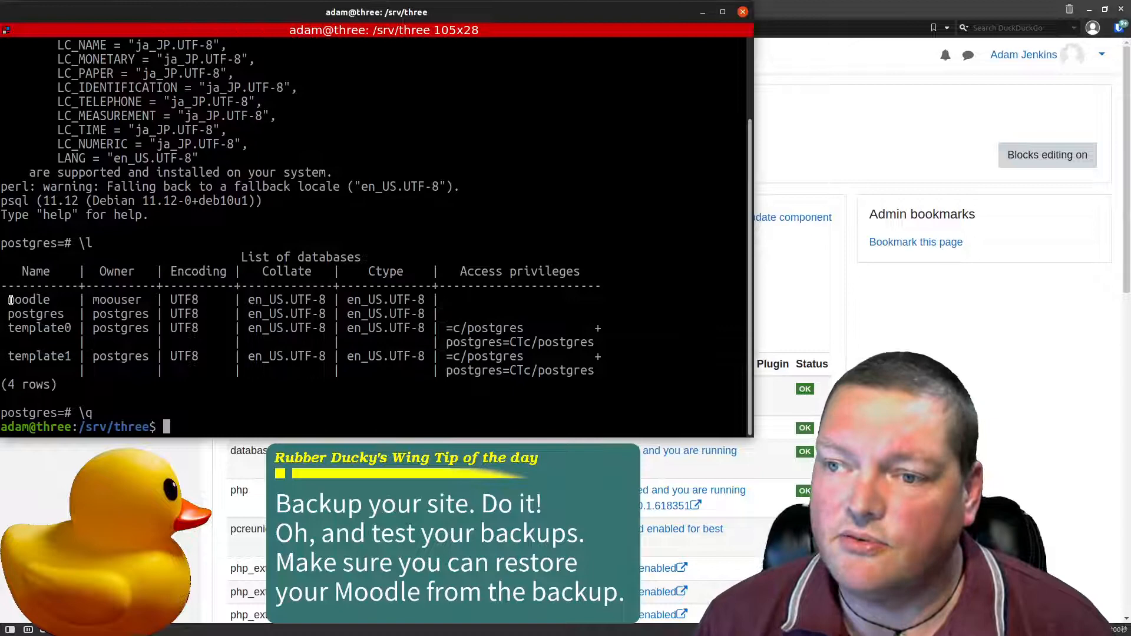
double_click(28, 299)
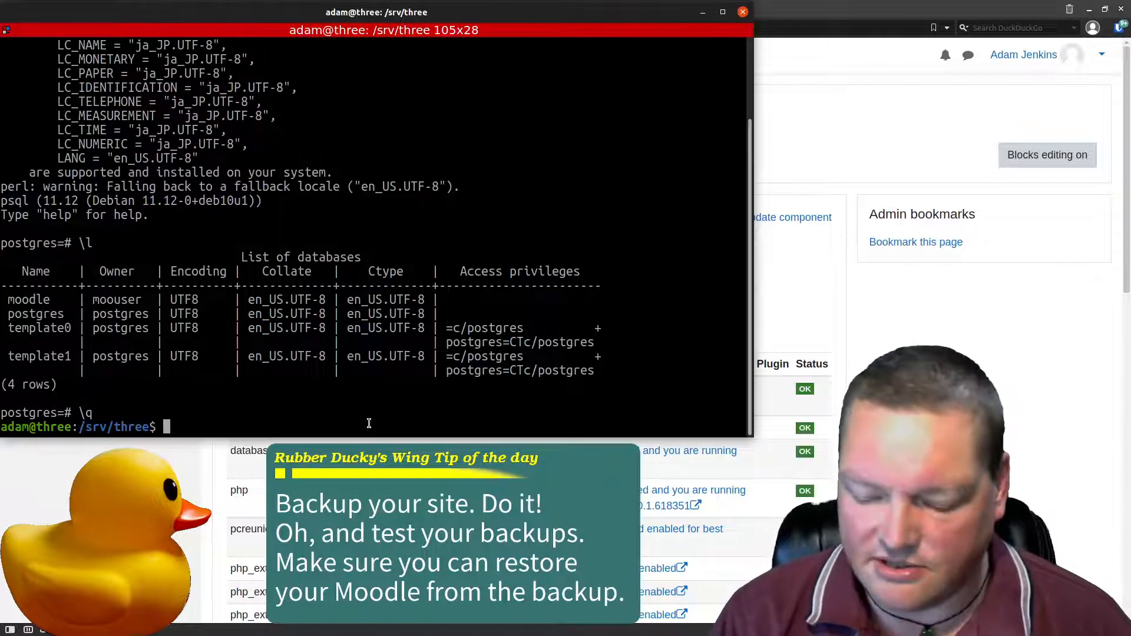
type("ll")
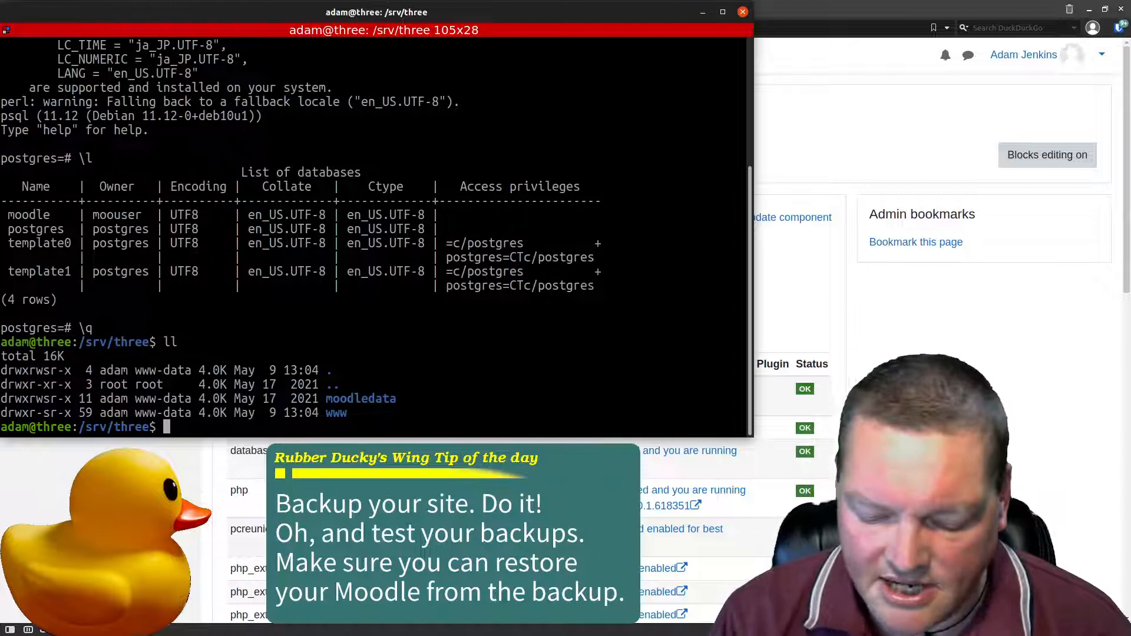
type("mkdir SQLBackups")
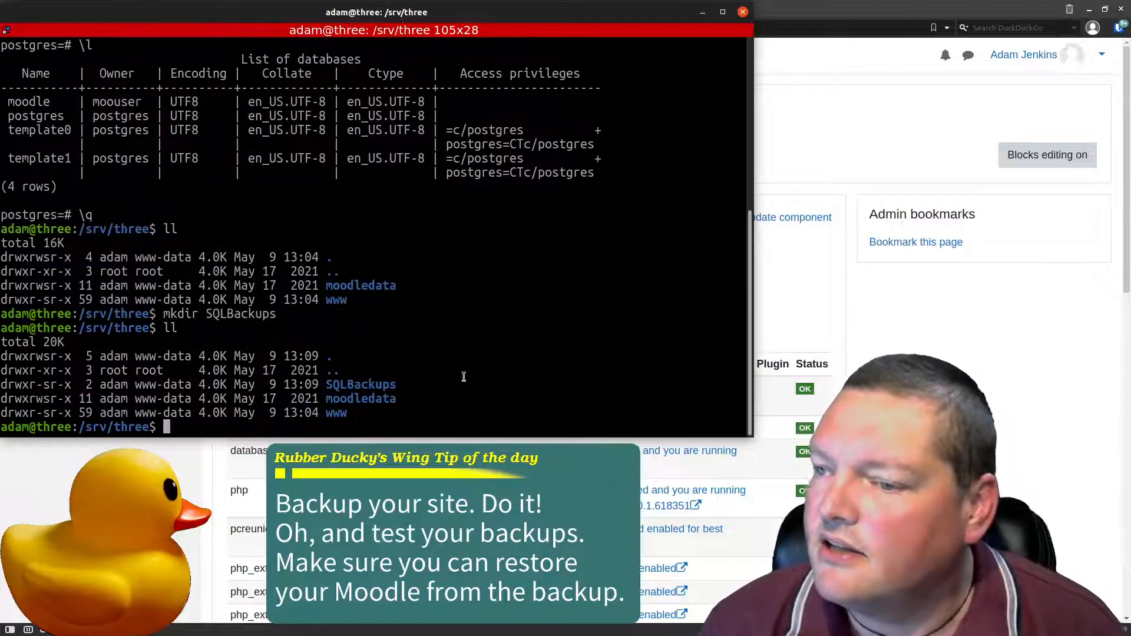
double_click(360, 384)
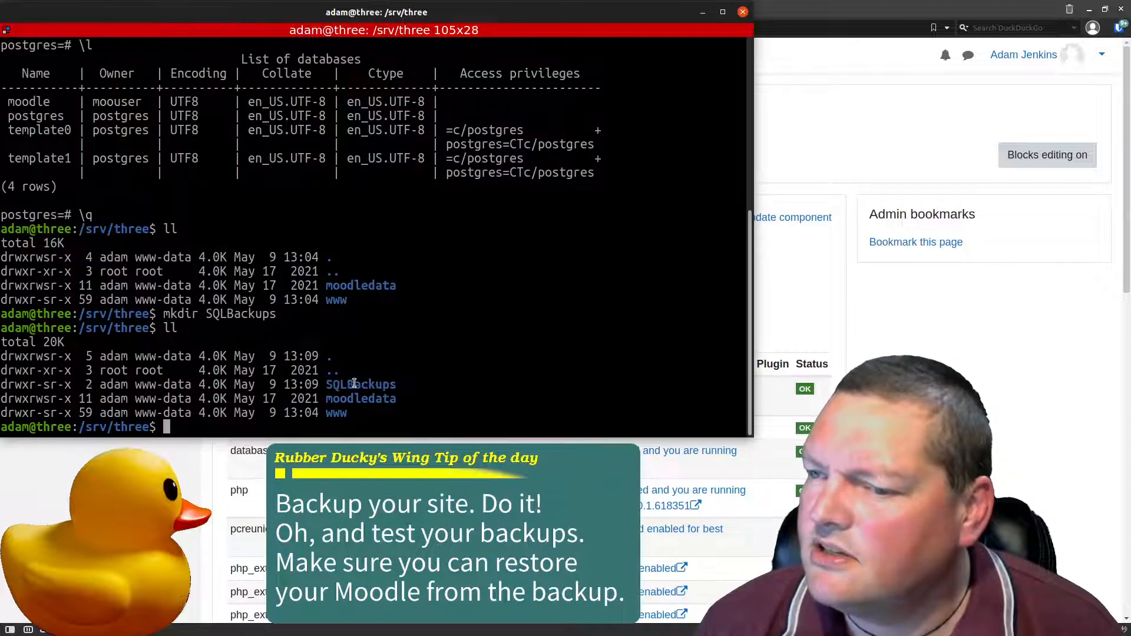
double_click(161, 383)
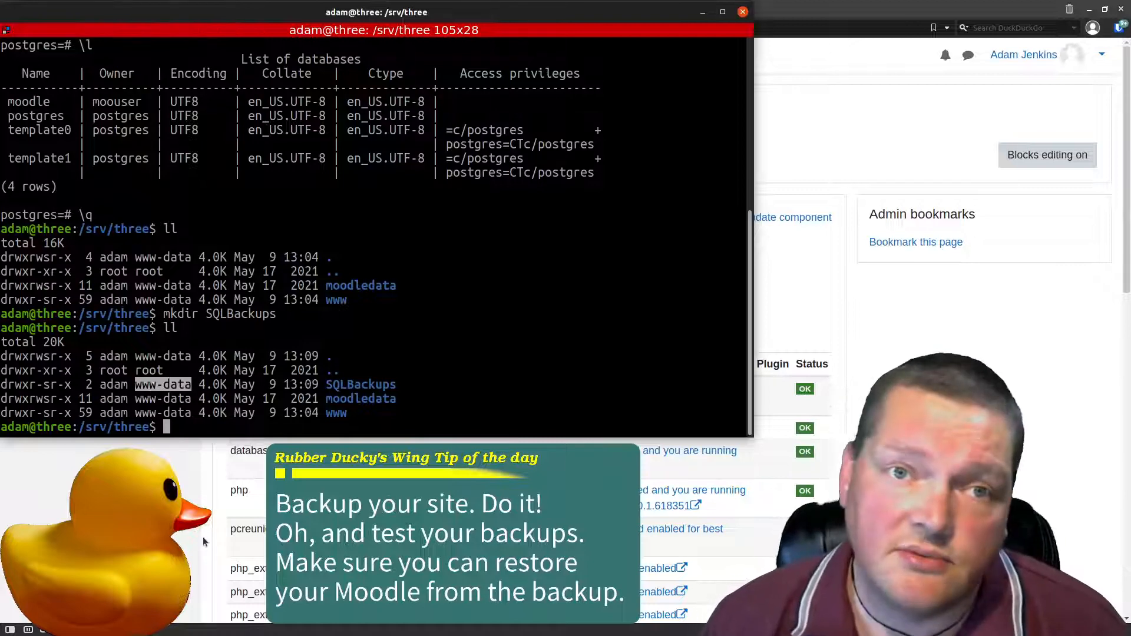
mouse_move(101, 393)
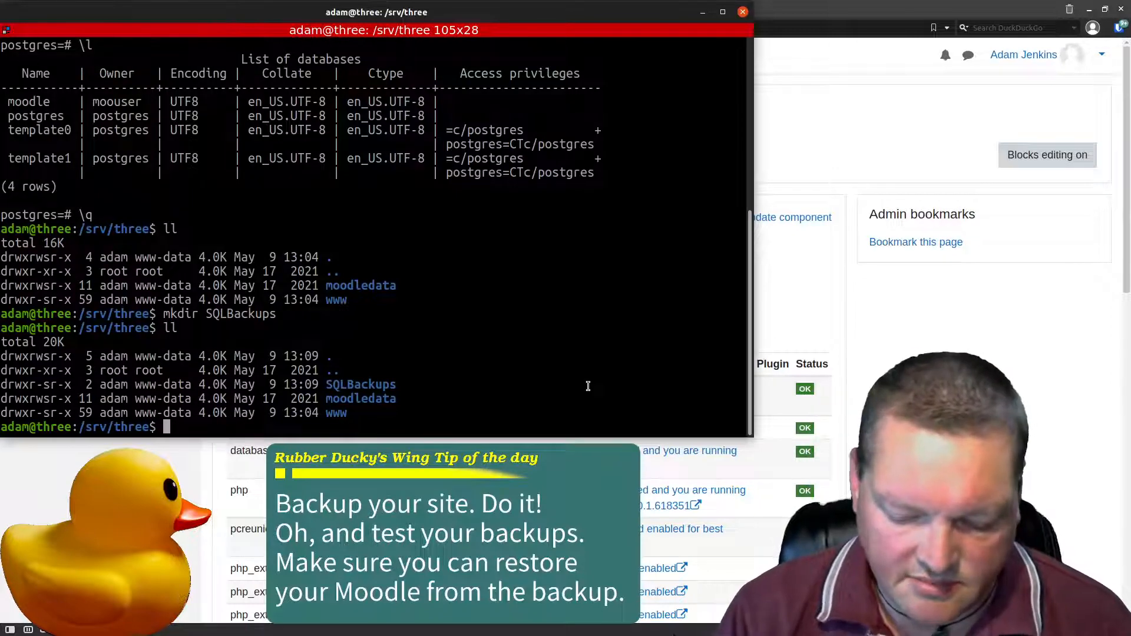
Step: Change SQLBackups' group to postgres, add group write permission, and verify with ll
type("sudo")
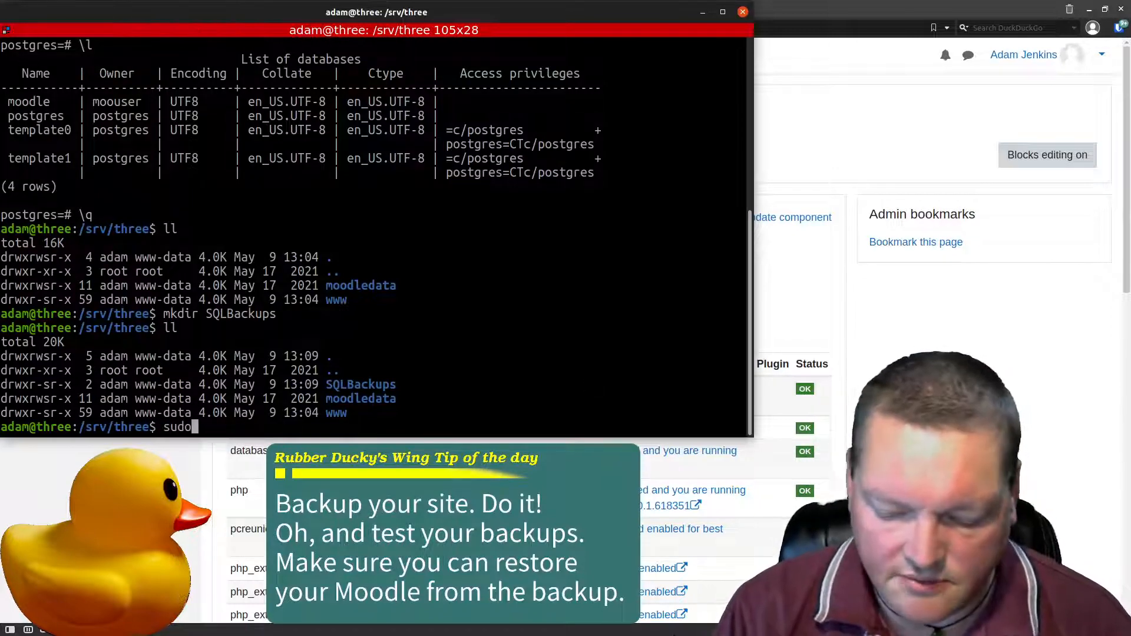
type("chgrp postgres")
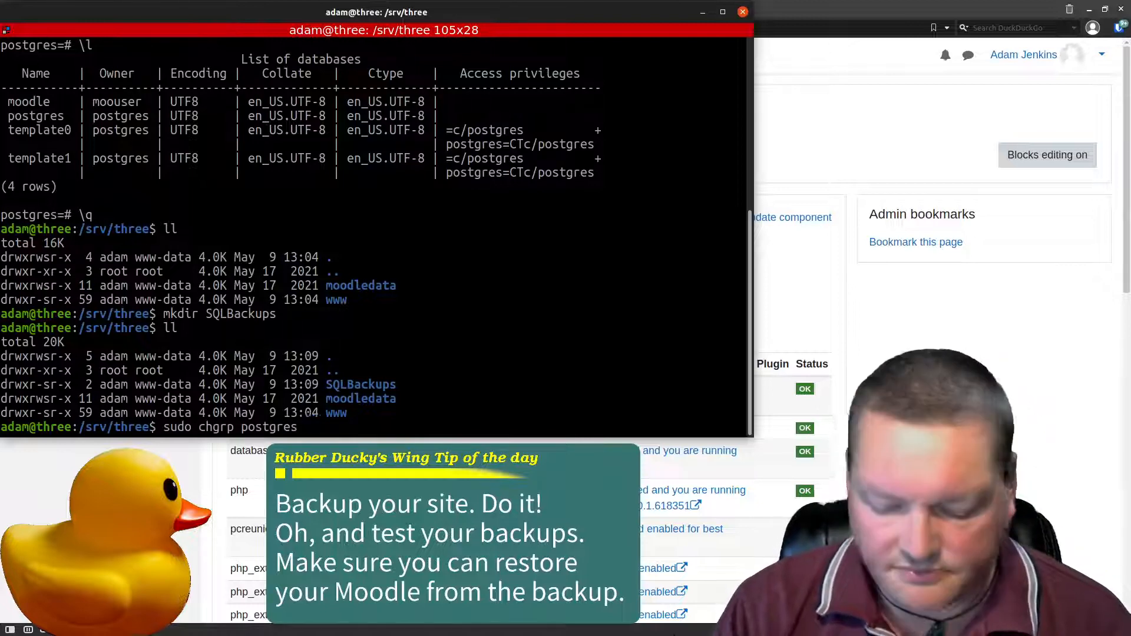
type("SQLBackups/")
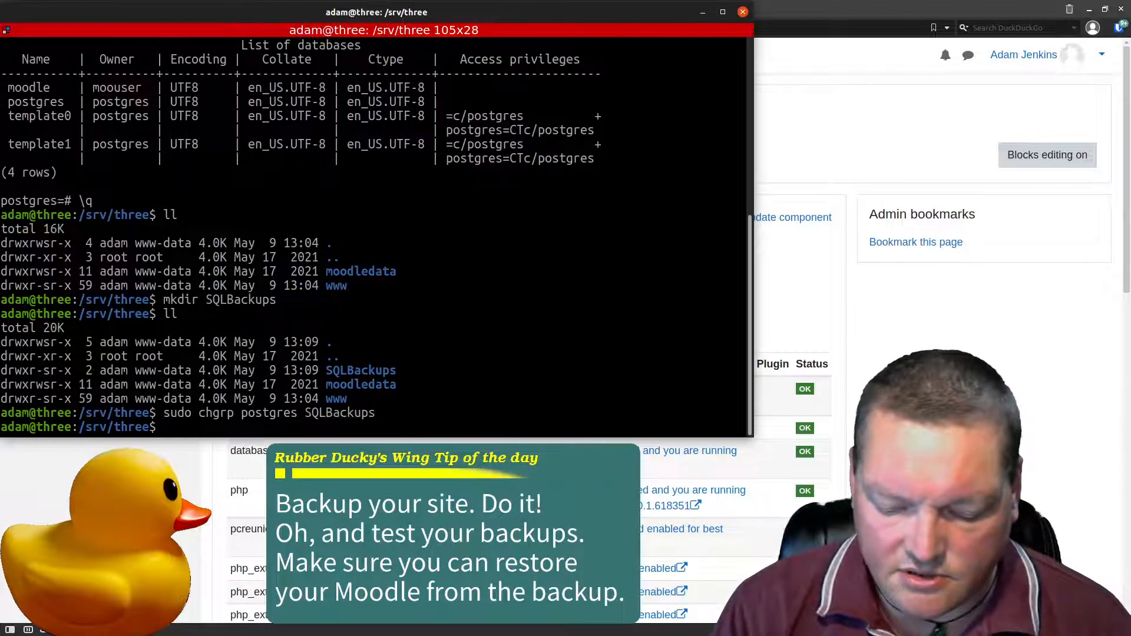
type("chmo")
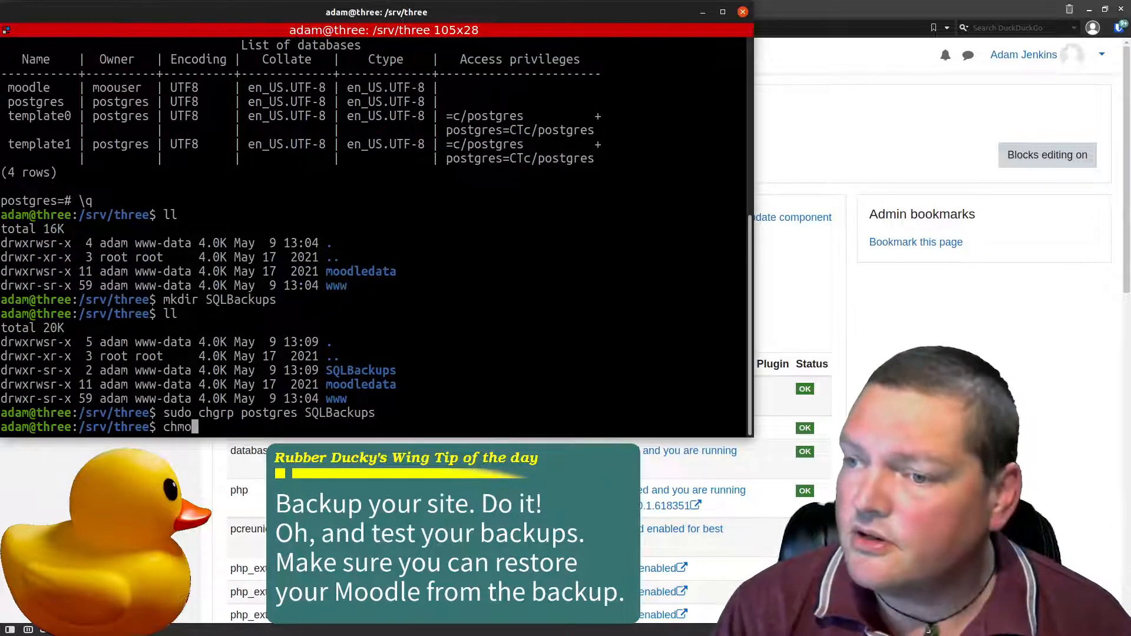
type("d")
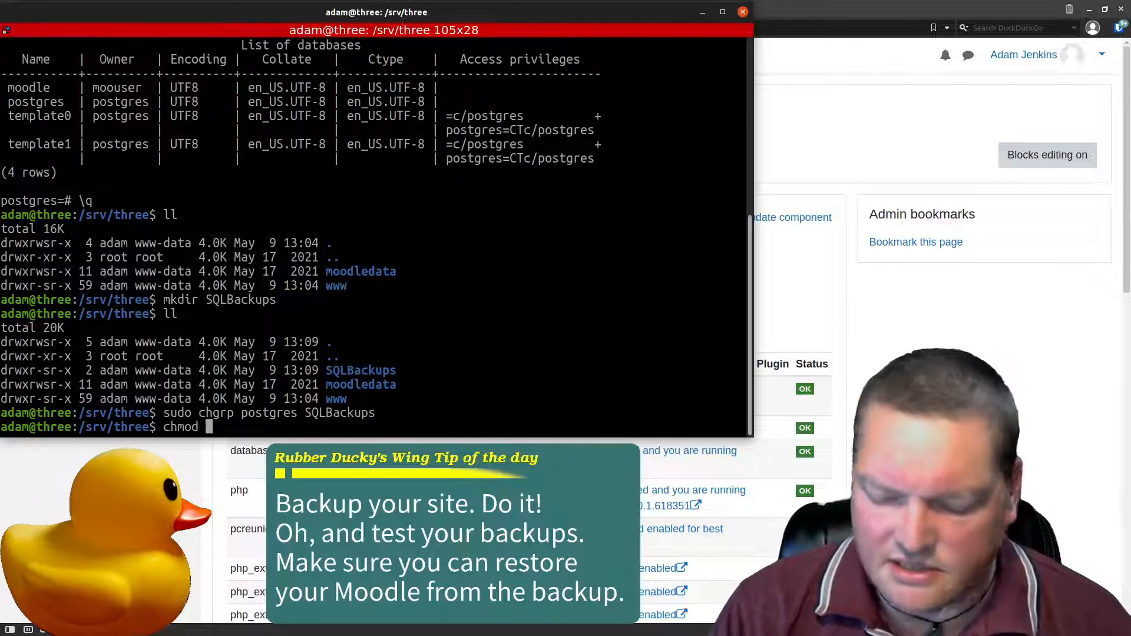
type("g+w")
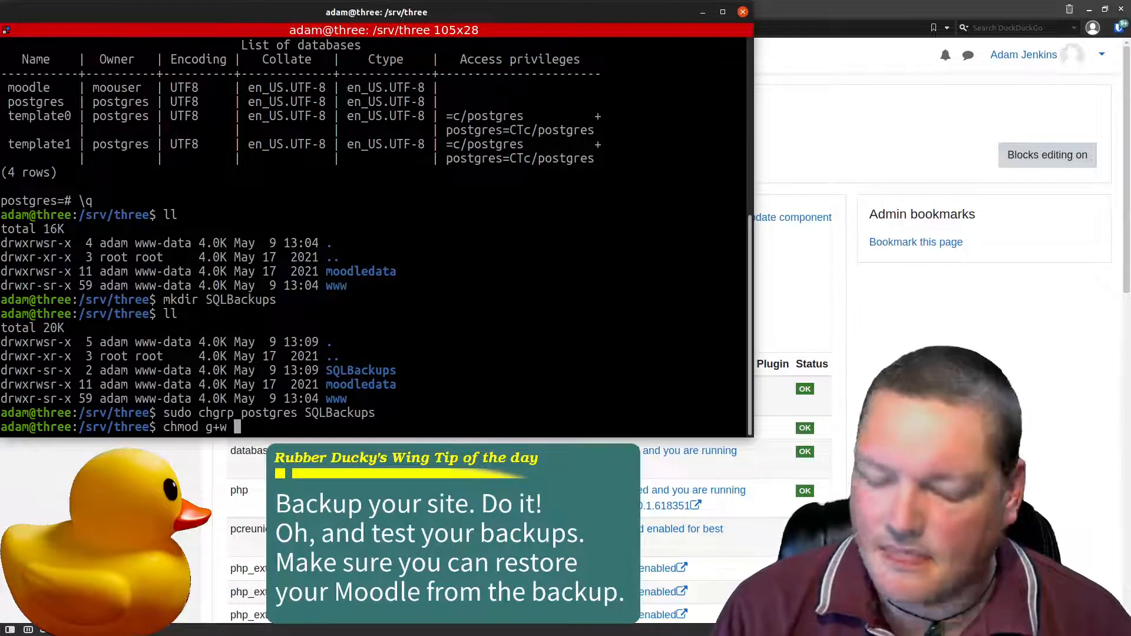
type("SQLBackups")
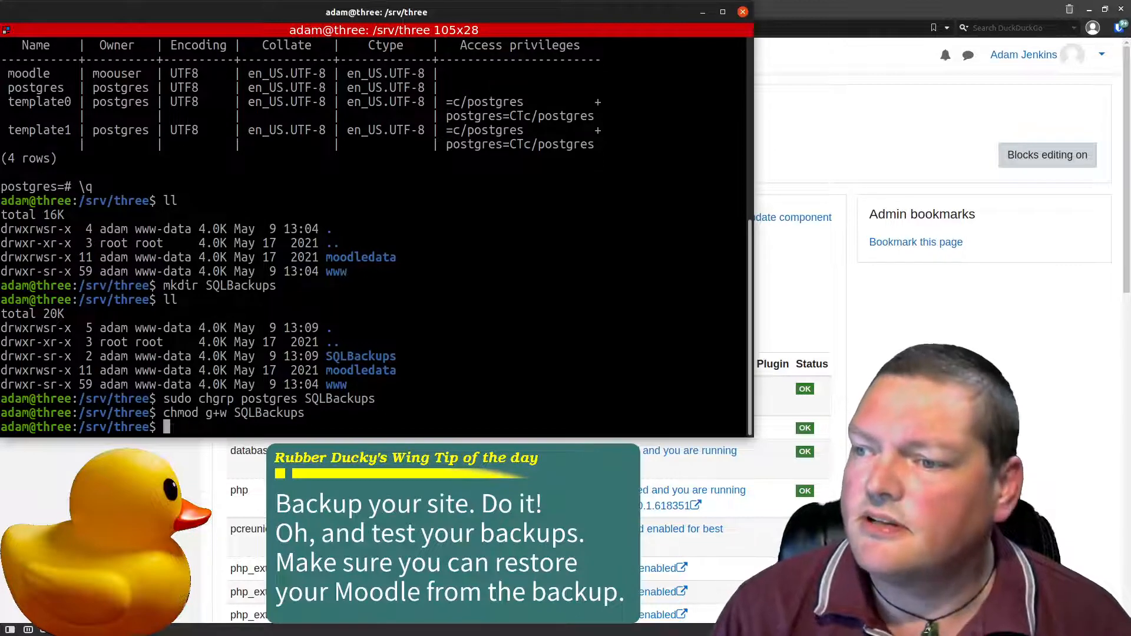
key("Return")
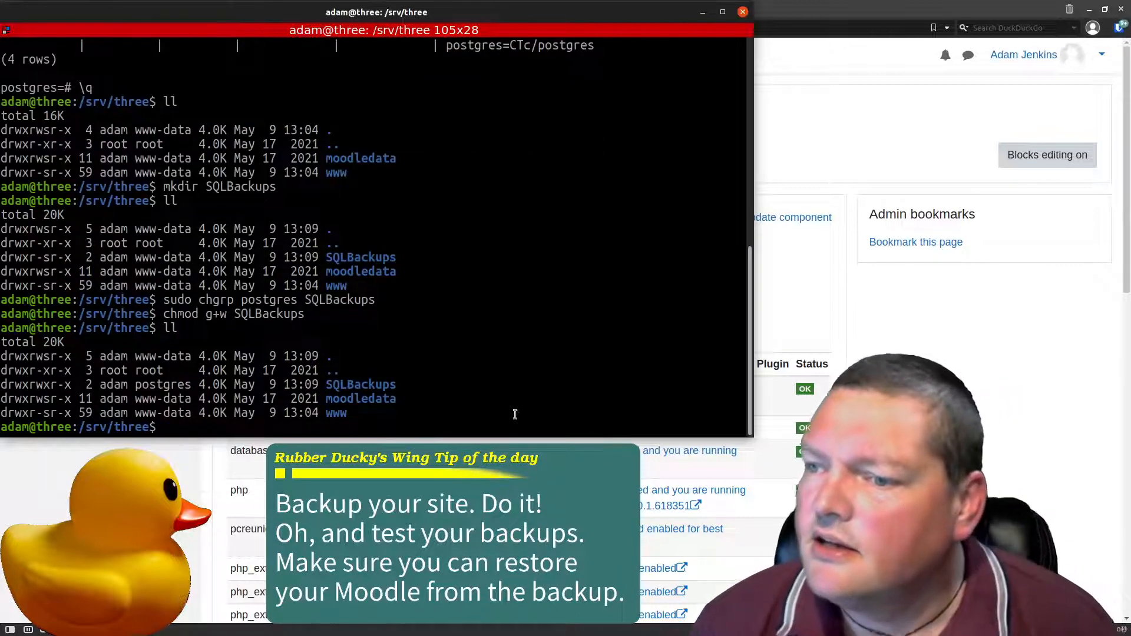
double_click(161, 383)
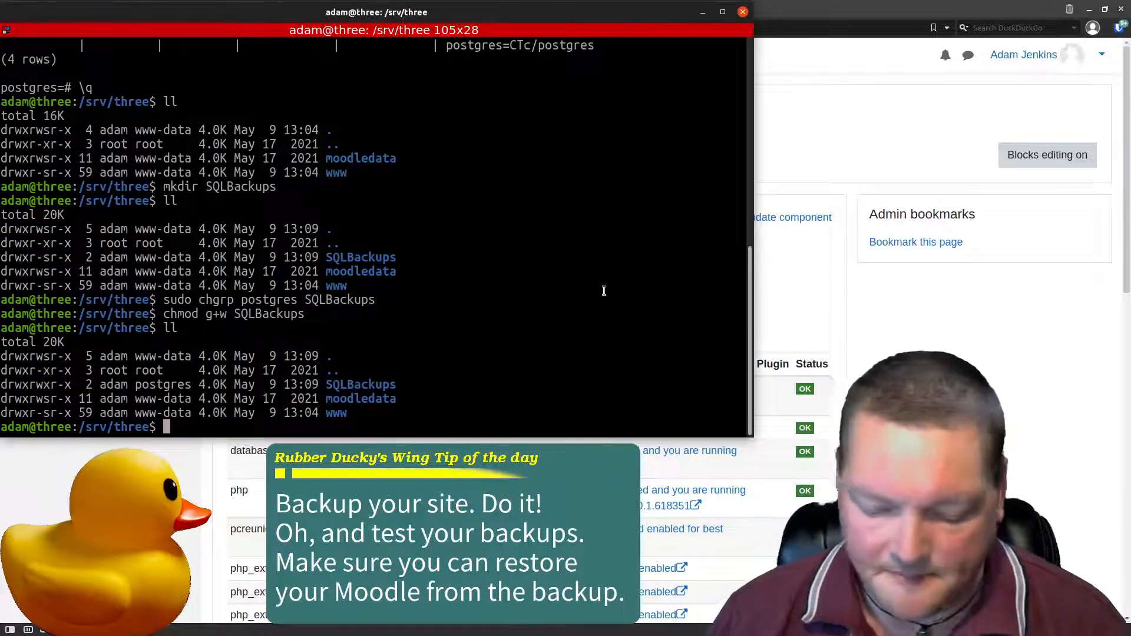
Step: Change into the SQLBackups directory with cd SQLBackups/
type("cd SQLBackups/")
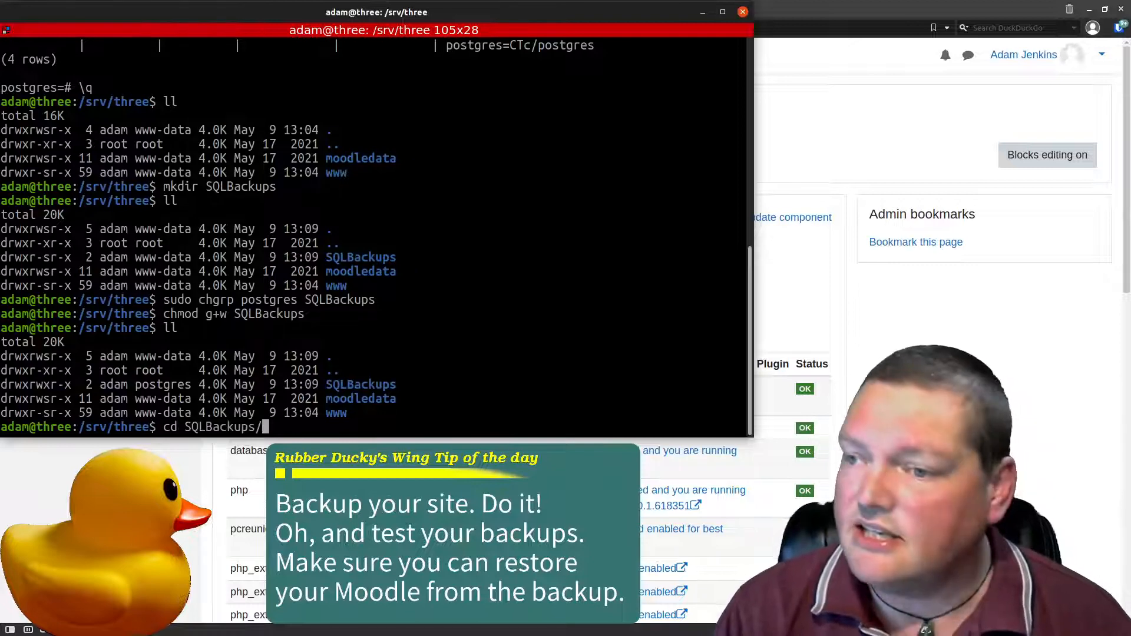
key("Return")
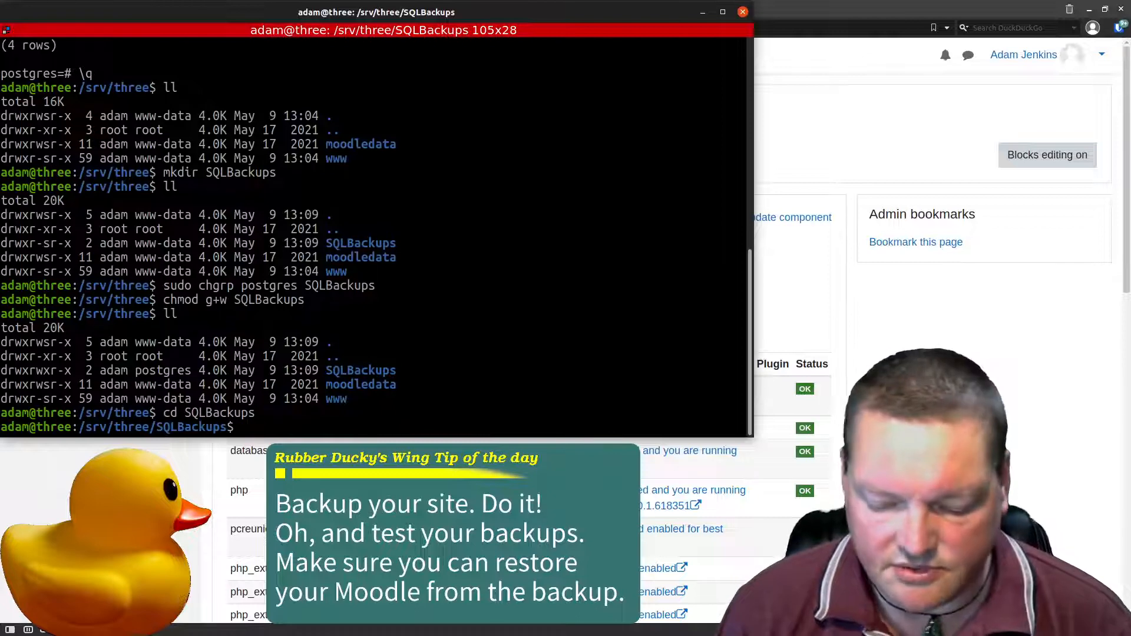
type("sudo -u postgres")
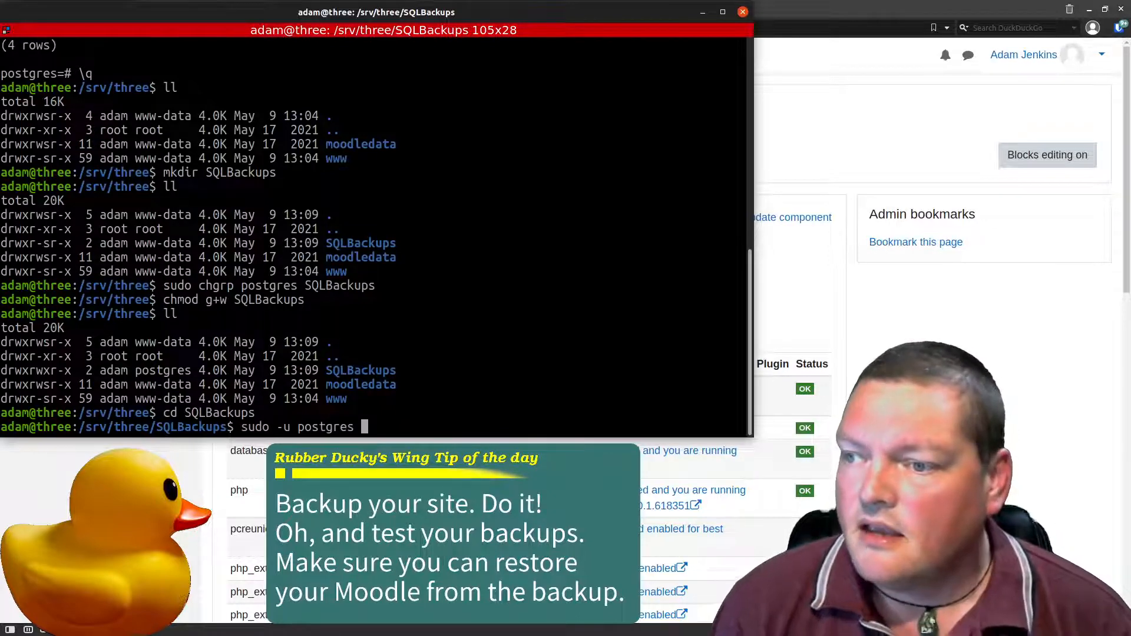
Step: Dump the moodle database into moodle.bak with sudo -u postgres pg_dump moodle > moodle.bak
type("p")
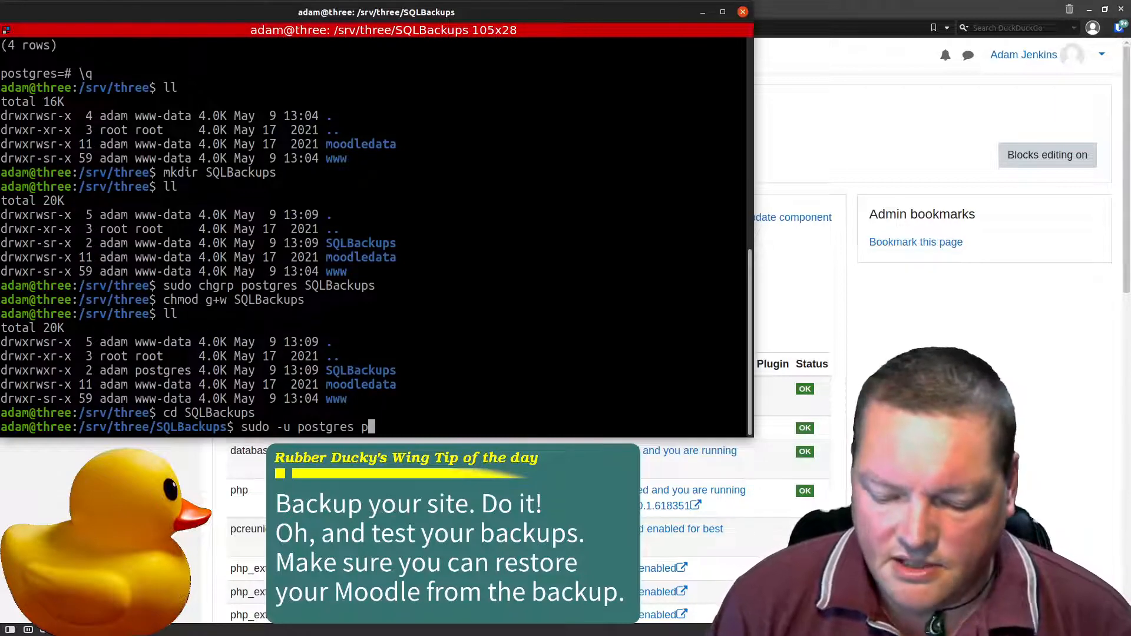
type("g_")
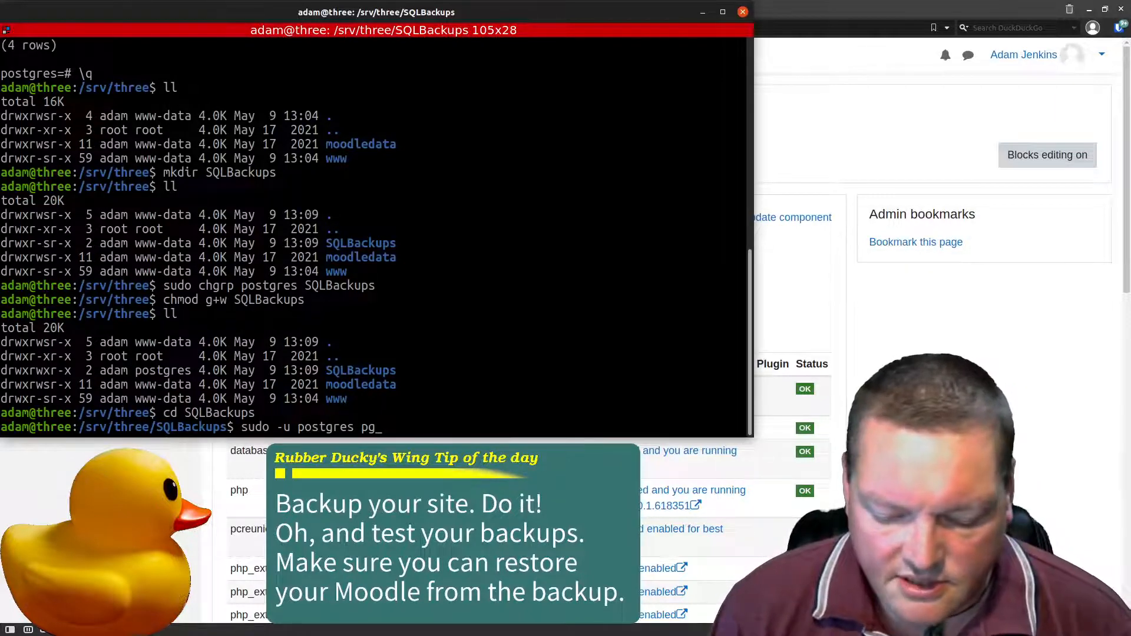
type("dump")
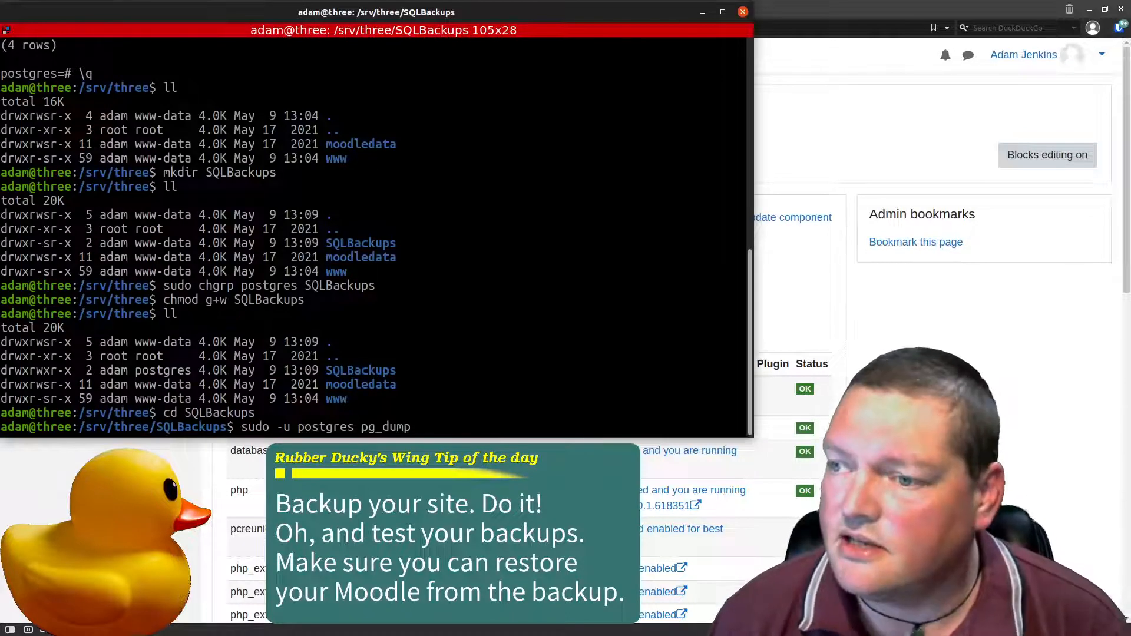
type("moodle")
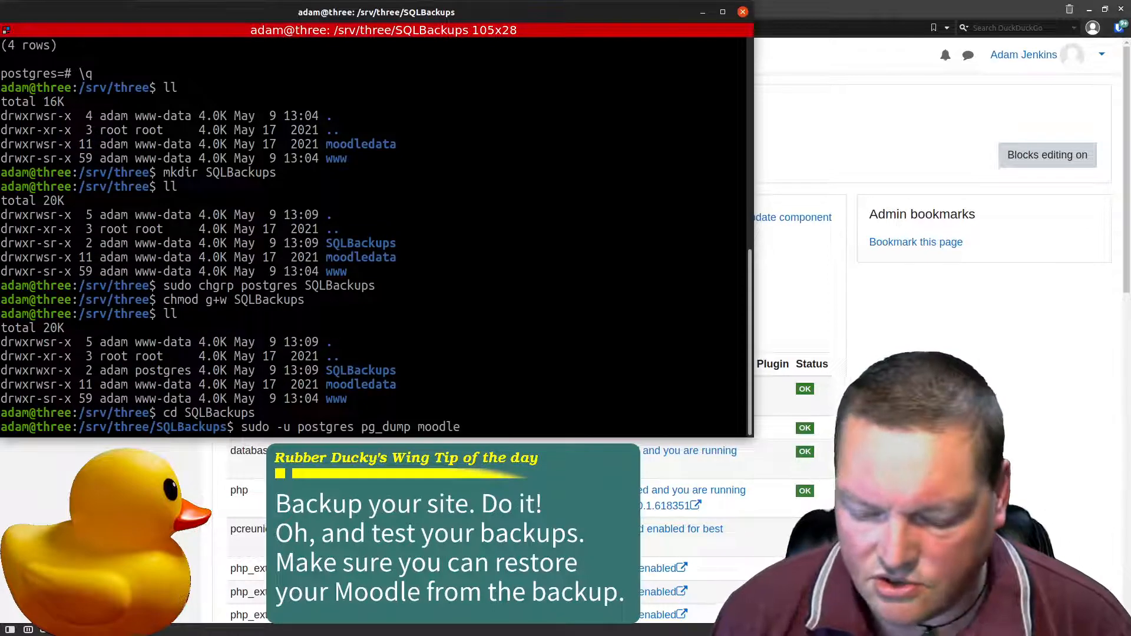
type(">")
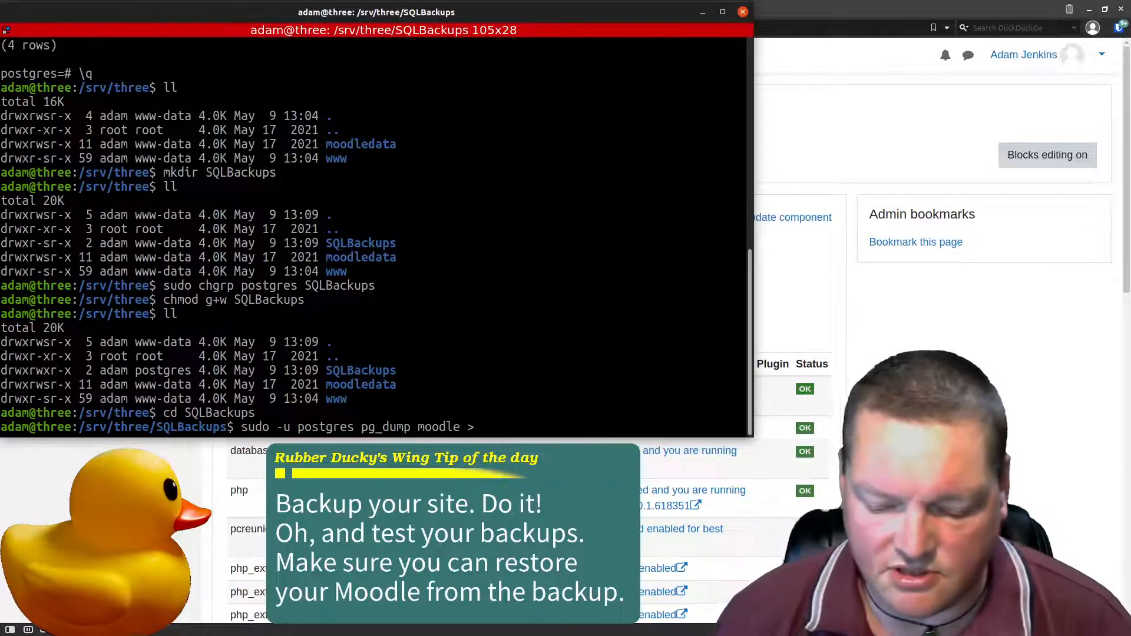
type("moodle")
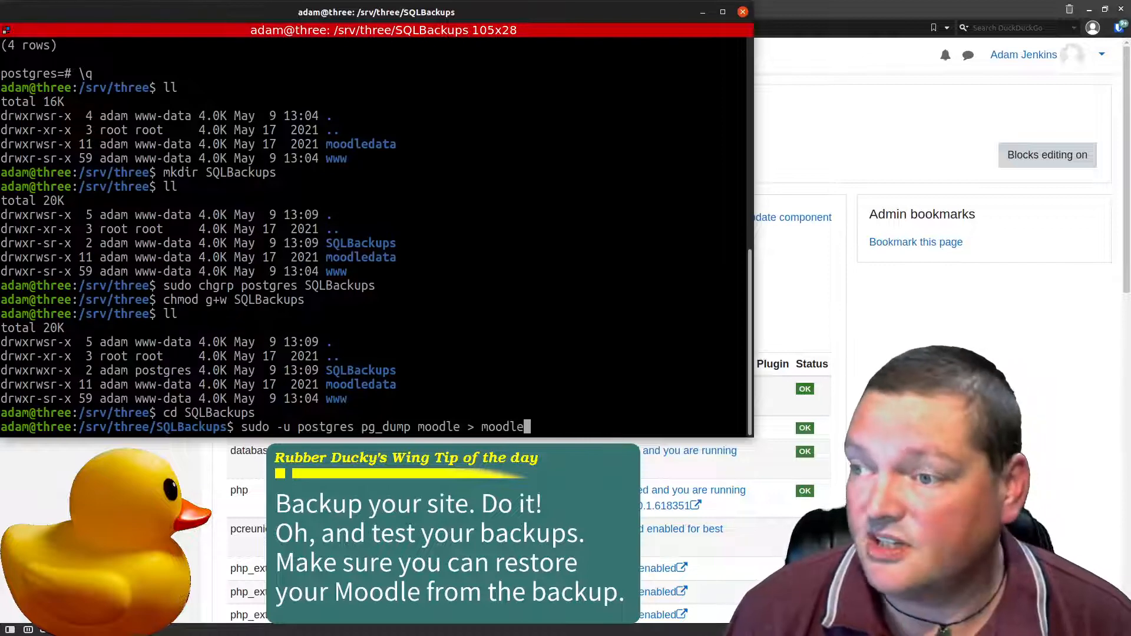
type(".bak")
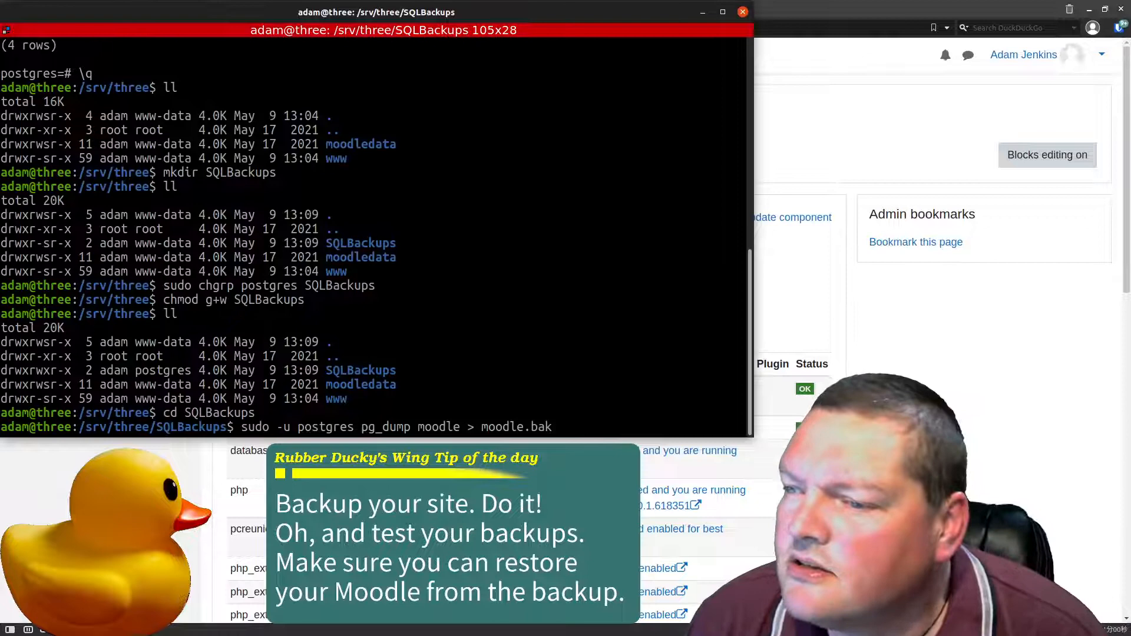
key("Return")
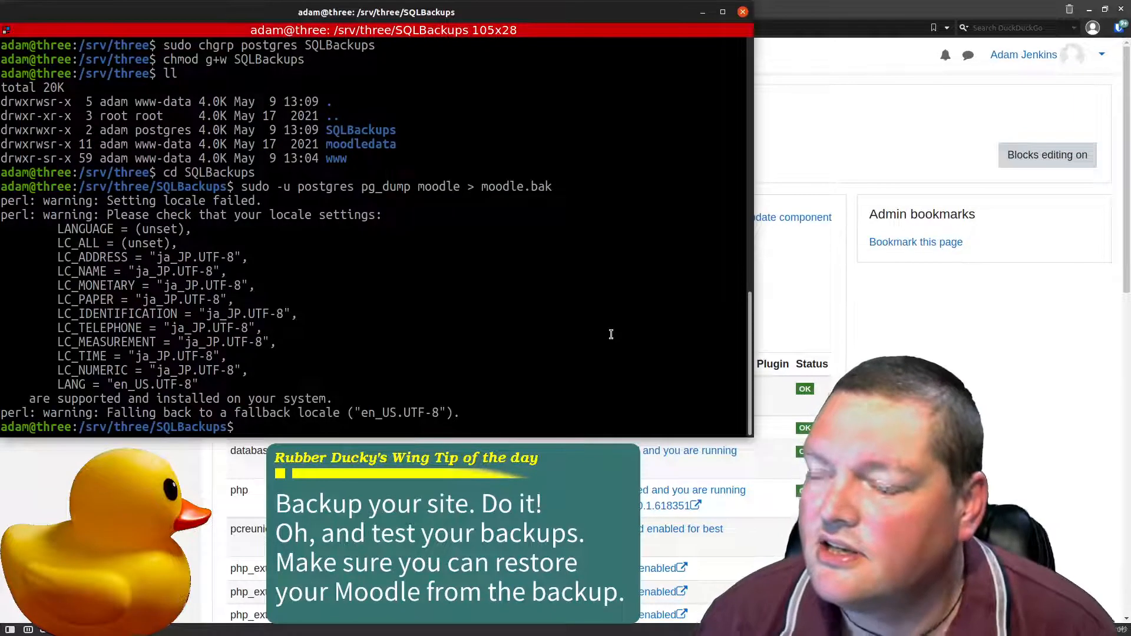
Step: List SQLBackups to confirm moodle.bak at 2.8M owned by adam, and mark the dump command
type("cd SQLBackups")
type("ll")
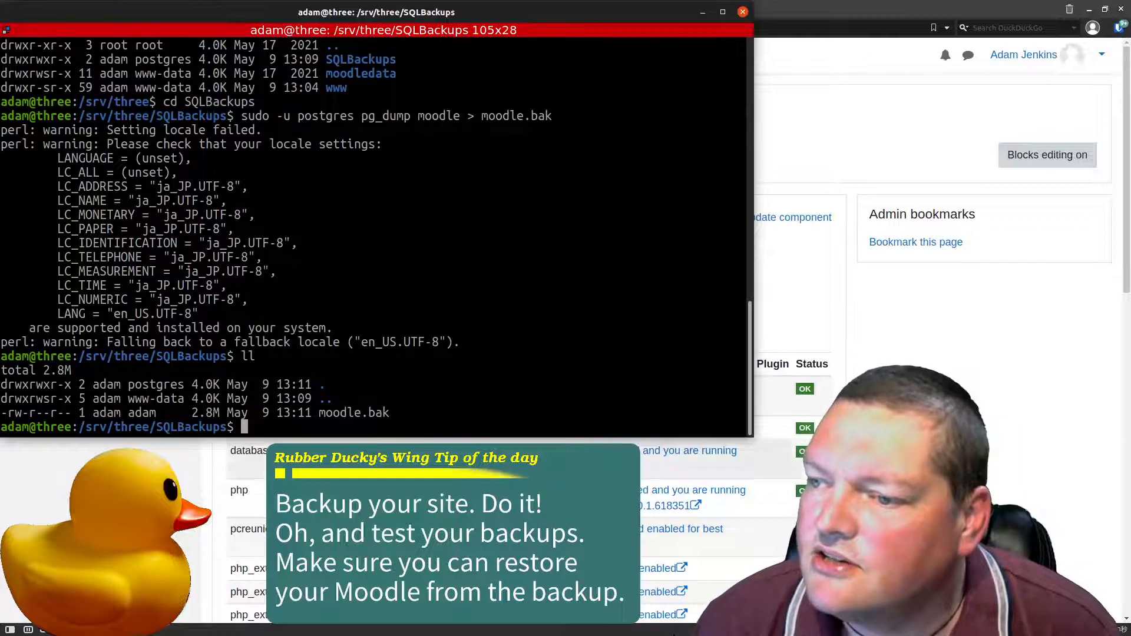
double_click(141, 412)
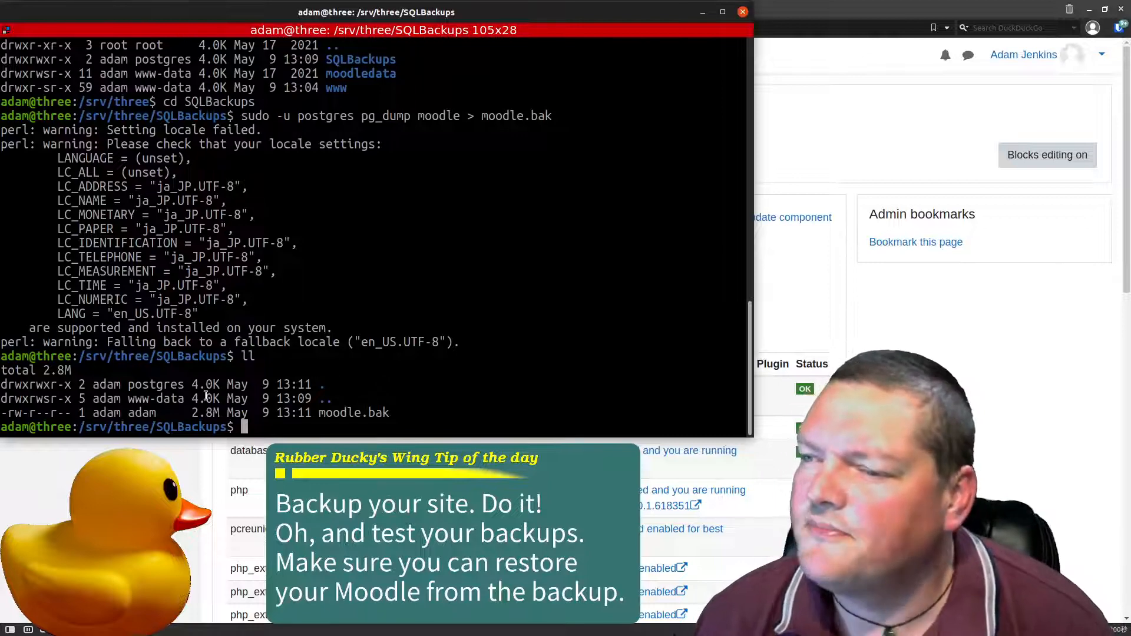
double_click(141, 412)
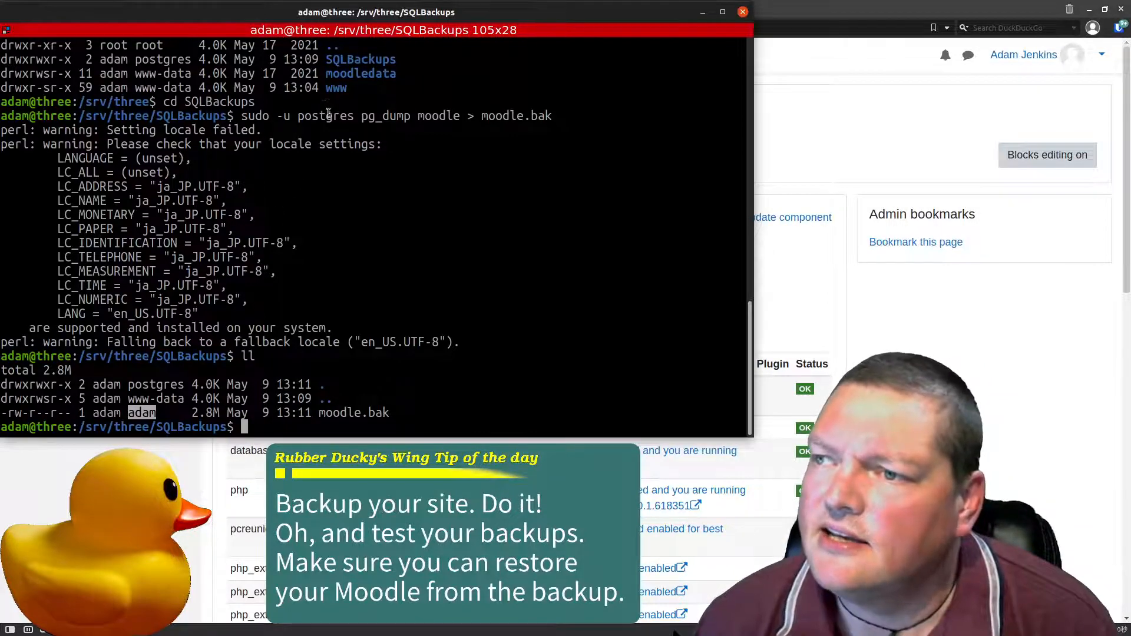
left_click_drag(360, 116, 497, 115)
type("sudo -u postgres pg_")
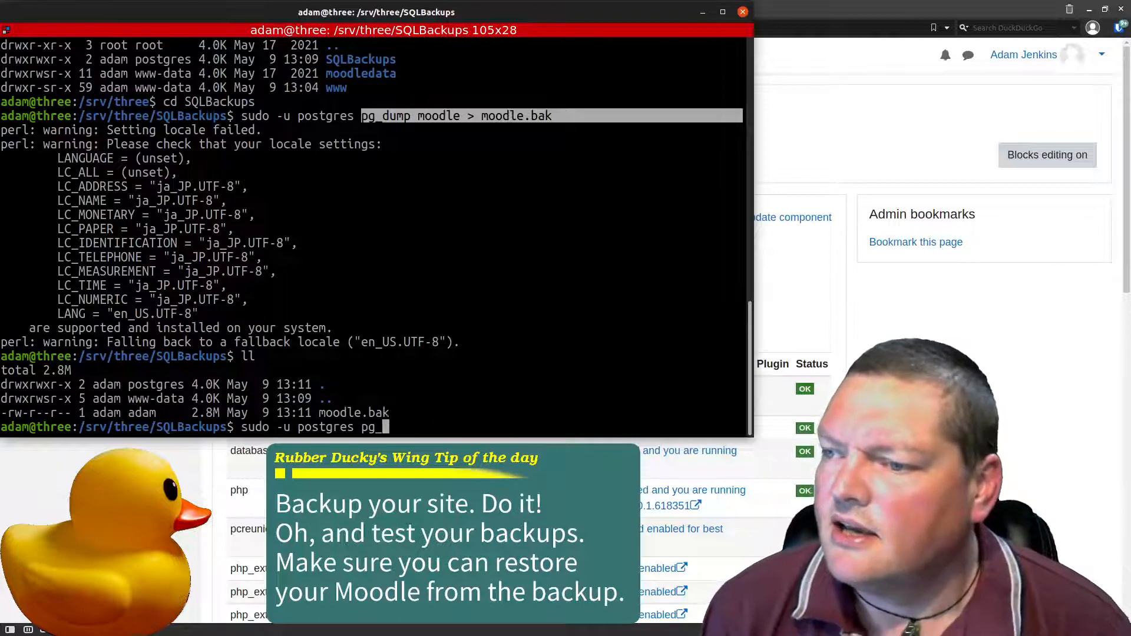
Step: Draft a 12 4 pg_dump schedule line in the crontab, fix typos, and comment it out
type("cro")
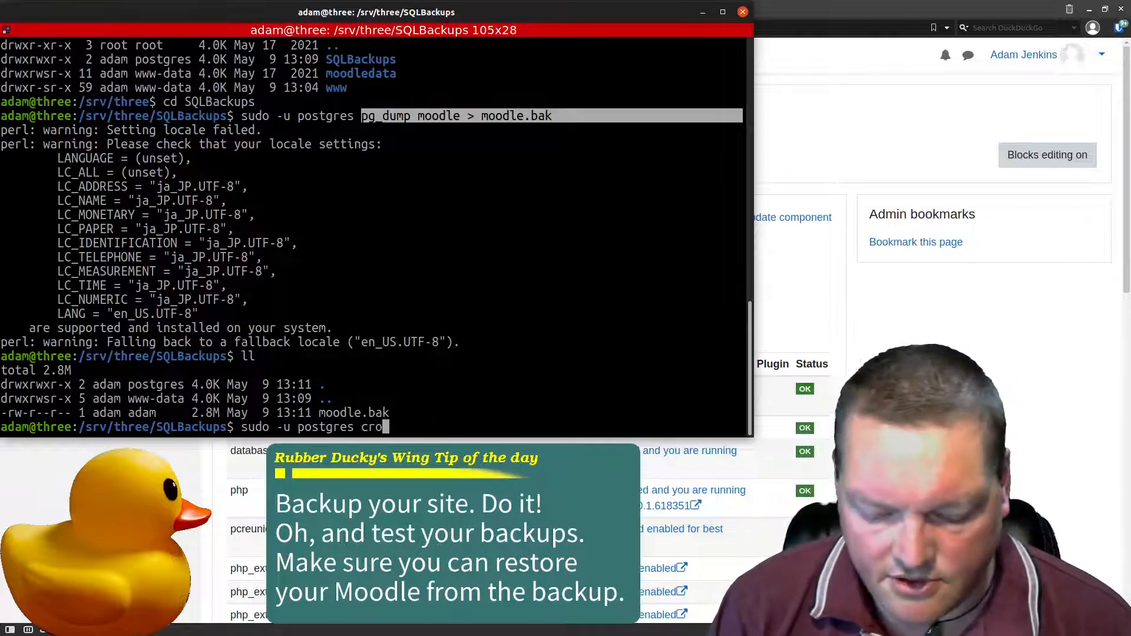
type("ntya")
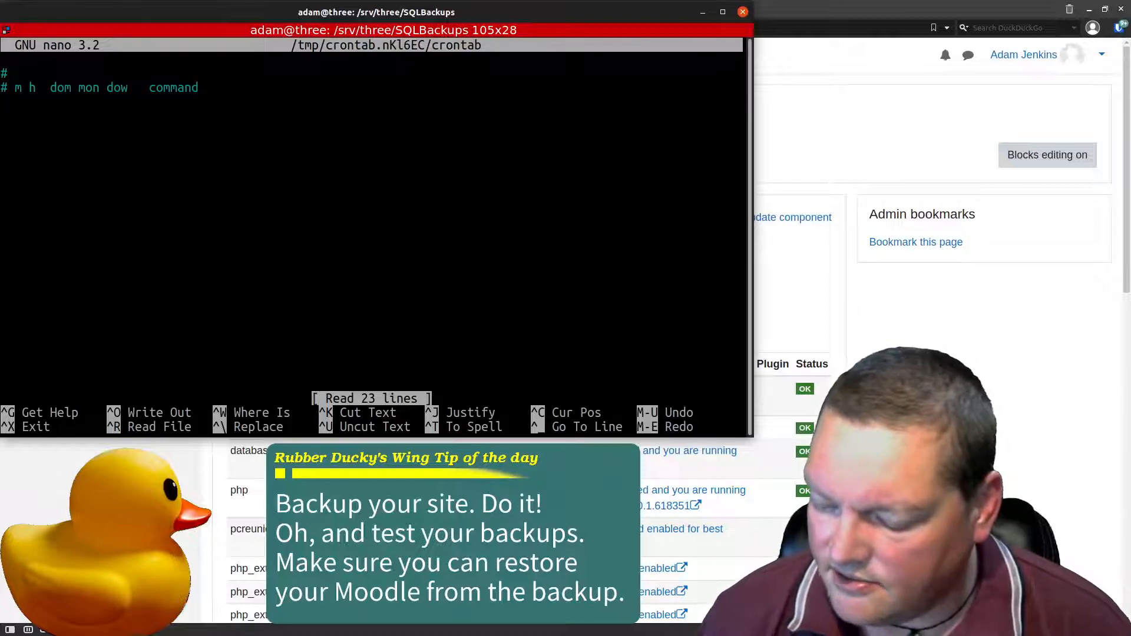
type("12 4")
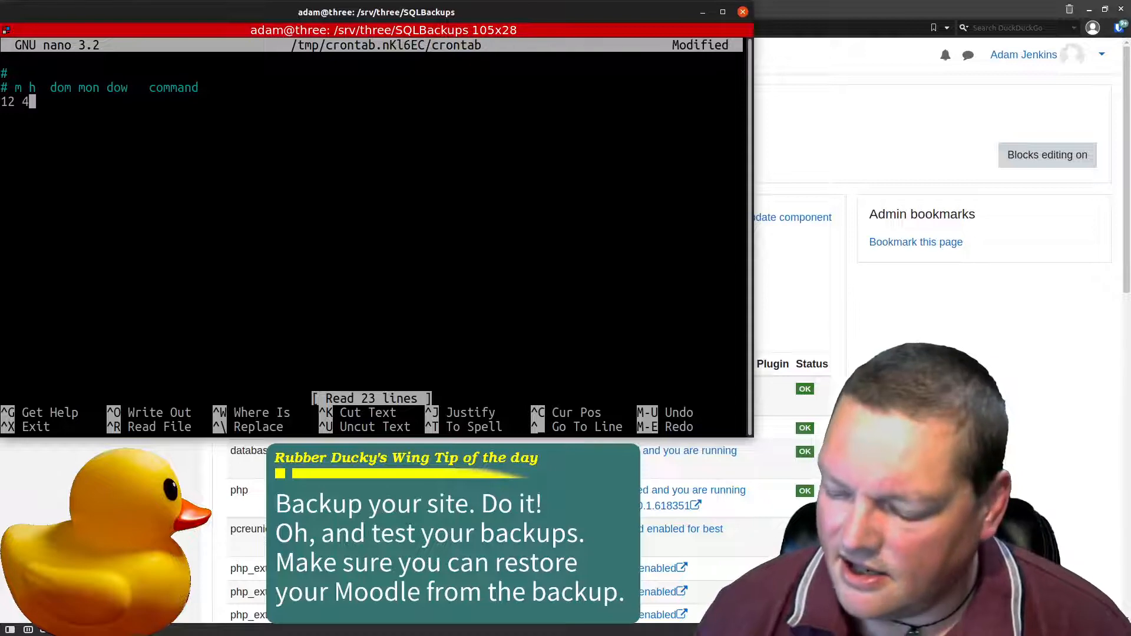
type("*")
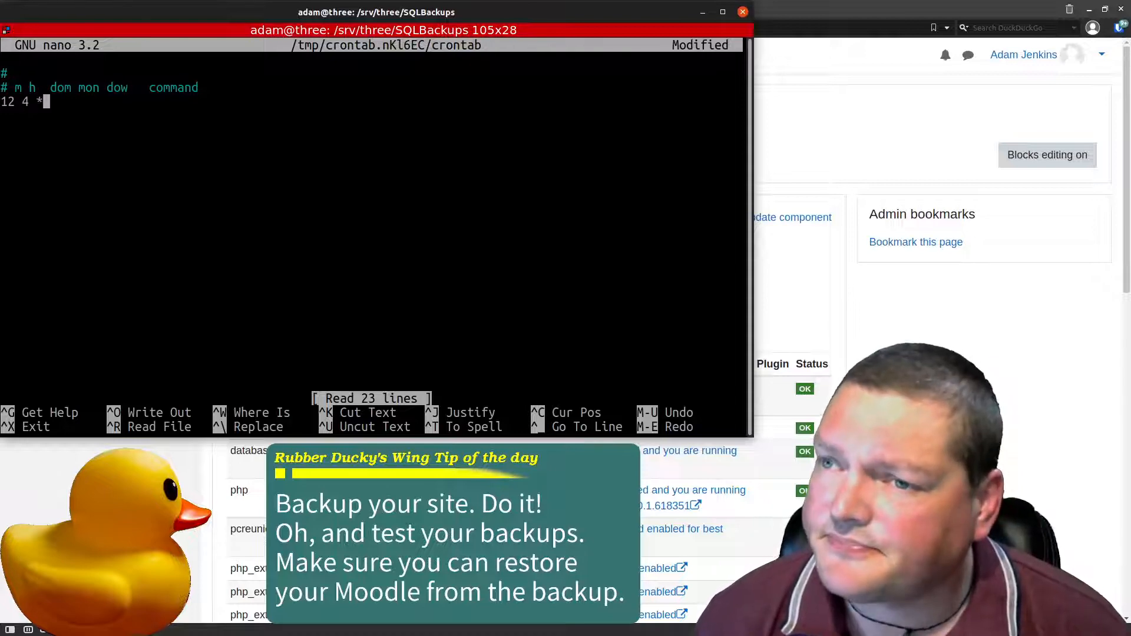
type("\"* \"")
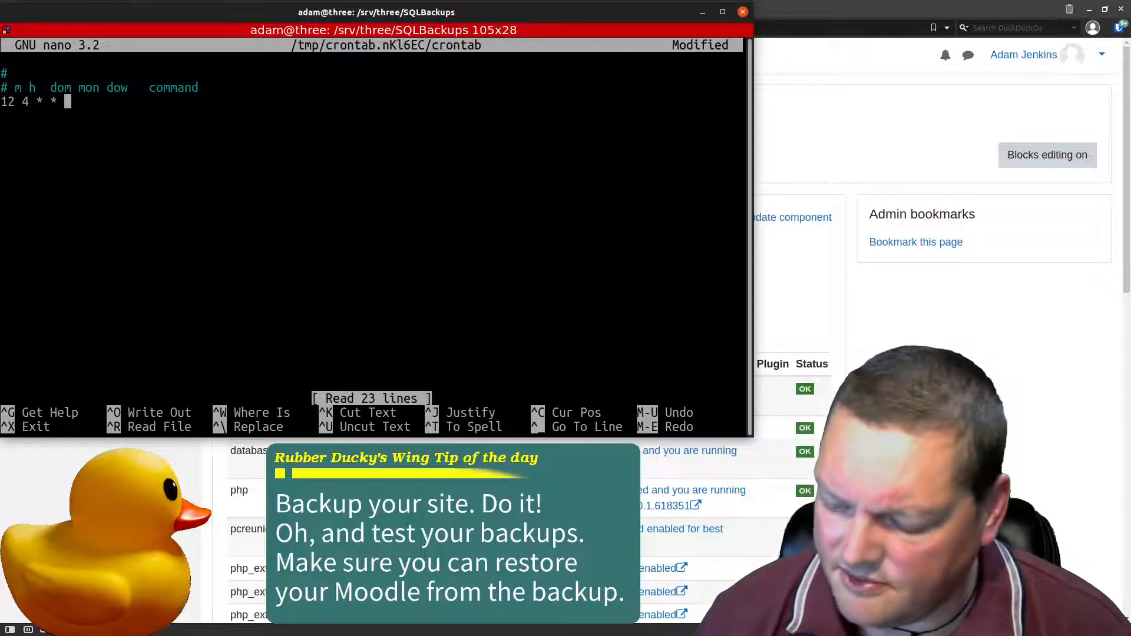
type("1")
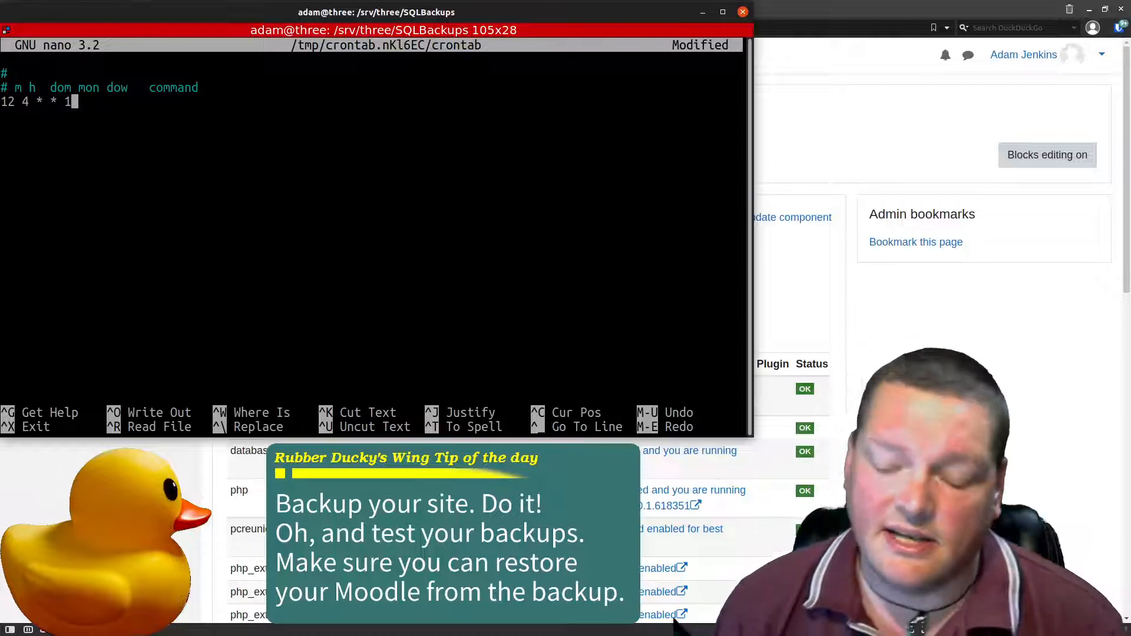
type("pg")
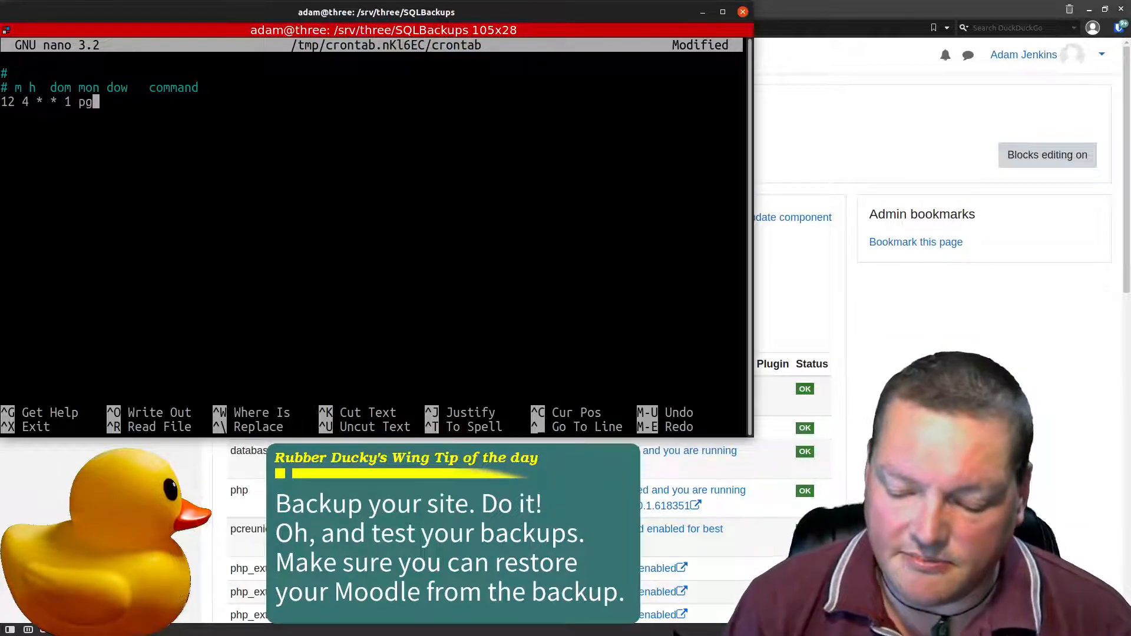
type("_")
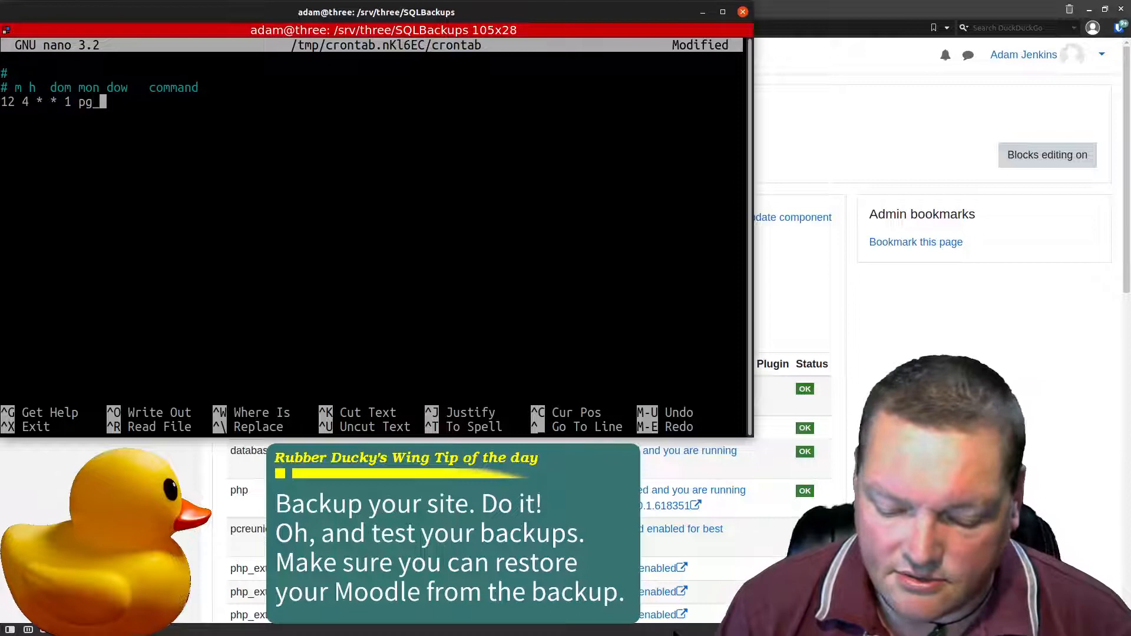
type("dum,pol")
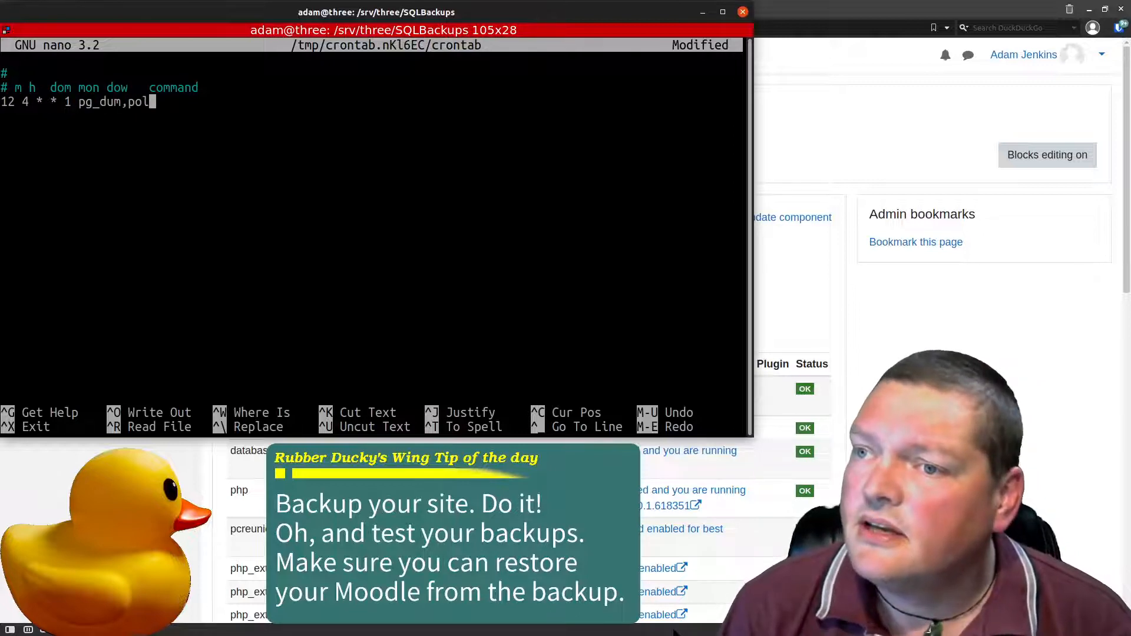
key("BackSpace")
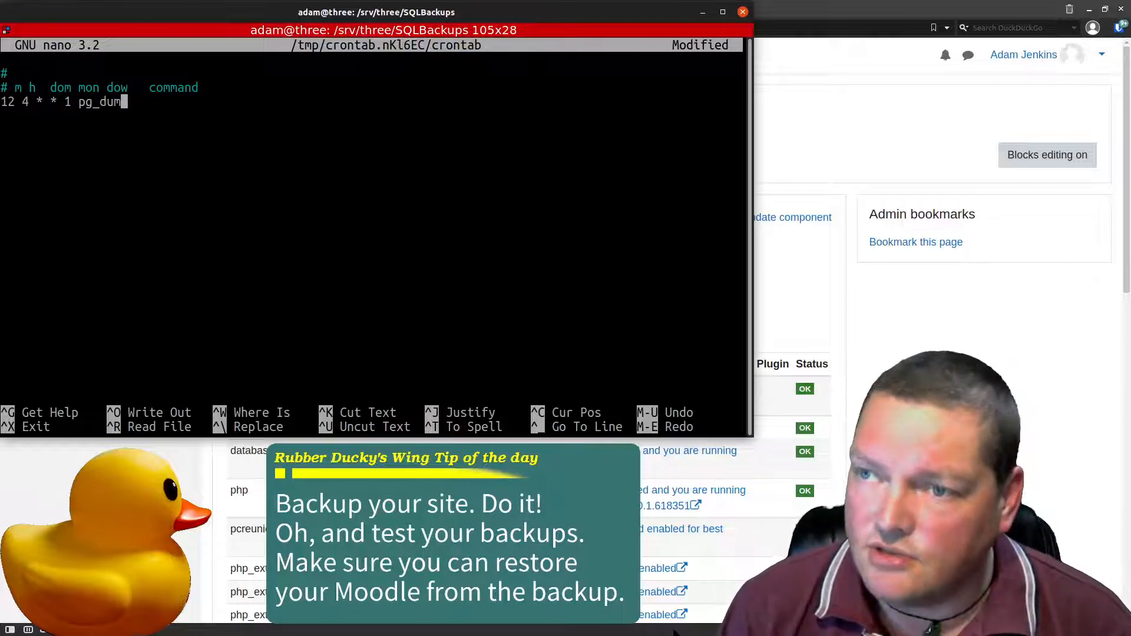
key("BackSpace")
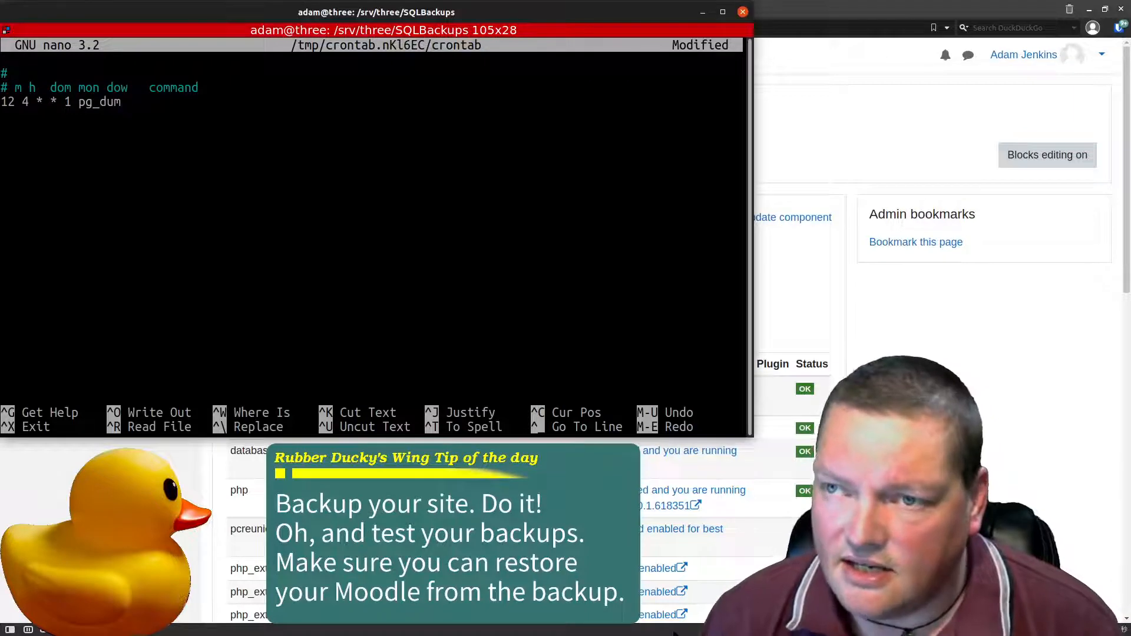
type("#")
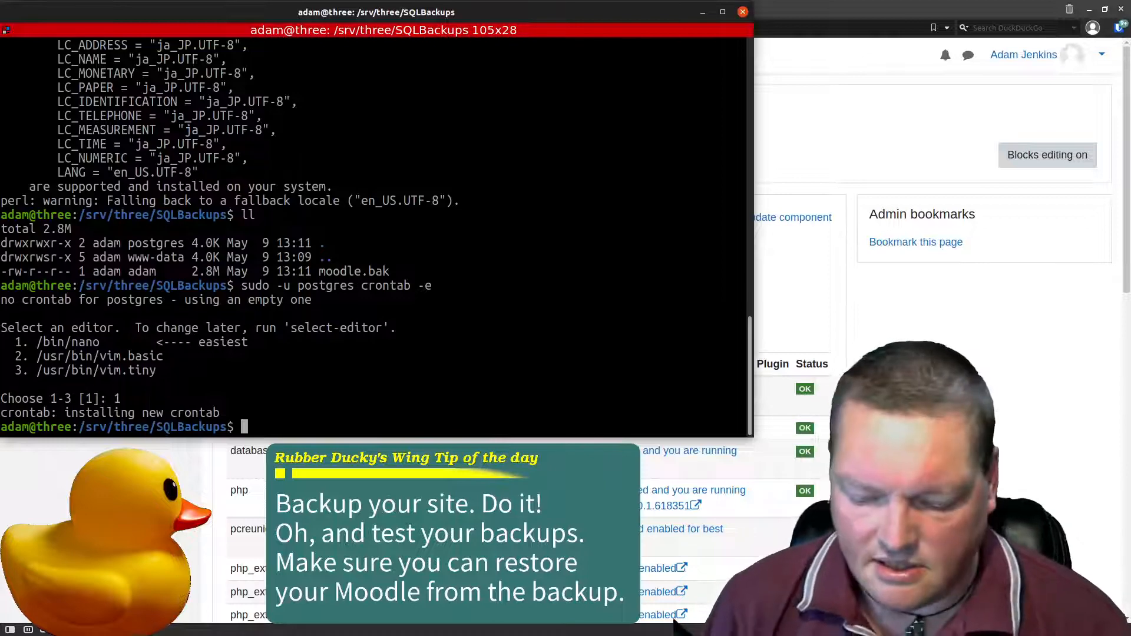
type("less")
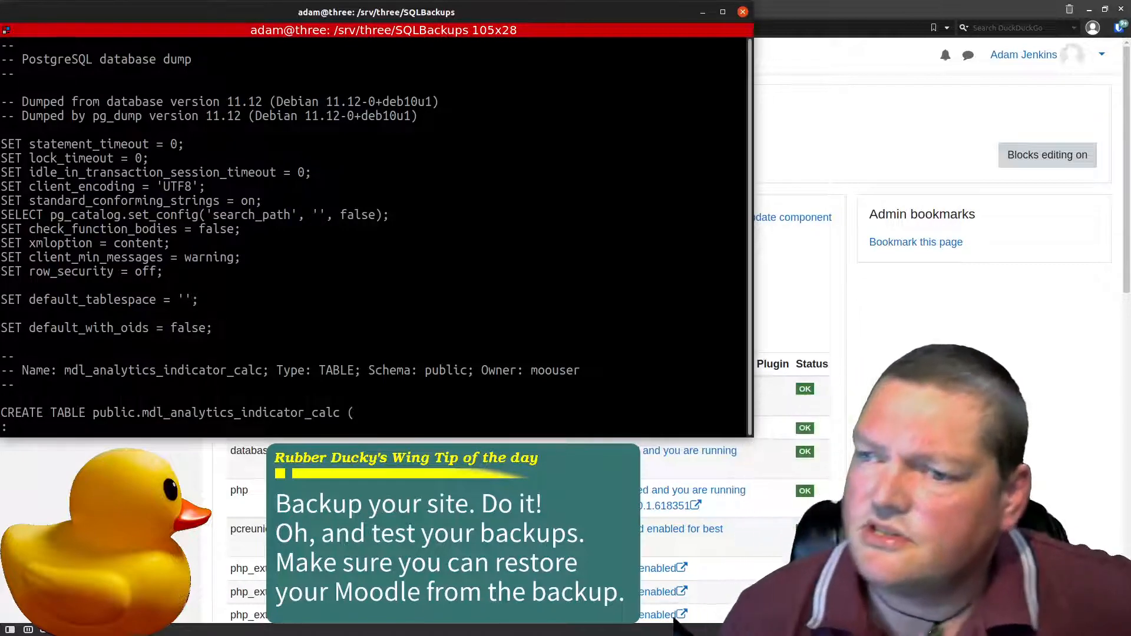
scroll("down", 3)
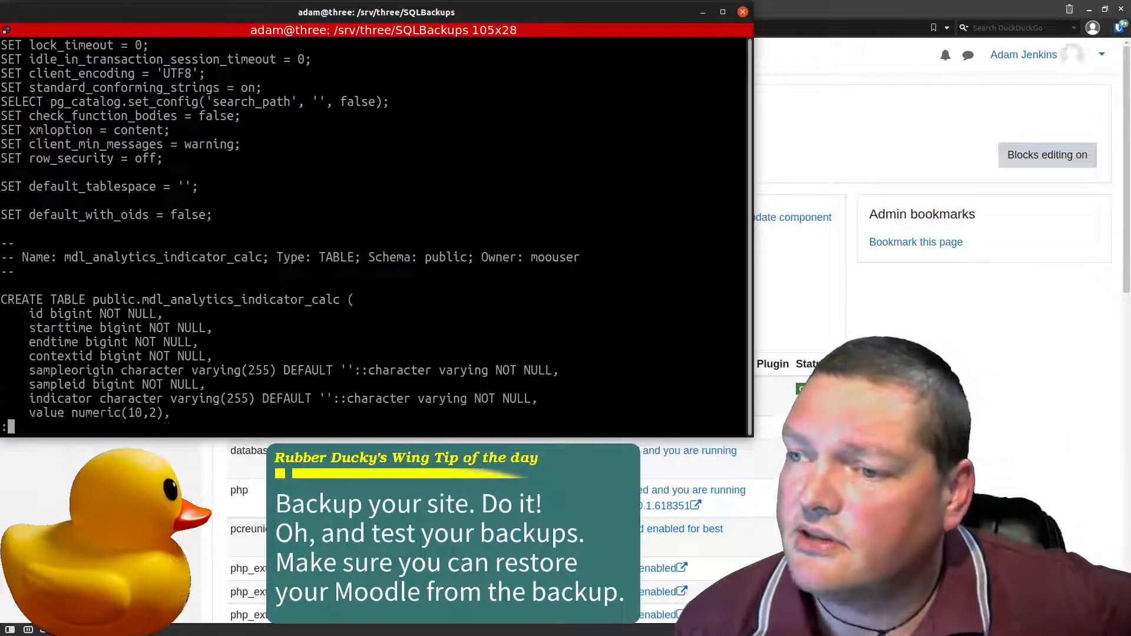
scroll("down", 3)
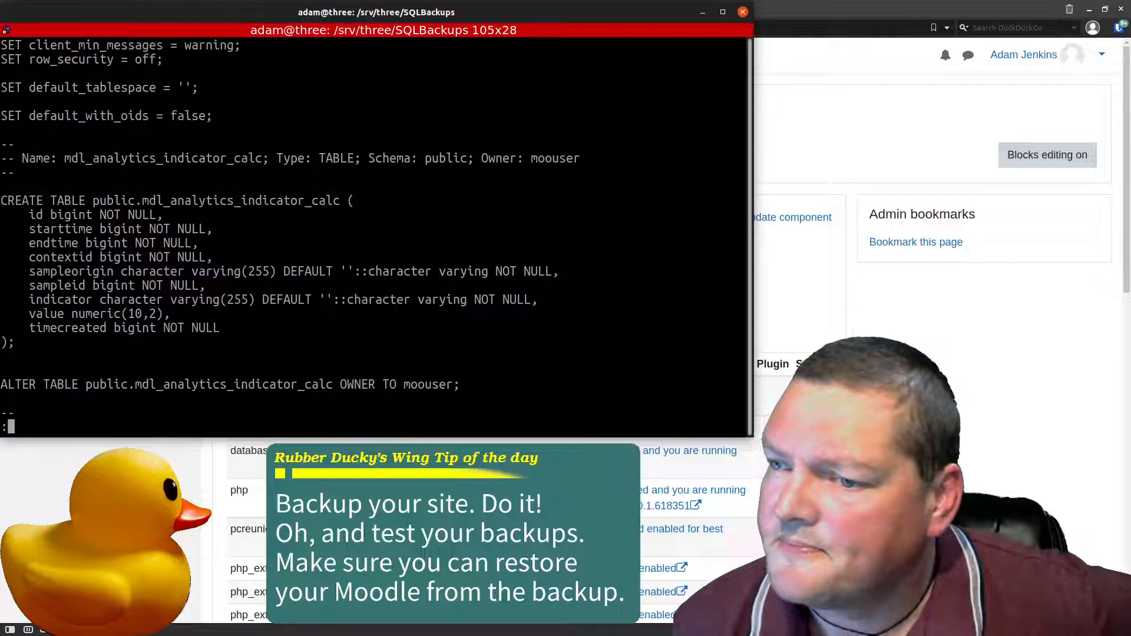
scroll("down", 3)
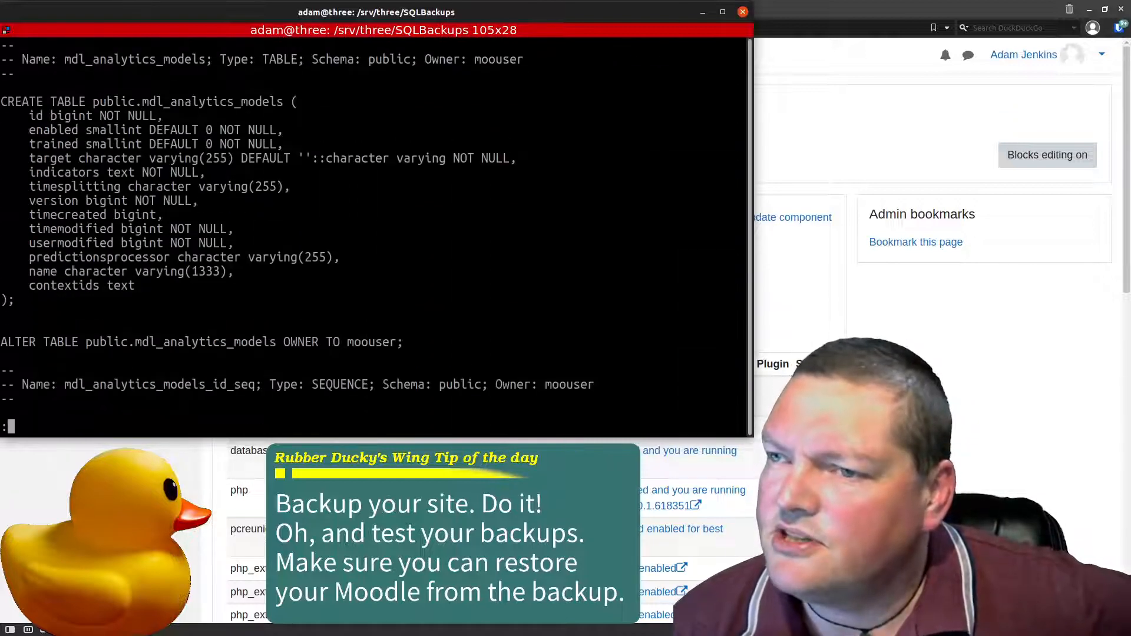
scroll("down", 3)
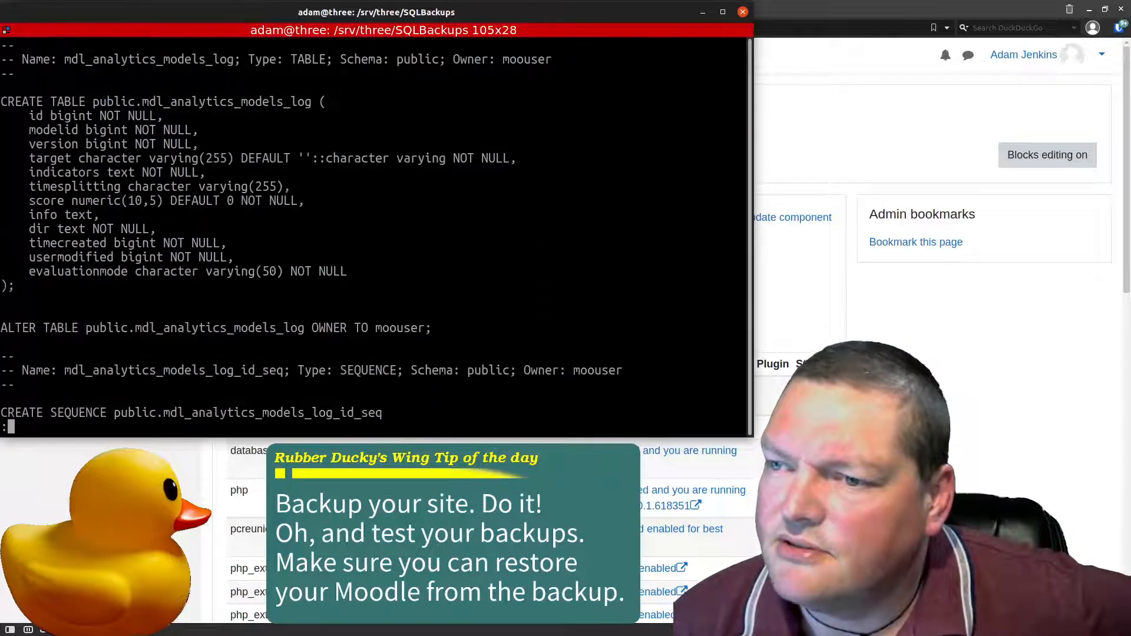
scroll("down", 3)
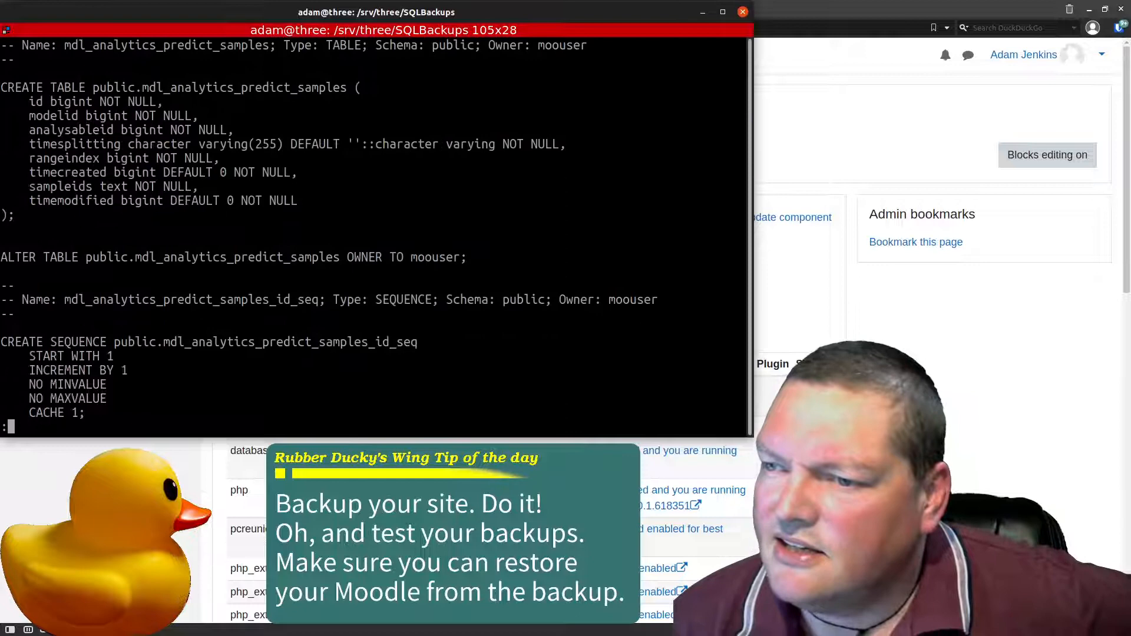
scroll("down", 3)
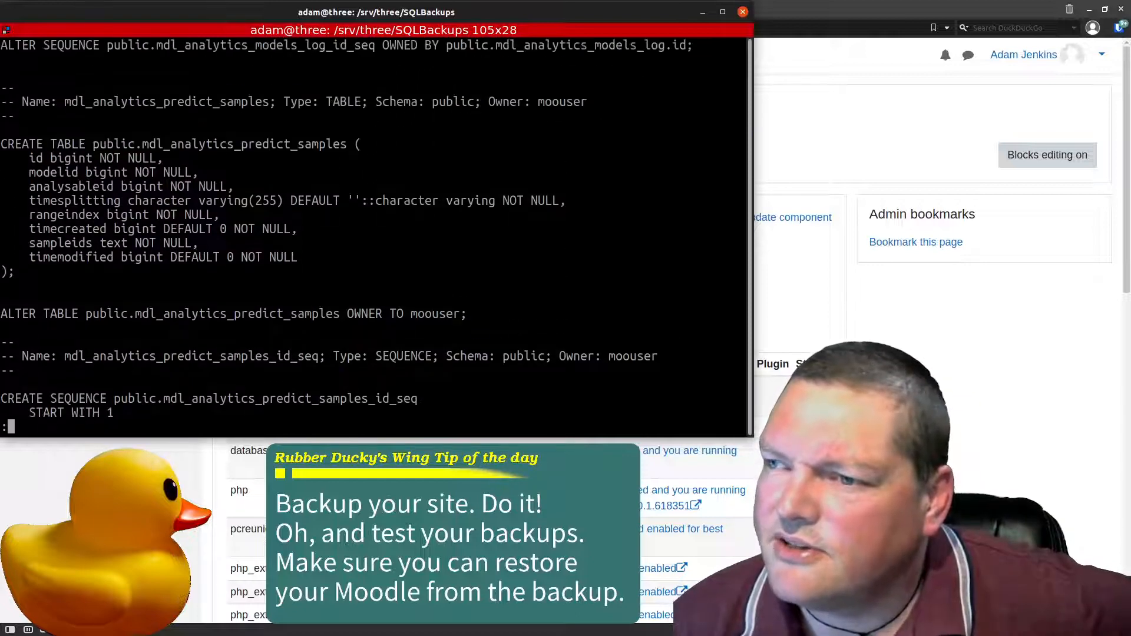
scroll("down", 3)
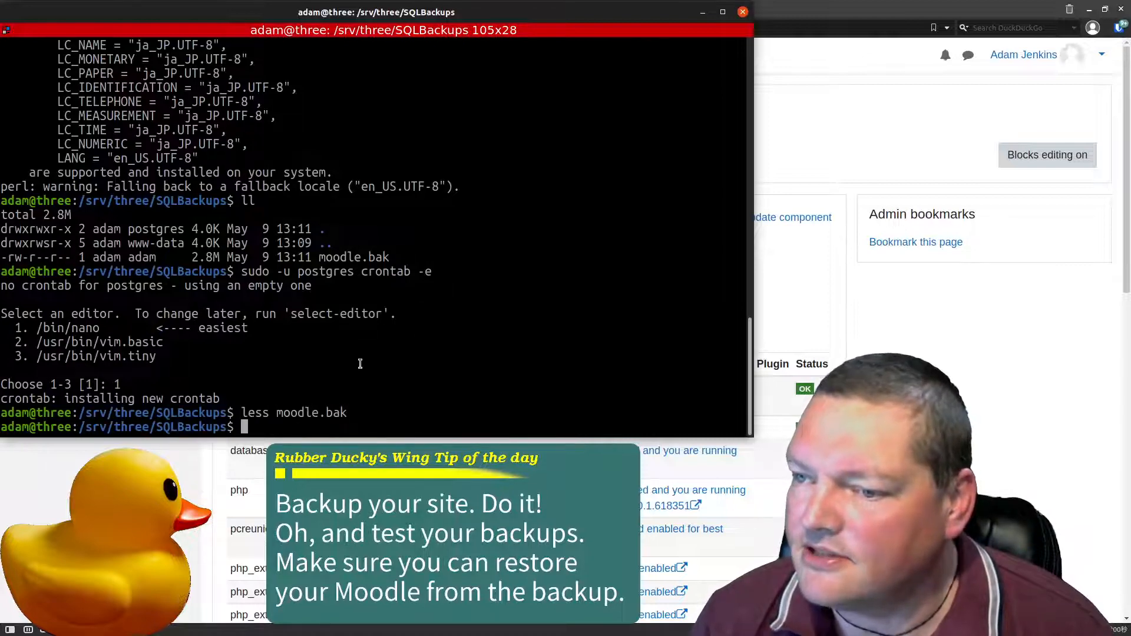
type("sudo -u postgres pg_dump moodle > moodle.bak")
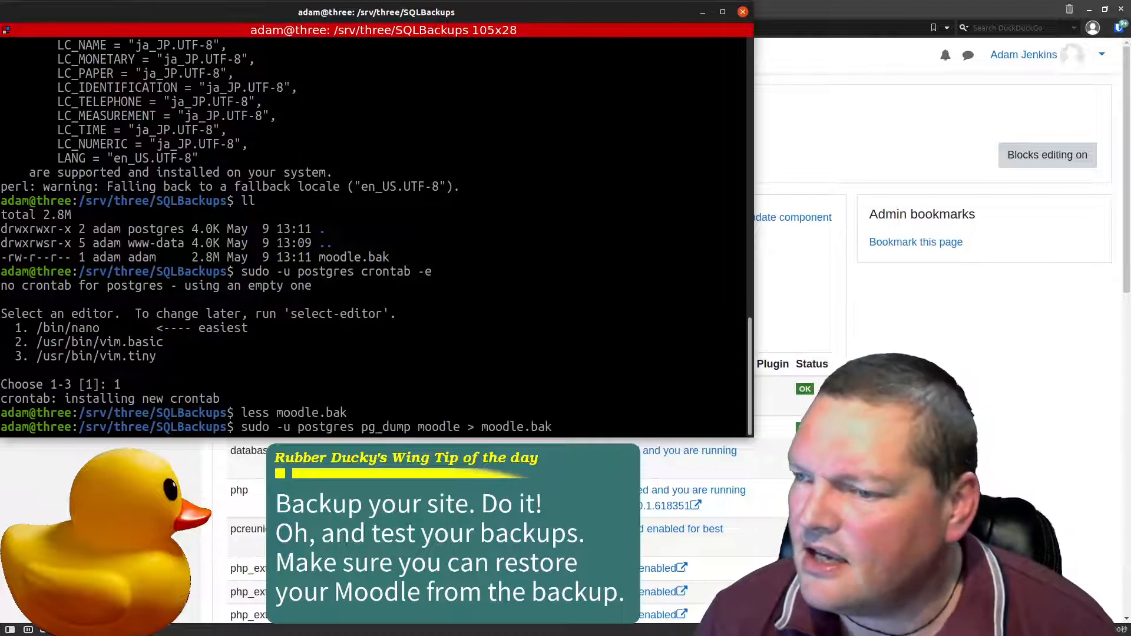
type("chmod g+w SQLBackups")
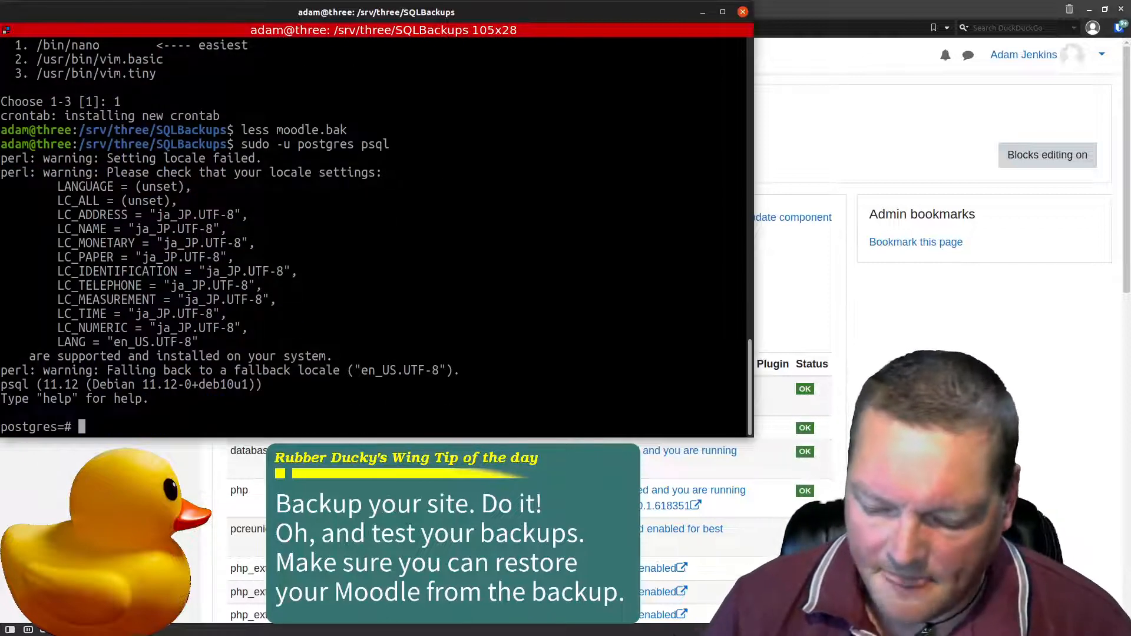
type("\\l")
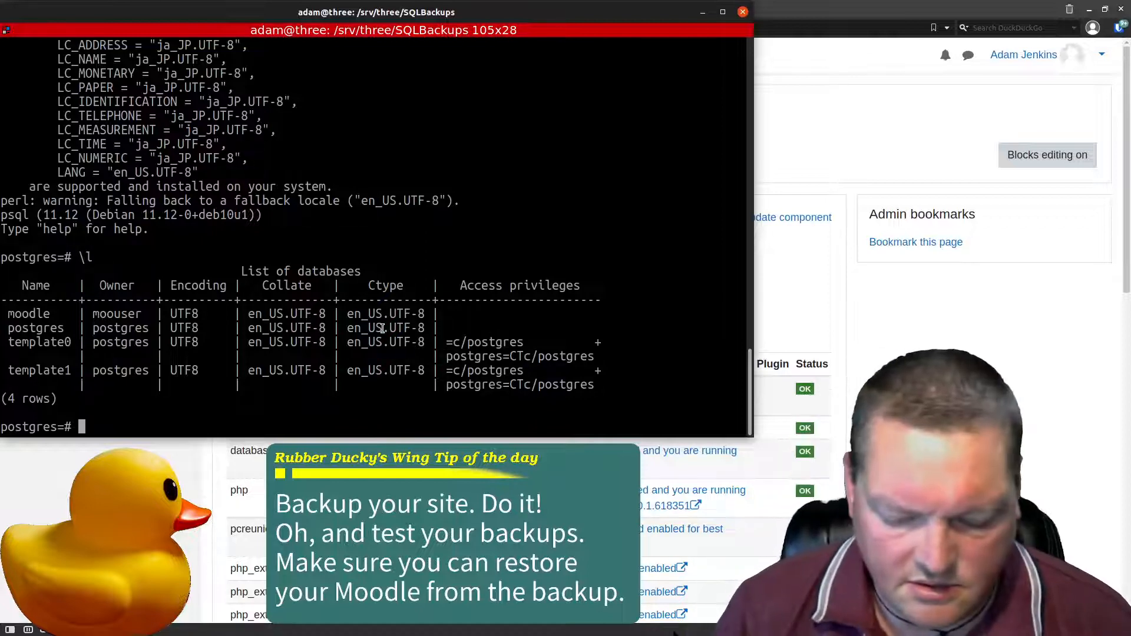
type("drop db")
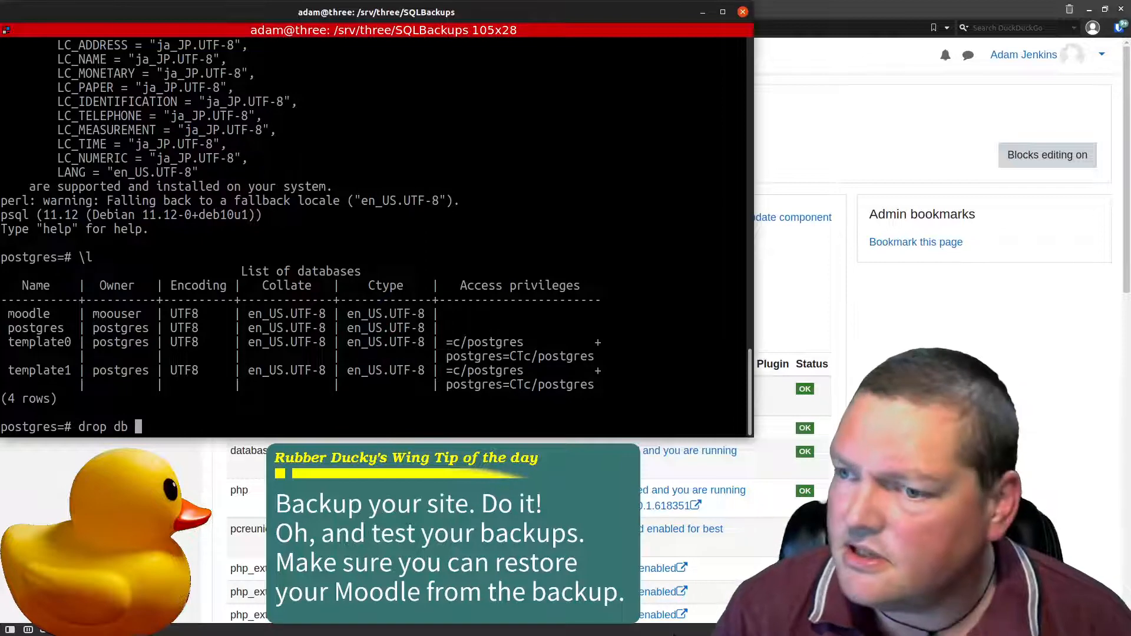
key("BackSpace")
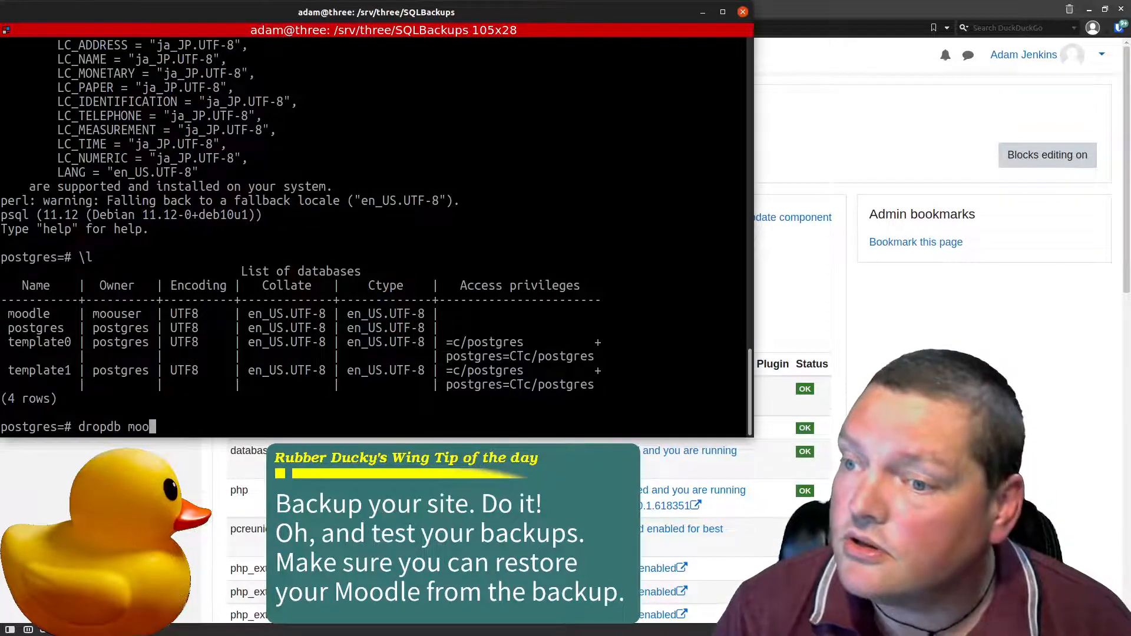
type("l")
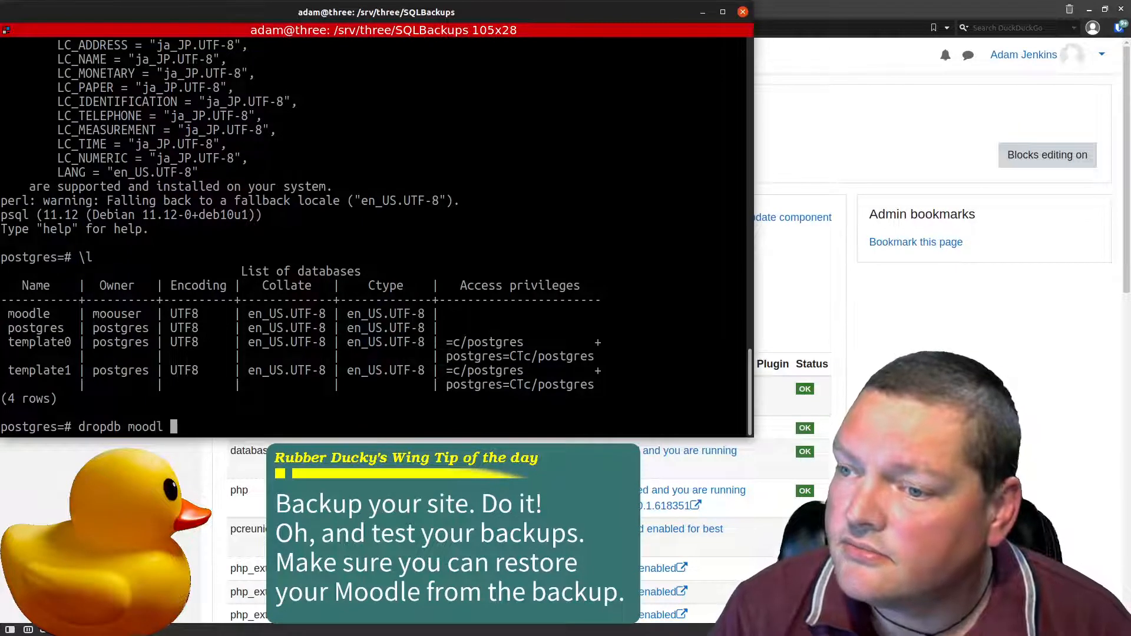
type("e")
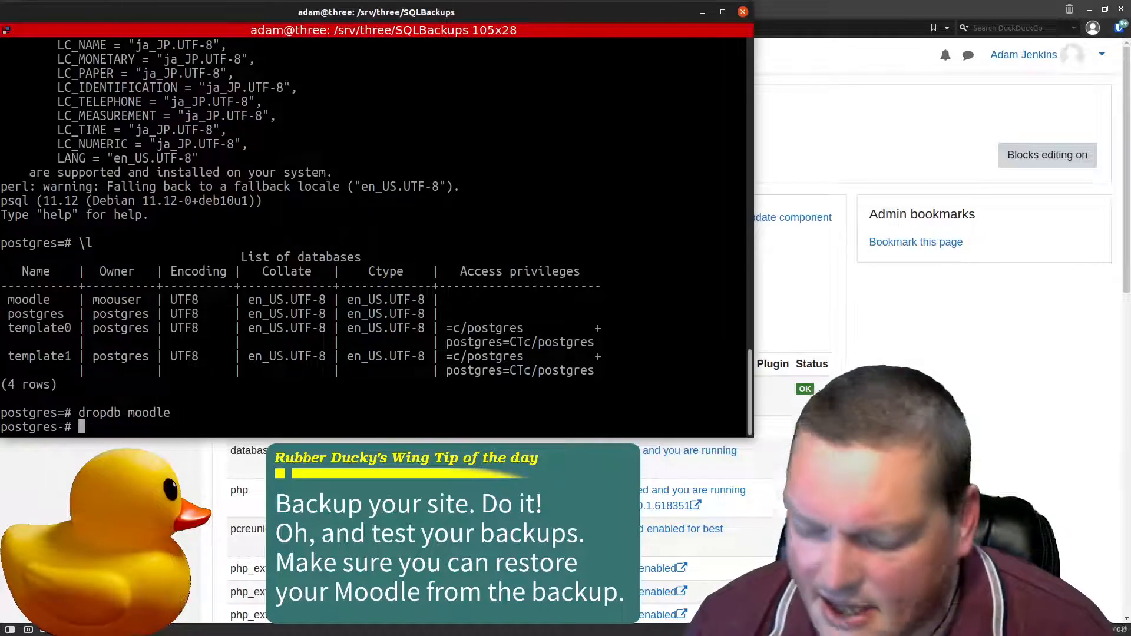
type("\\l")
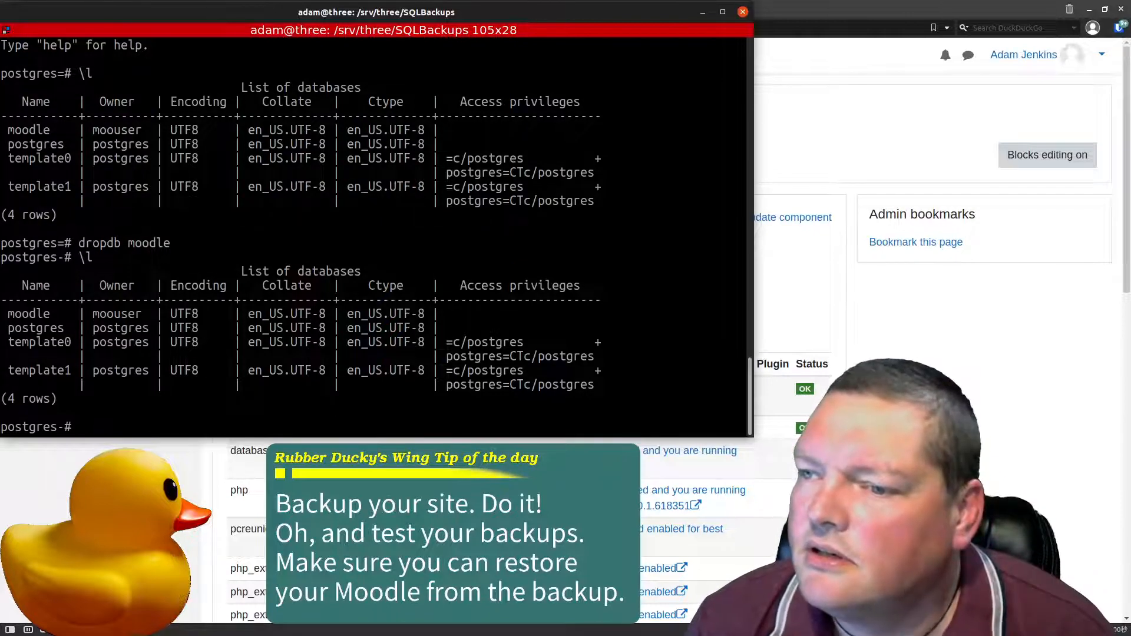
type("dropdb moodle;")
type("\\q")
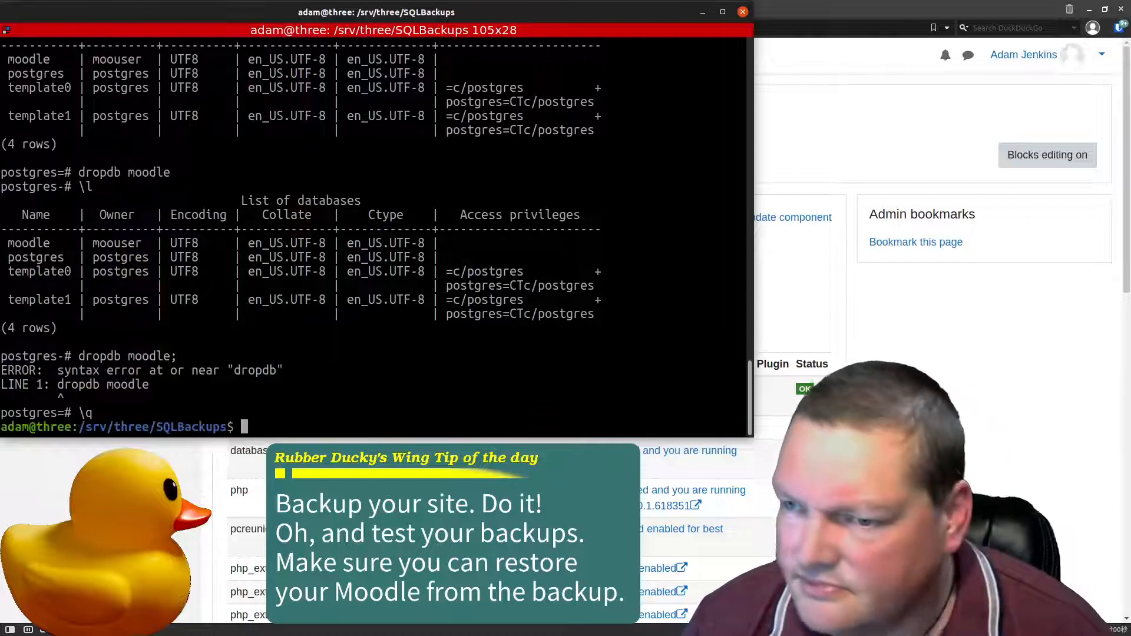
type("sudo -u postgres psql")
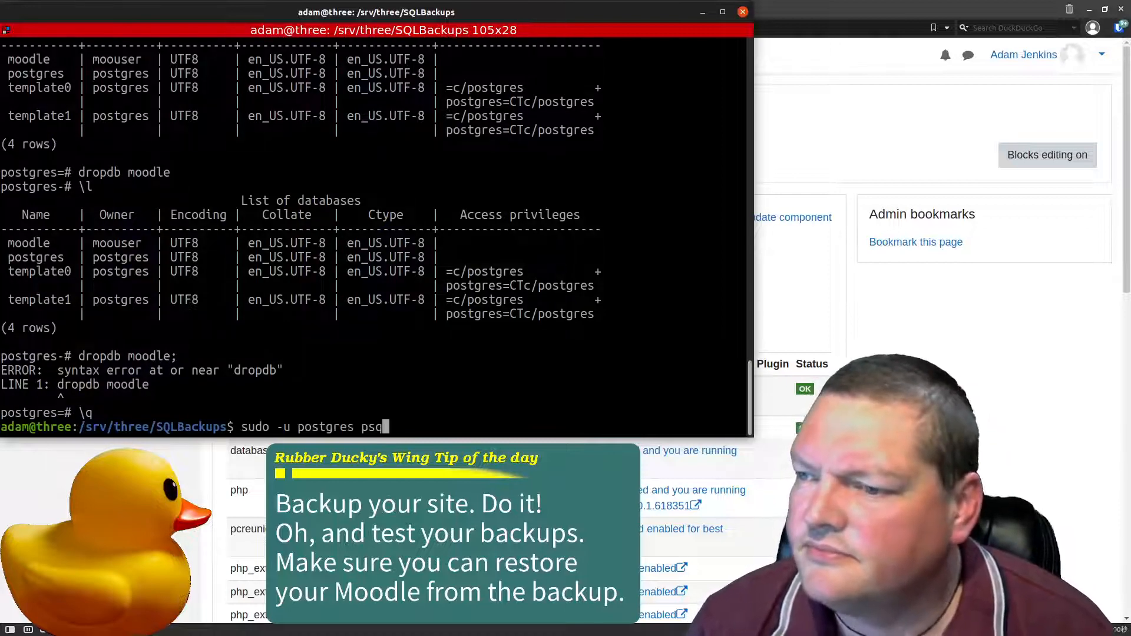
Step: Drop the moodle database with sudo -u postgres dropdb moodle
type("dr")
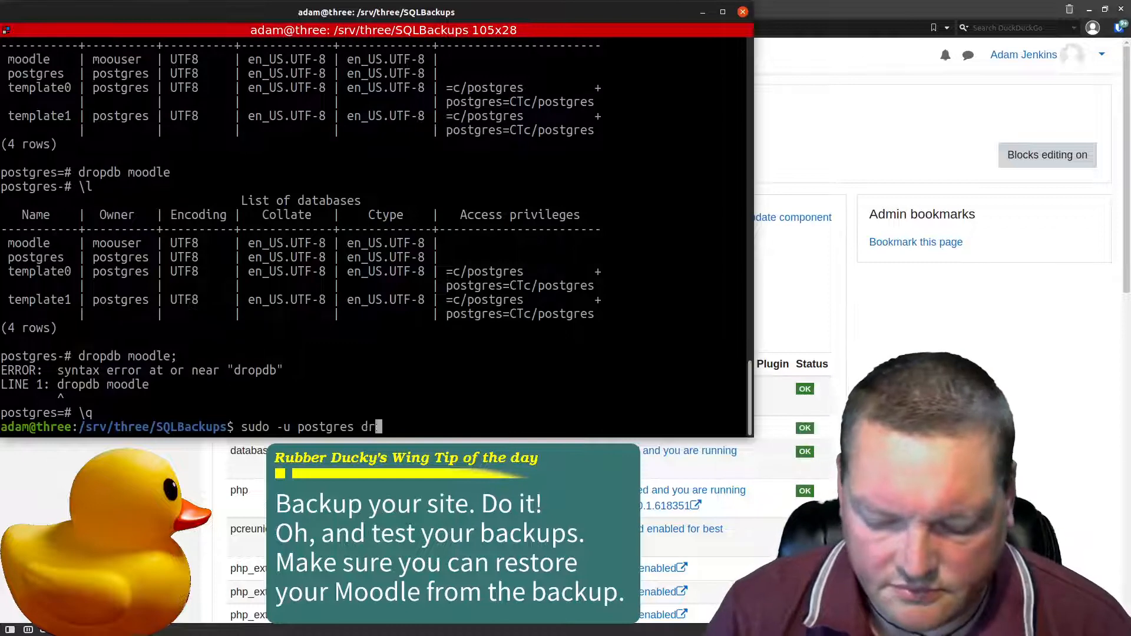
type("opdb mood")
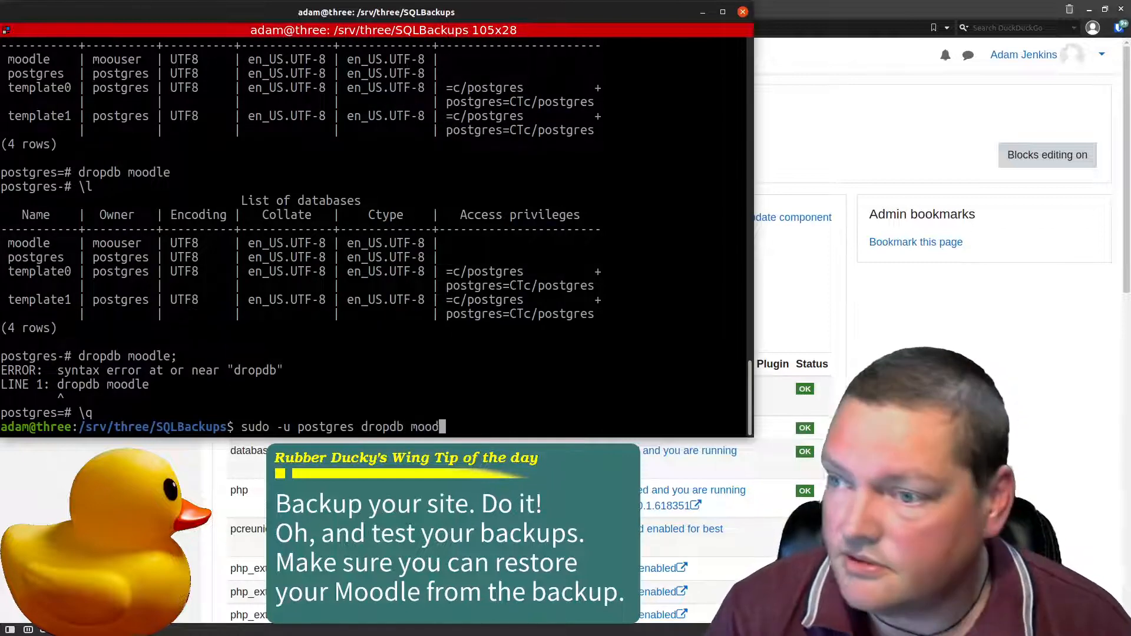
type("le;")
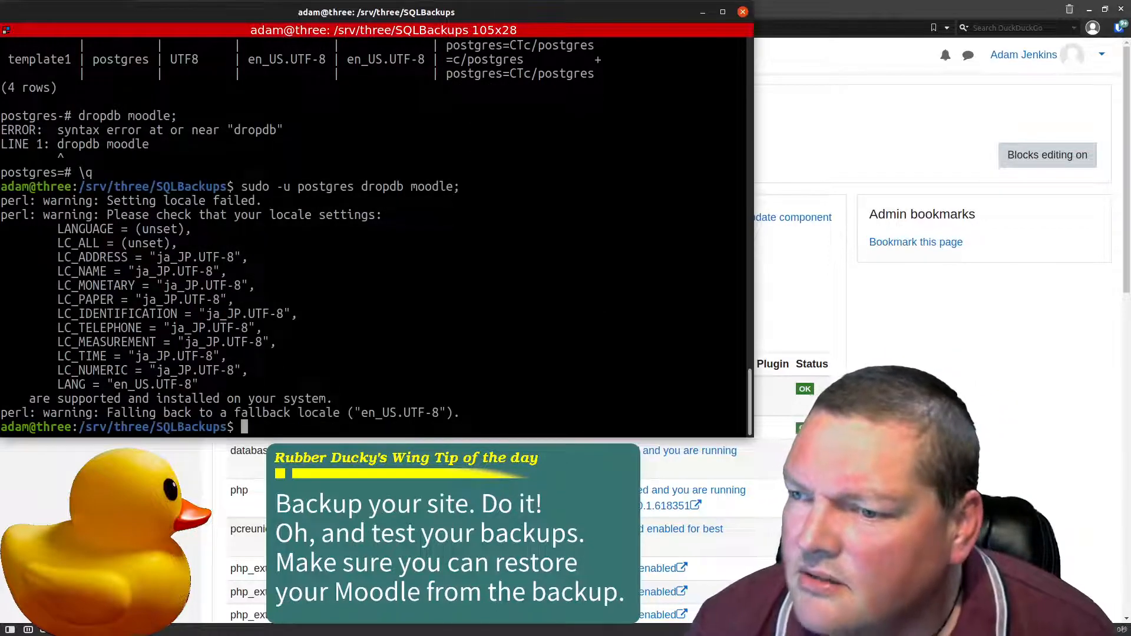
type("sudo -u postgres dropdb moodle;")
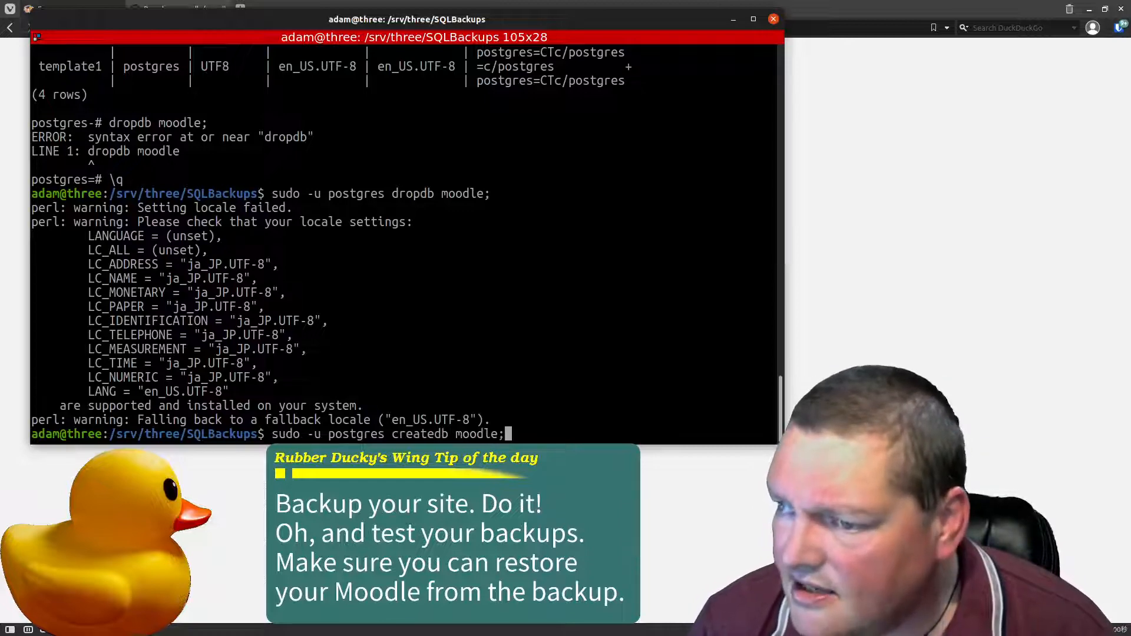
Step: Recreate the empty moodle database and enter sudo -u postgres psql moodle < moodle.bak
key("Backspace")
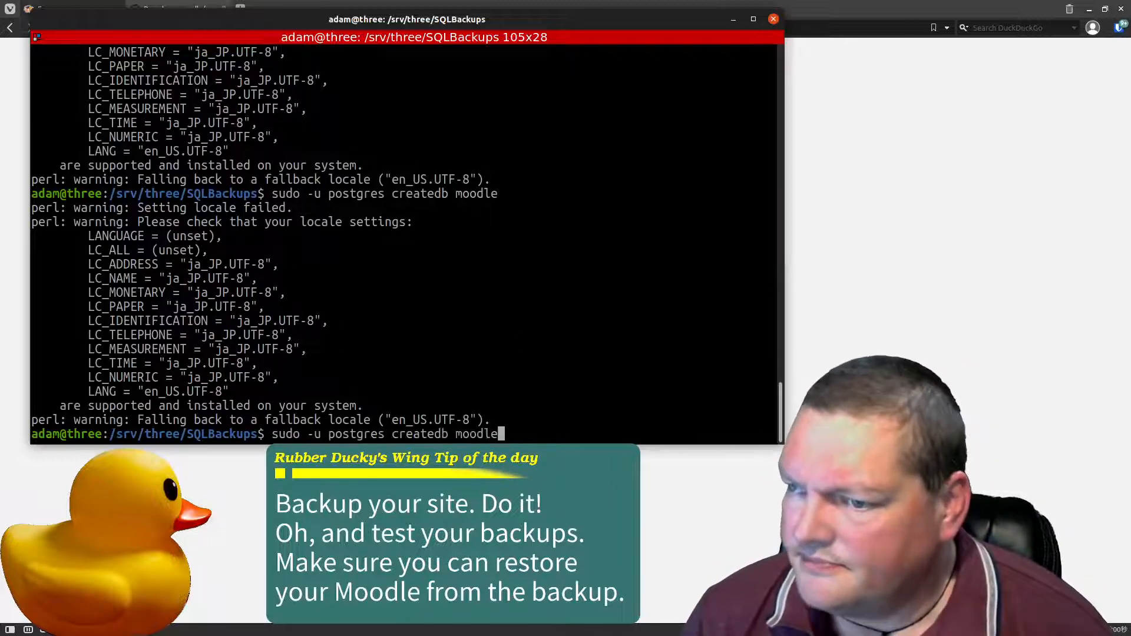
key("BackSpace")
type("p")
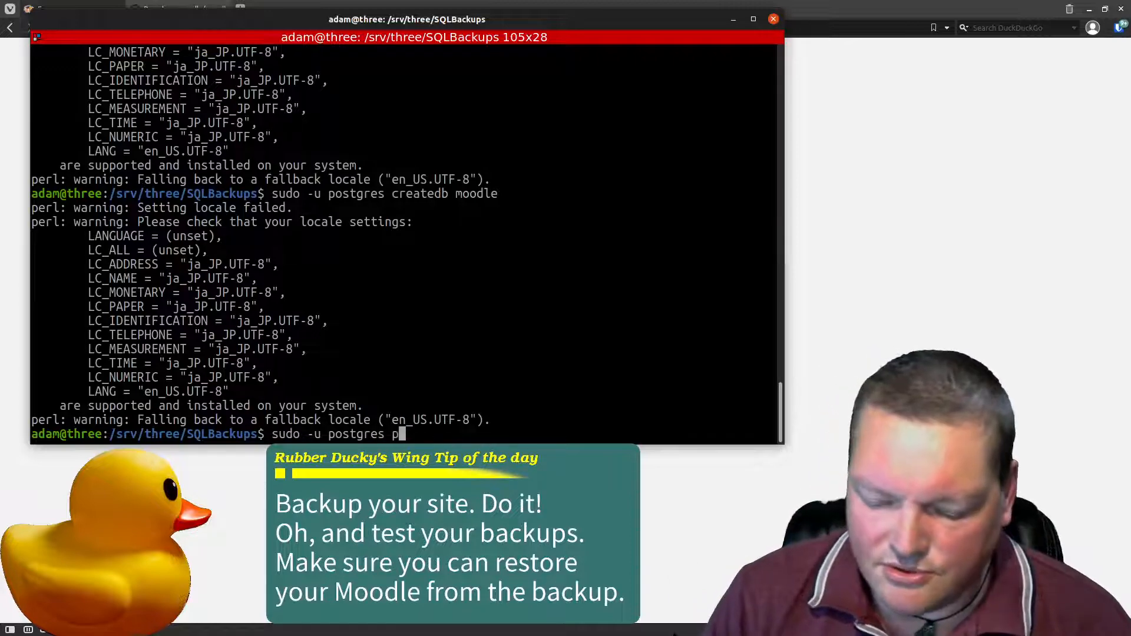
type("o")
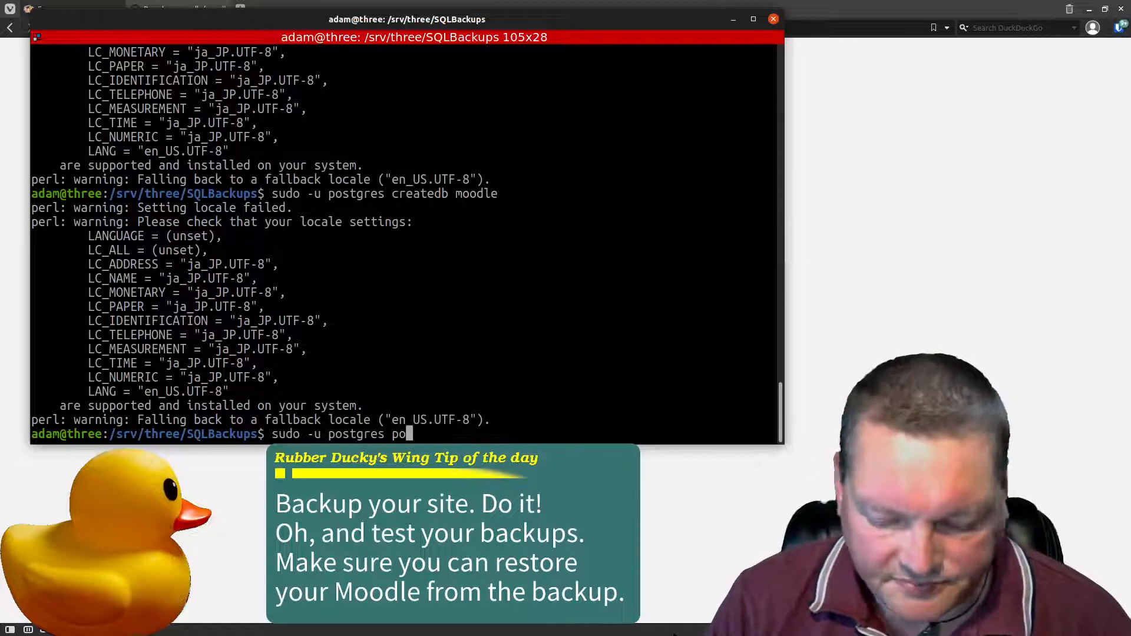
key("BackSpace")
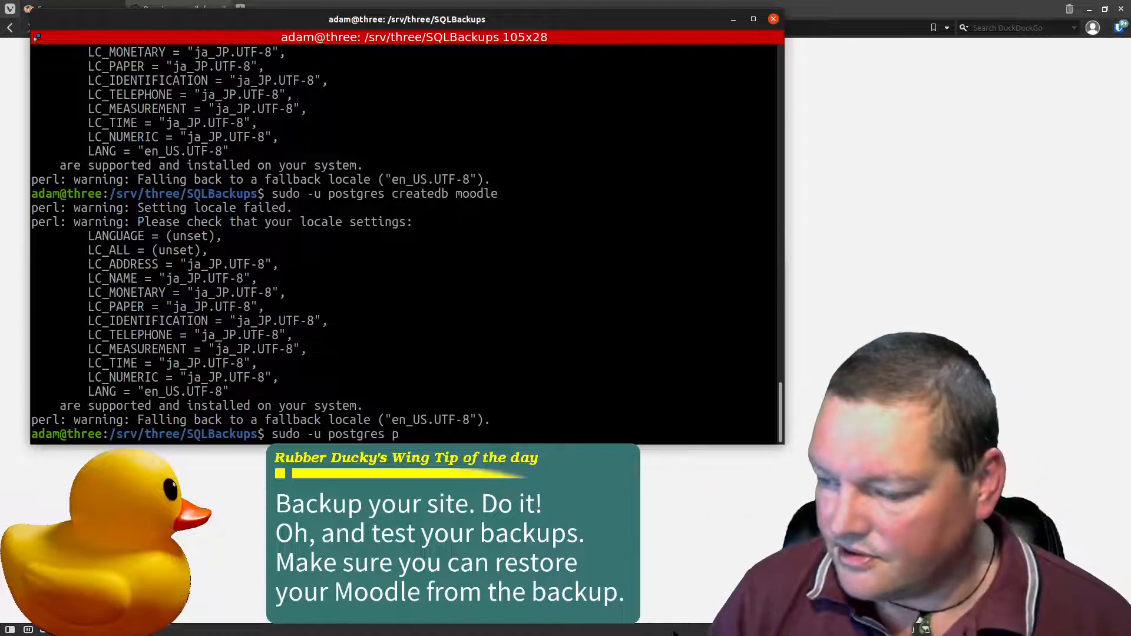
type("s")
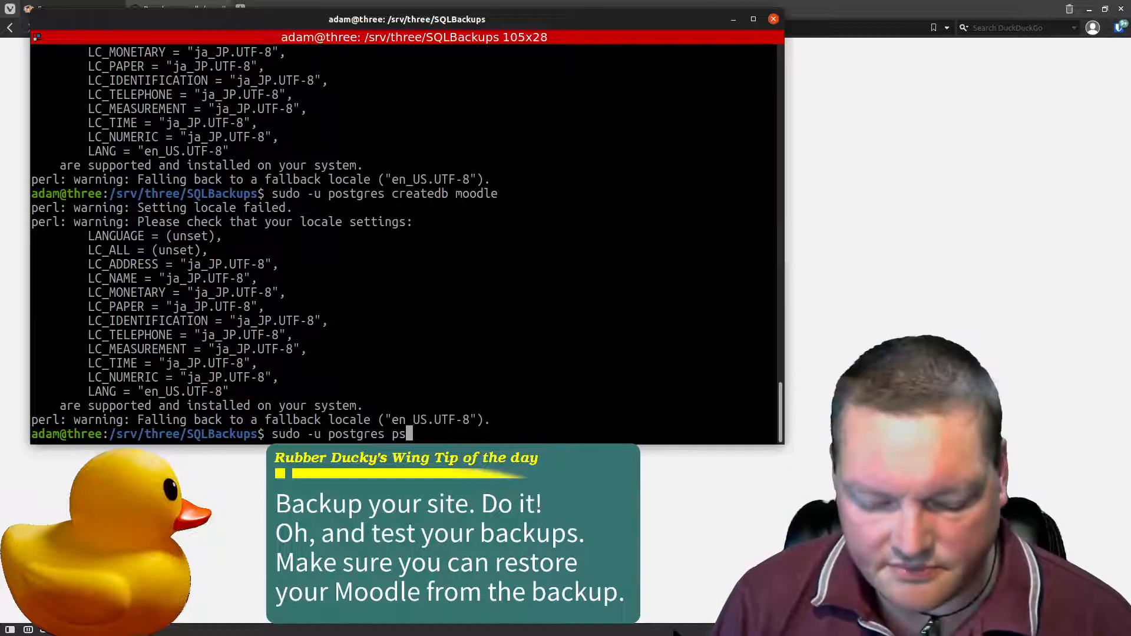
type("ql")
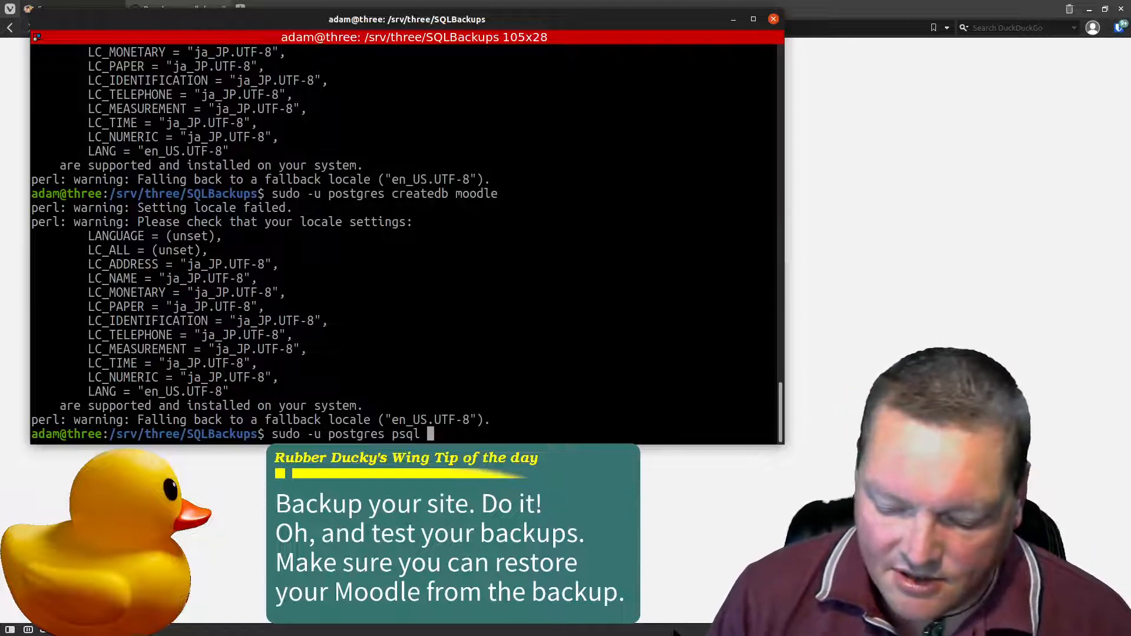
type("moodle")
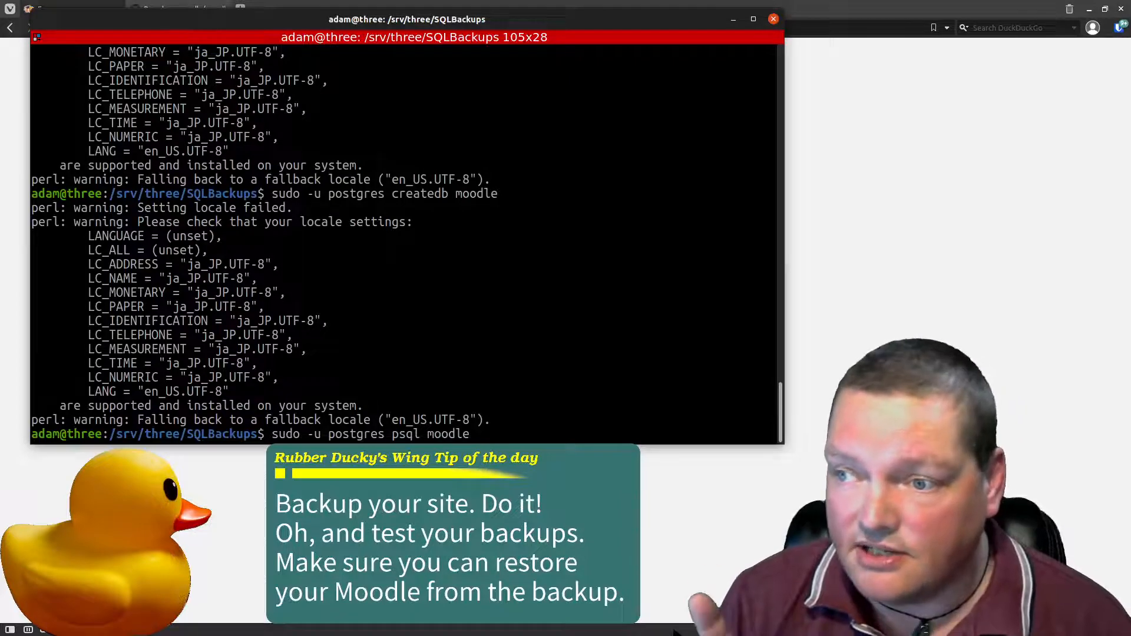
type("<")
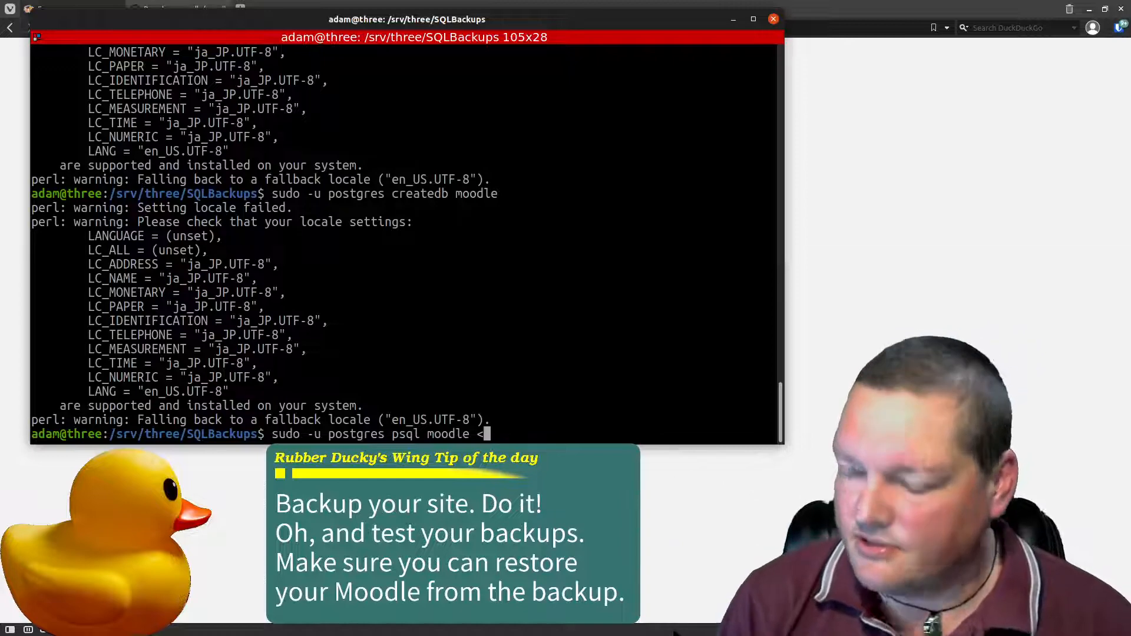
type("moodle.bak")
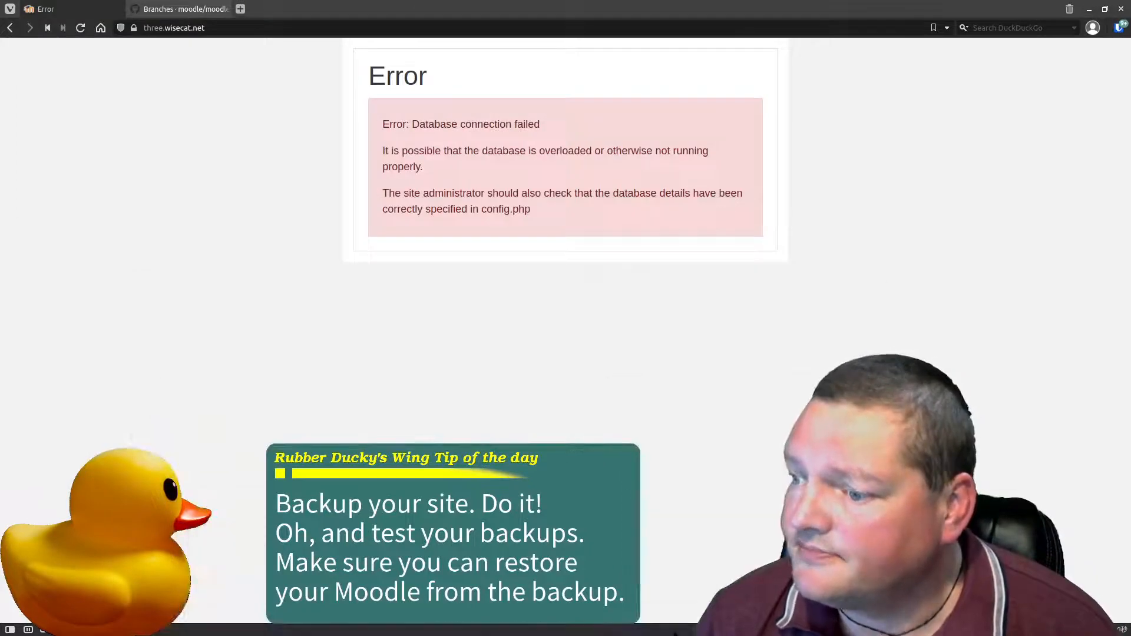
Step: Reload the Moodle site to check the restored dashboard and reposition the terminal window
left_click(80, 28)
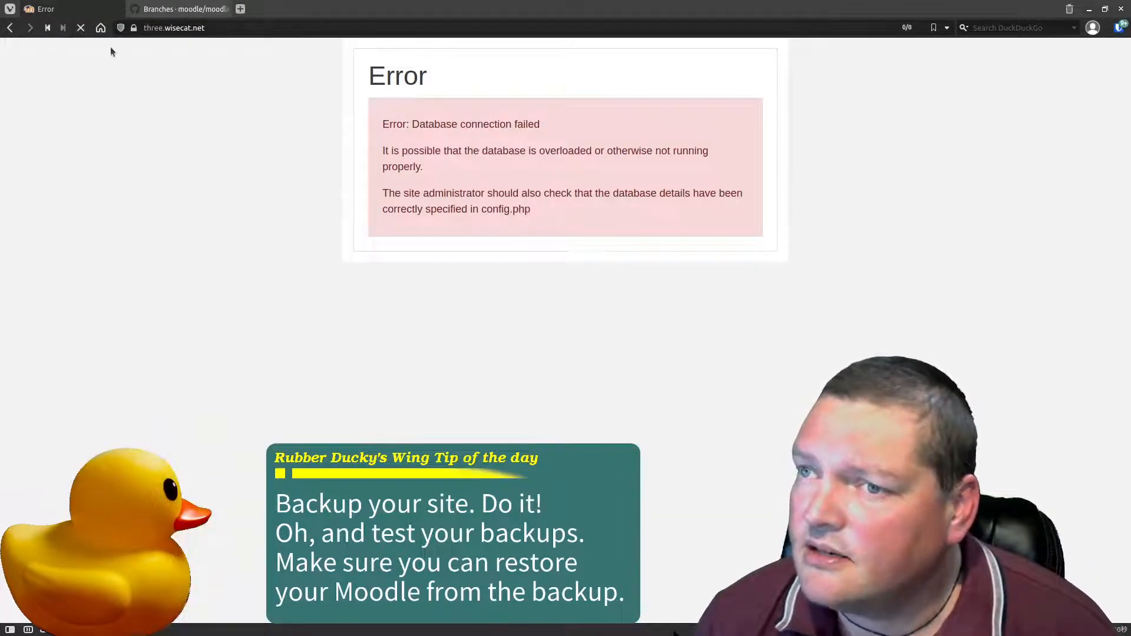
left_click(80, 28)
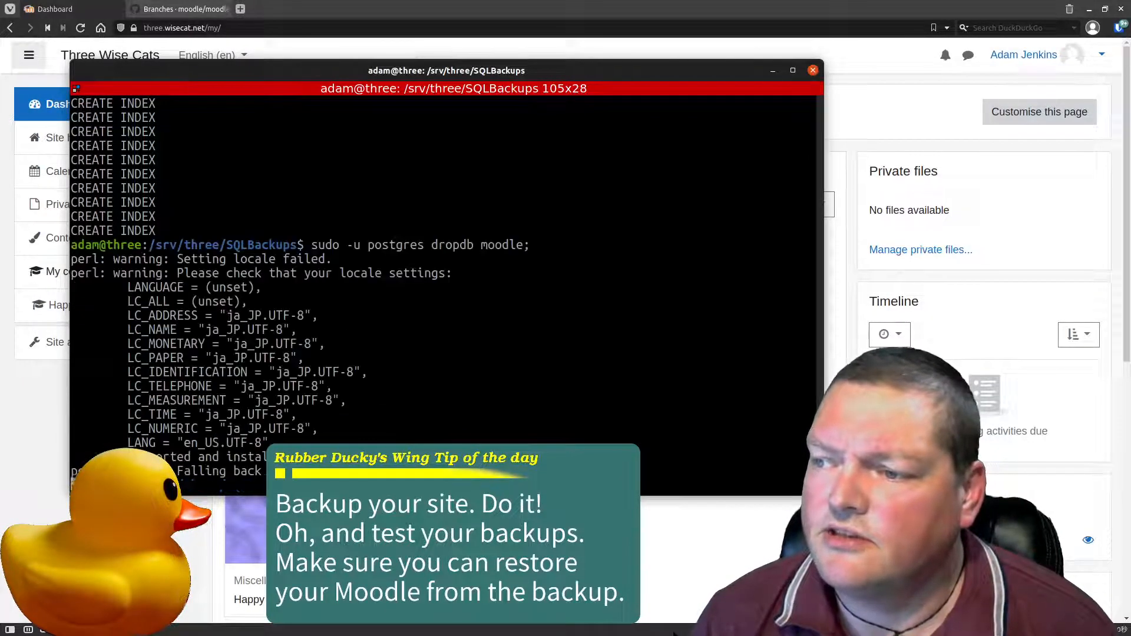
left_click_drag(446, 71, 456, 280)
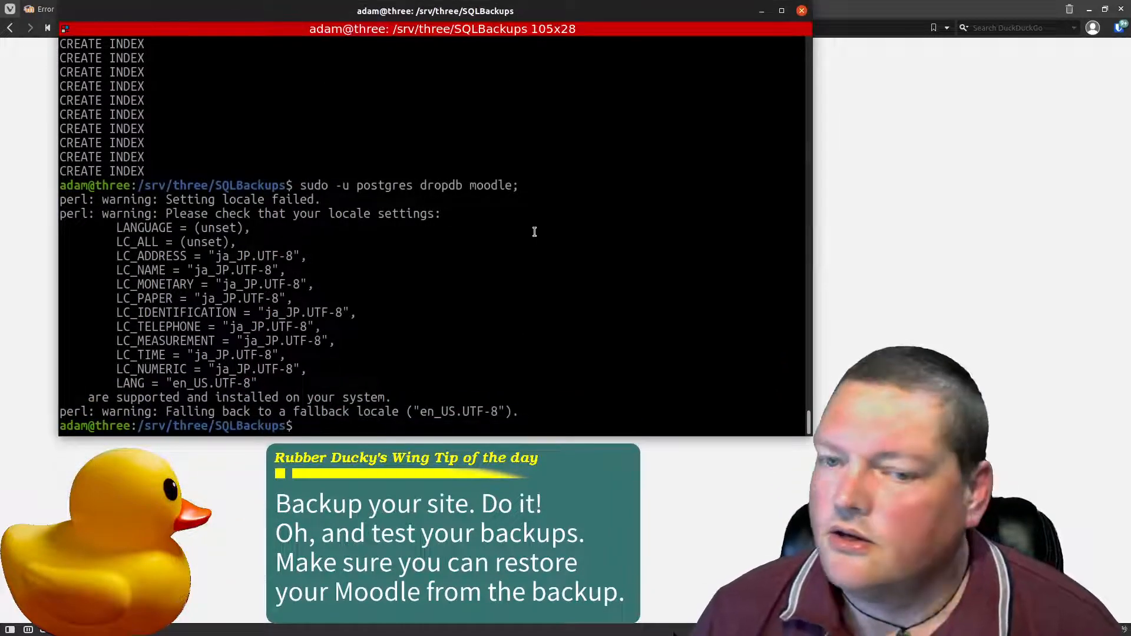
Step: Recreate the moodle database and run the restore psql moodle < moodle.bak
type("sudo -u postgres psql moodle < moodle.bak")
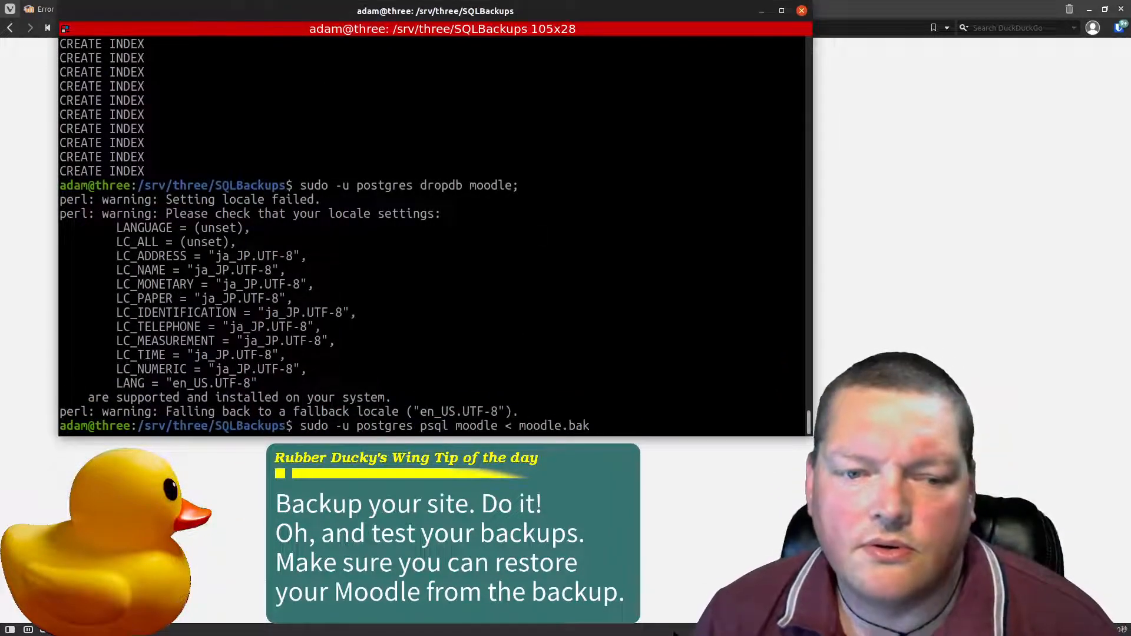
type("sudo -u postgres createdb moodle")
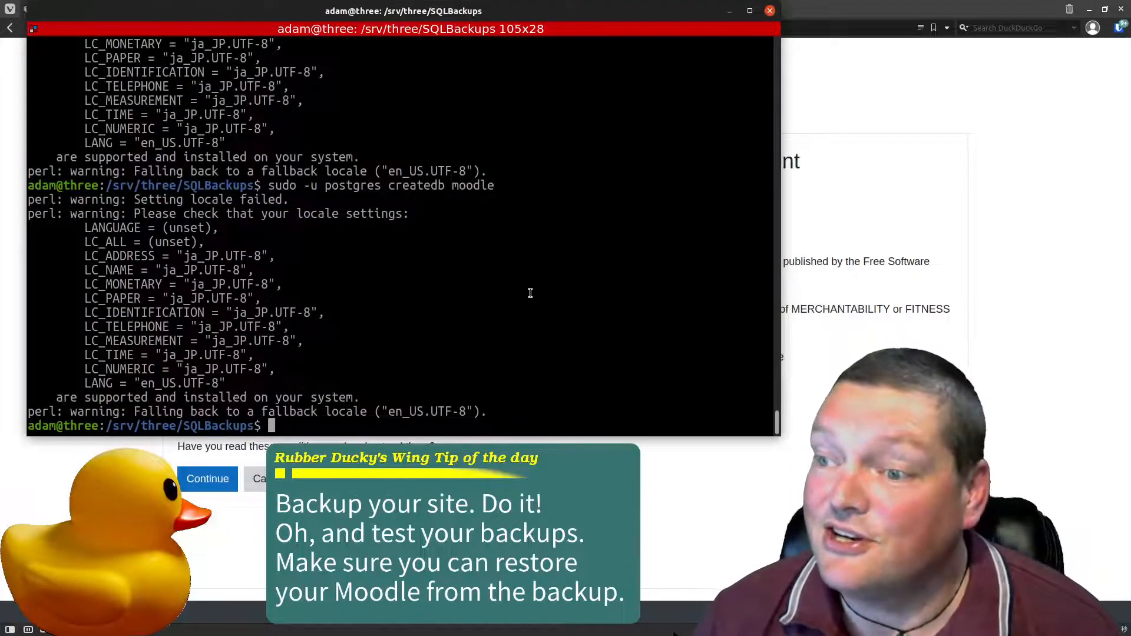
type("sudo -u postgres psql moodle < moodle.bak")
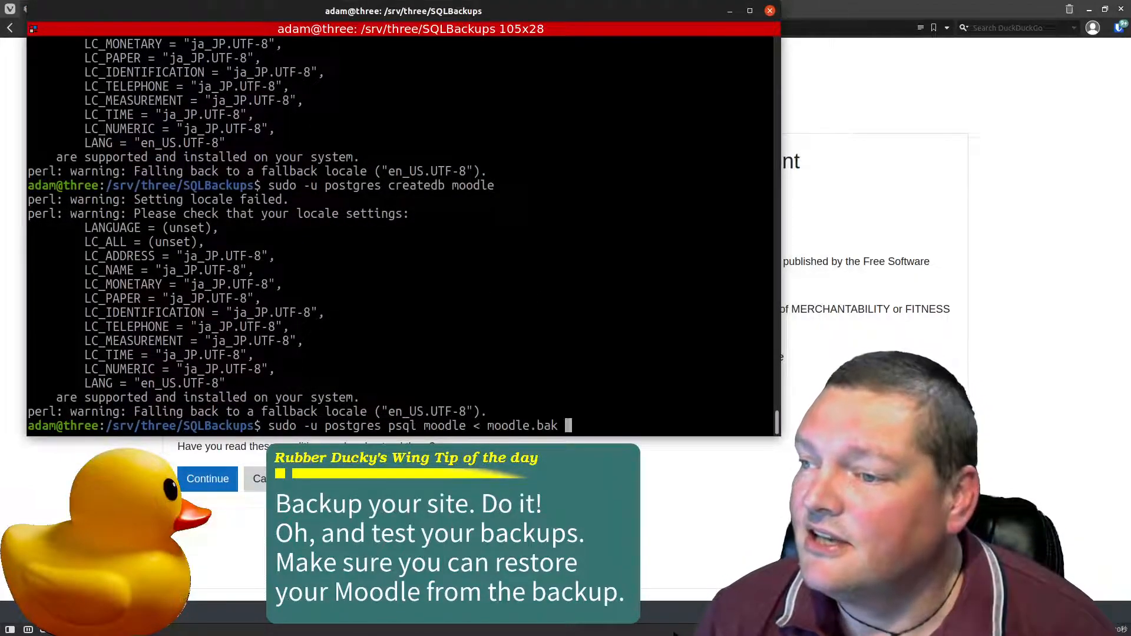
key("Return")
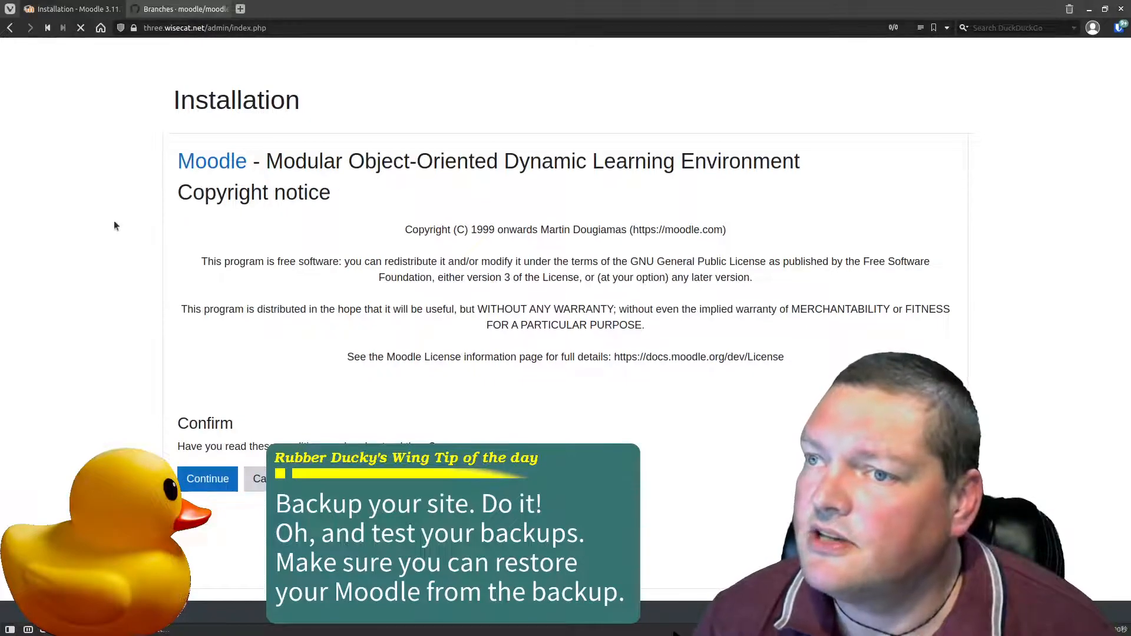
Step: Reload the Three Wise Cats site and go to its Dashboard
left_click(206, 478)
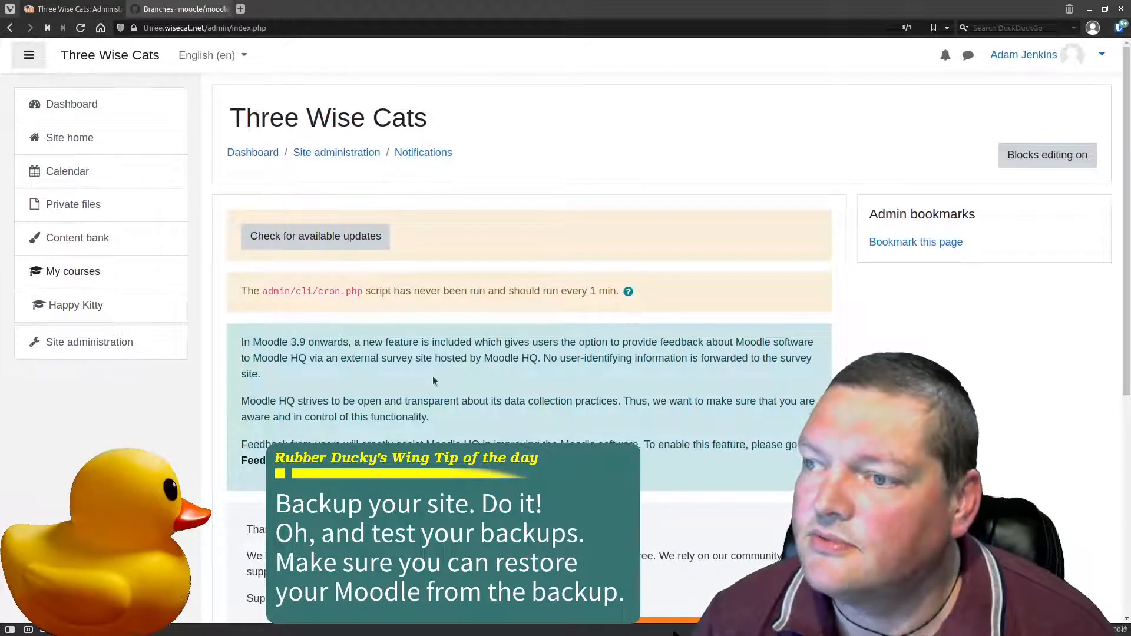
left_click(253, 152)
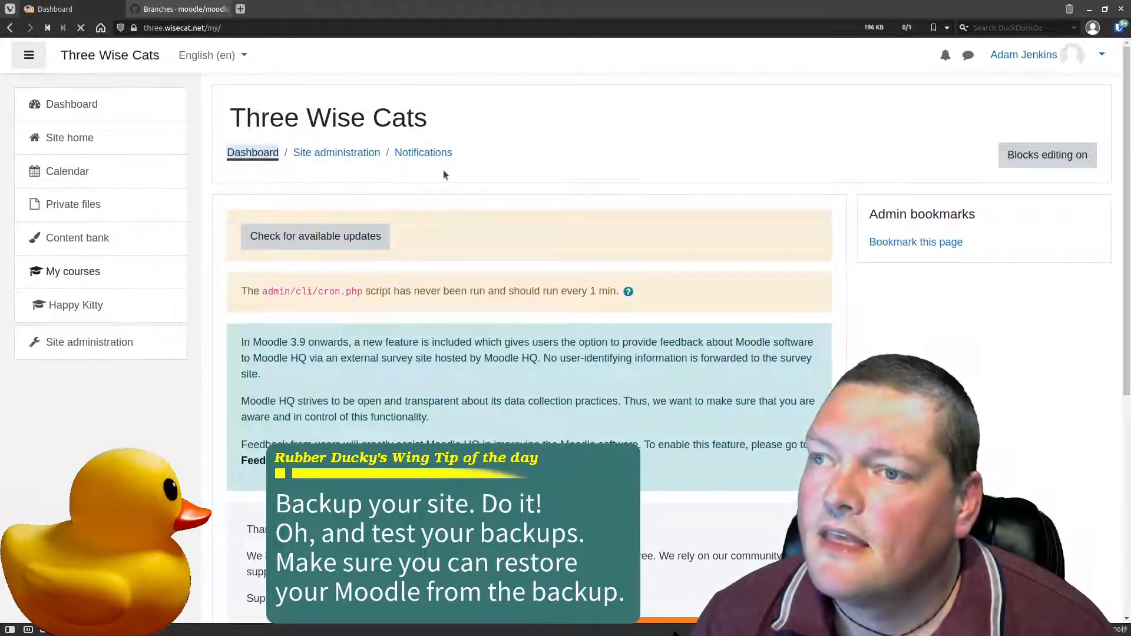